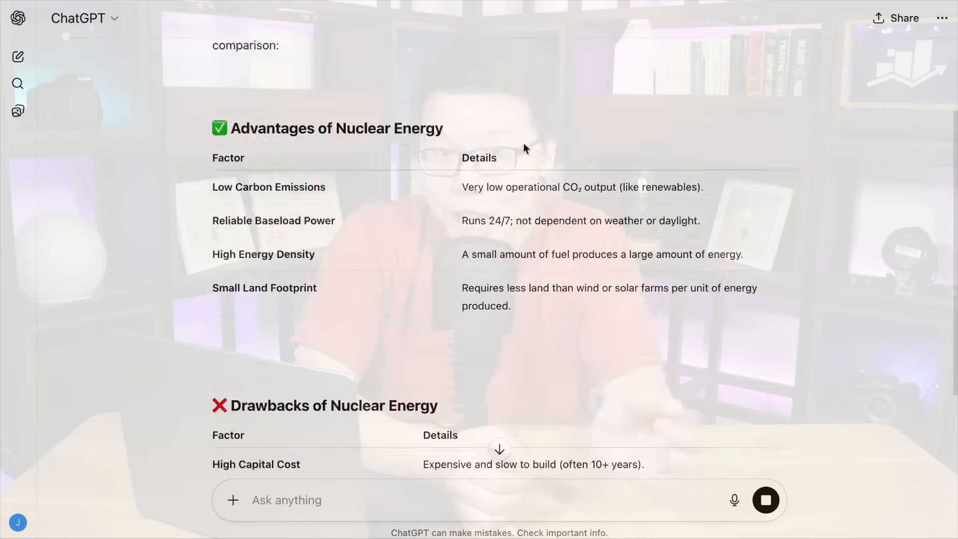
- Highlight the user-triggered crawling note and the OAI-SearchBot and ChatGPT-User agent names
scroll(down, 3)
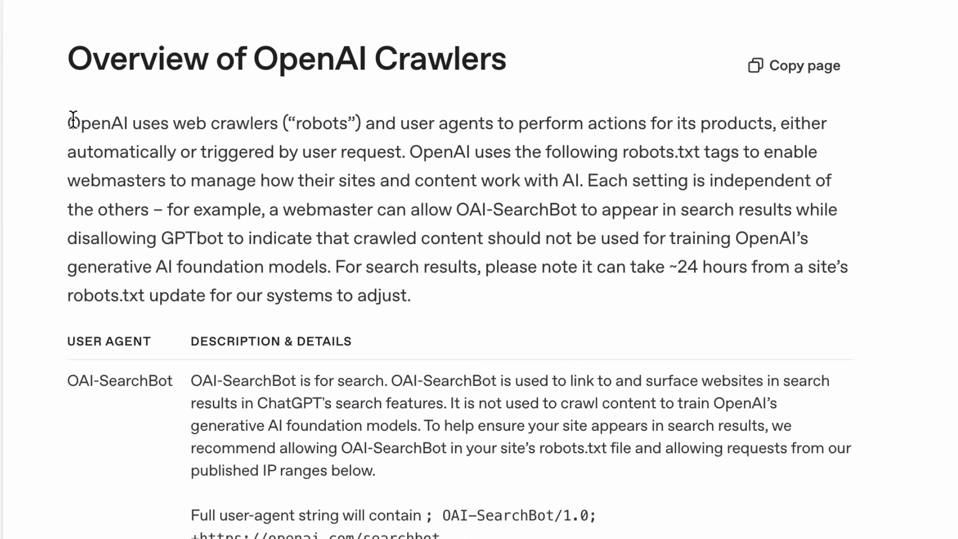
drag(69, 123, 422, 123)
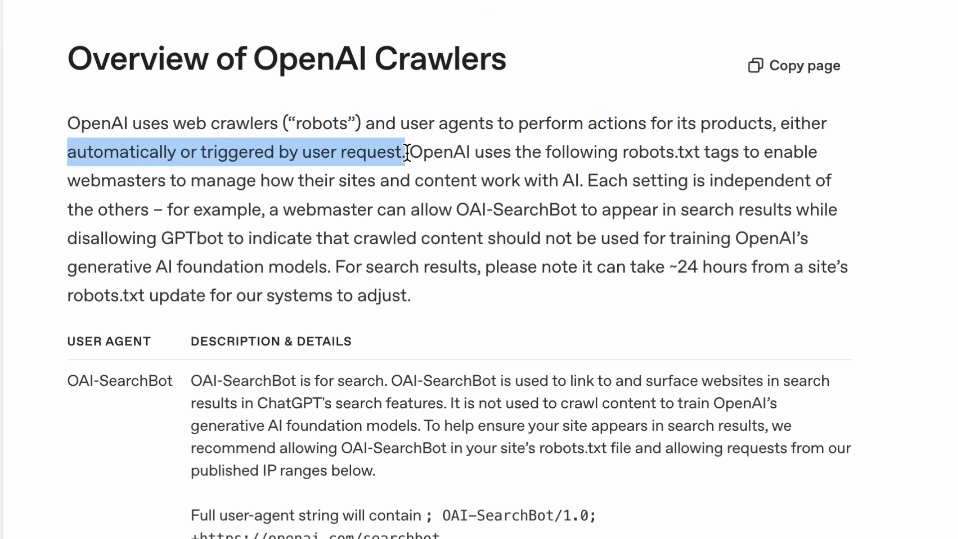
scroll(down, 3)
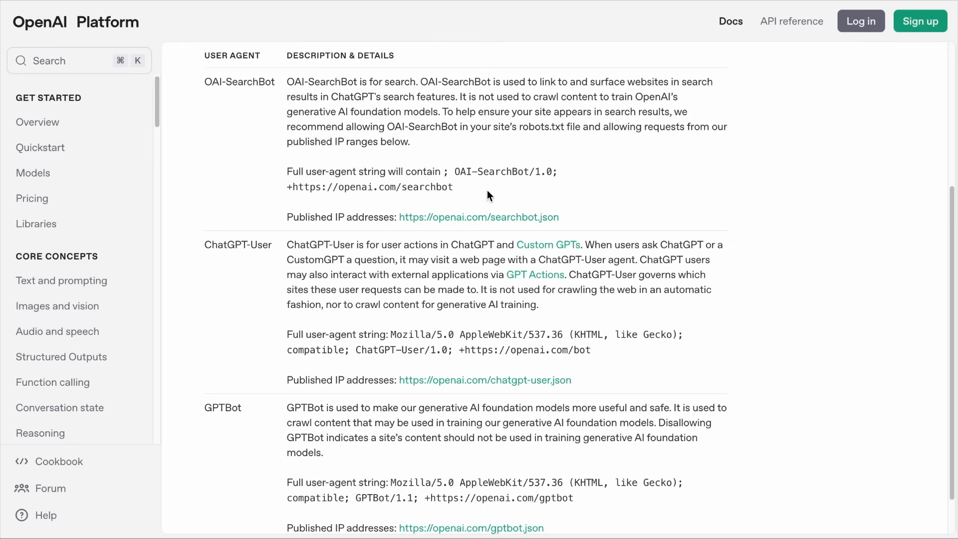
mouse_move(698, 273)
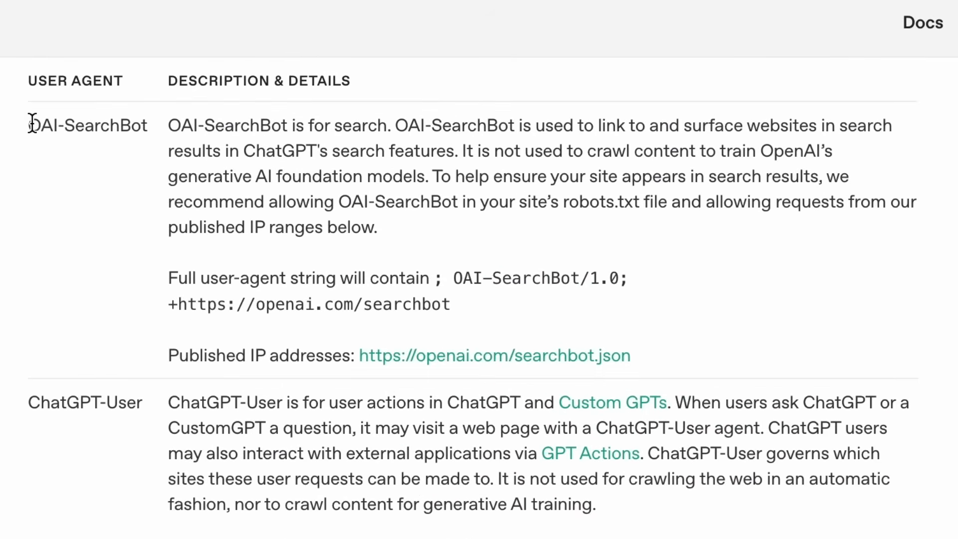
double_click(88, 126)
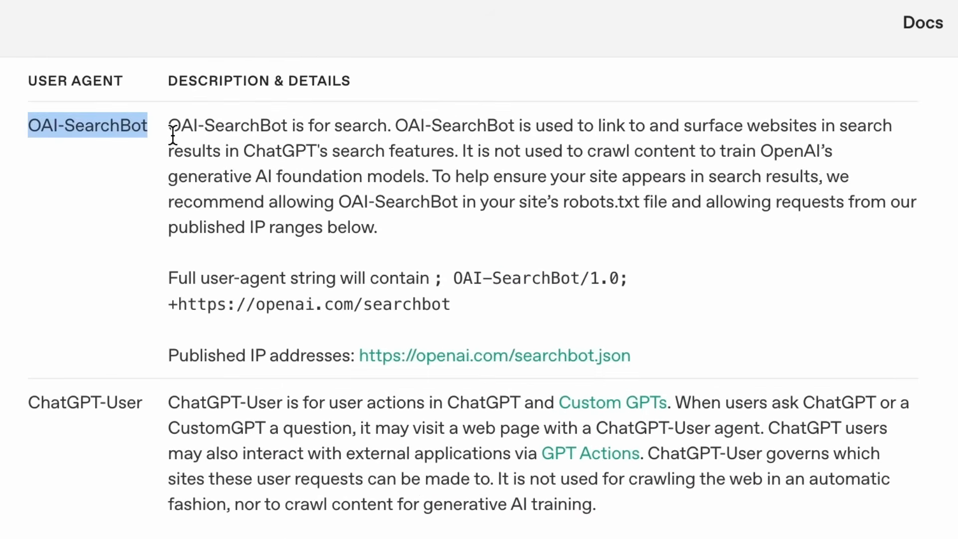
scroll(down, 3)
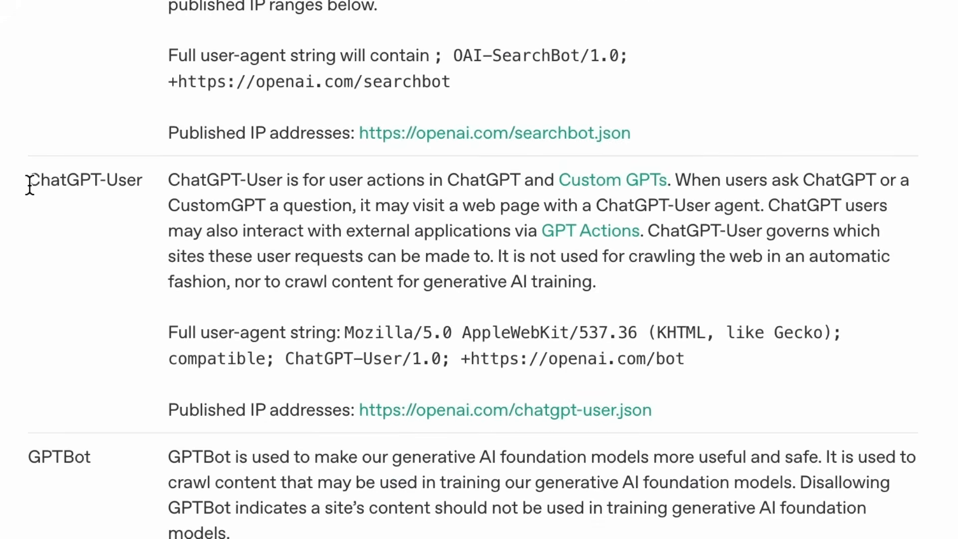
double_click(85, 180)
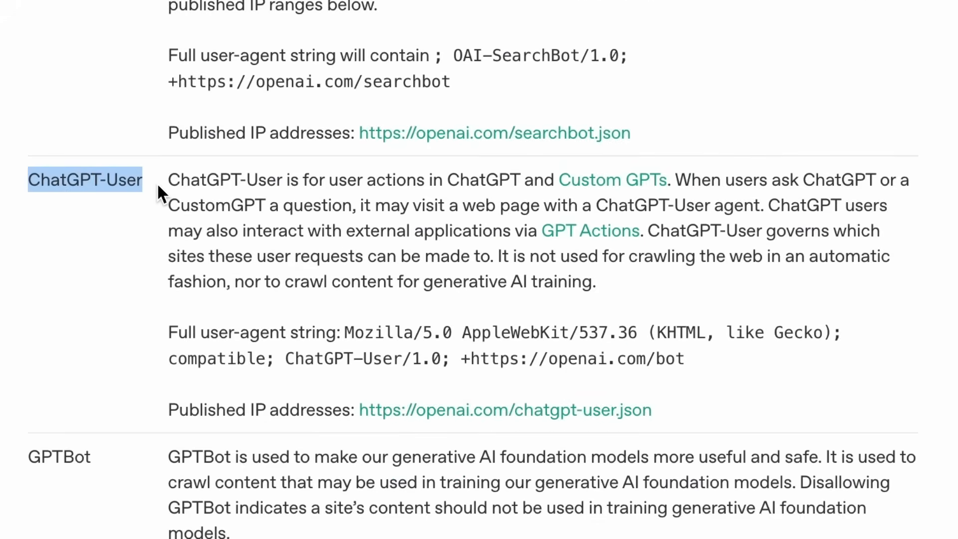
- Open Rank Math SEO's General Settings from the admin sidebar
scroll(down, 3)
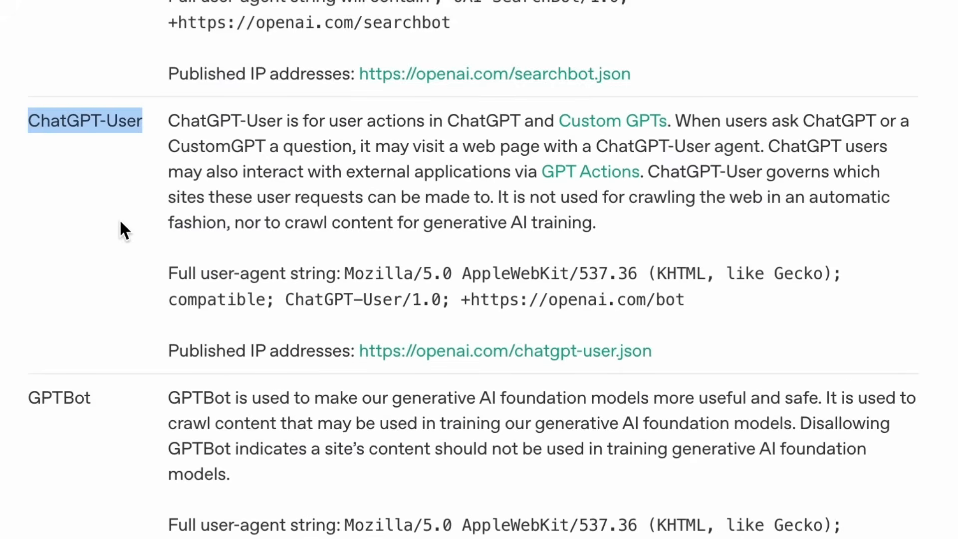
scroll(down, 3)
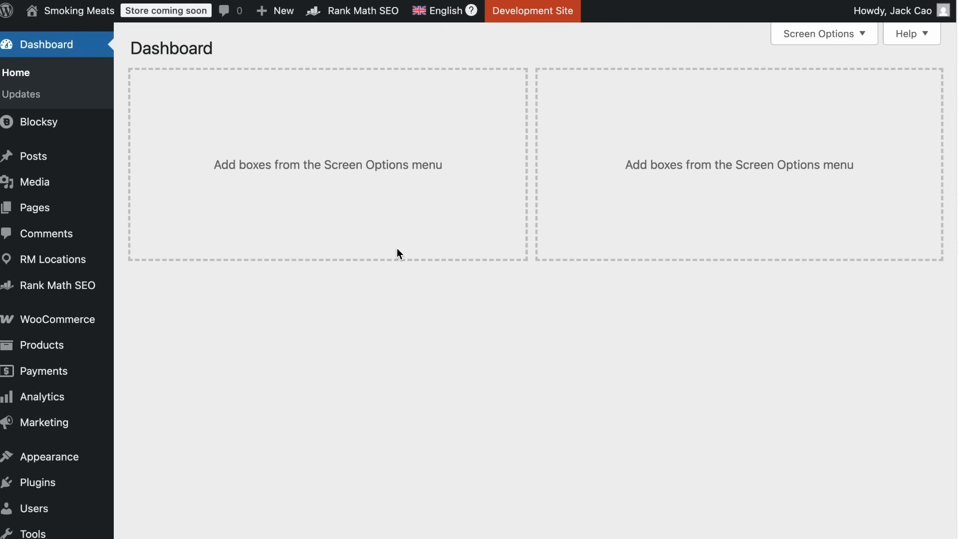
mouse_move(522, 209)
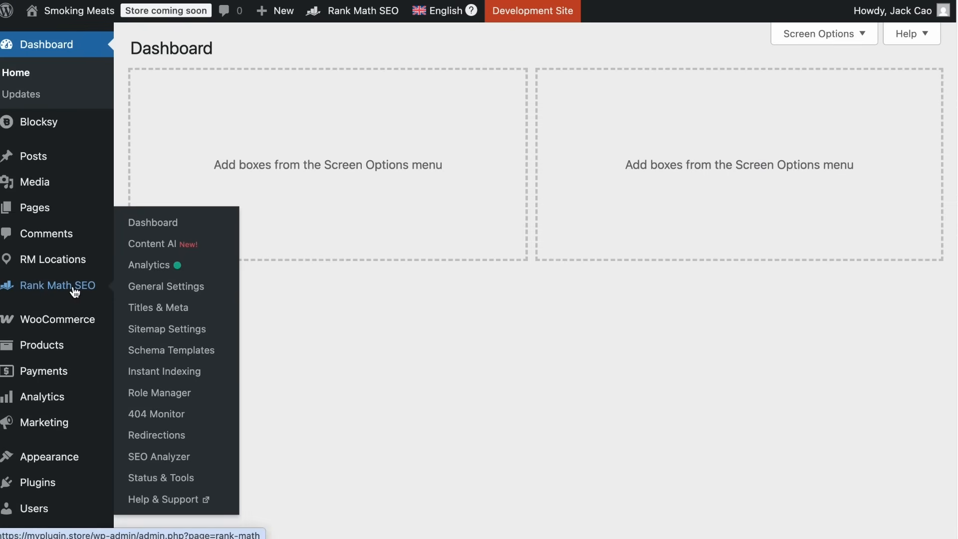
click(166, 286)
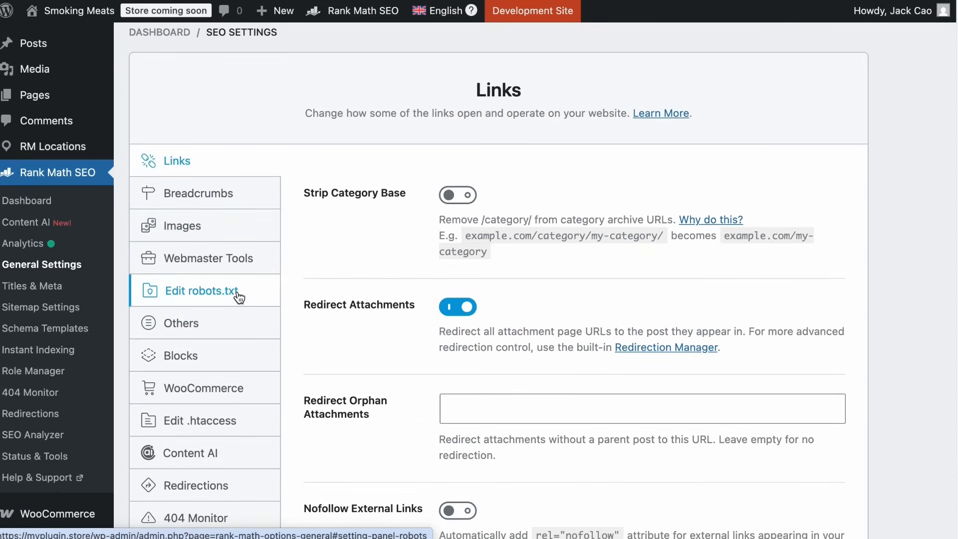
- Open the Edit robots.txt section of Rank Math's General Settings
click(202, 290)
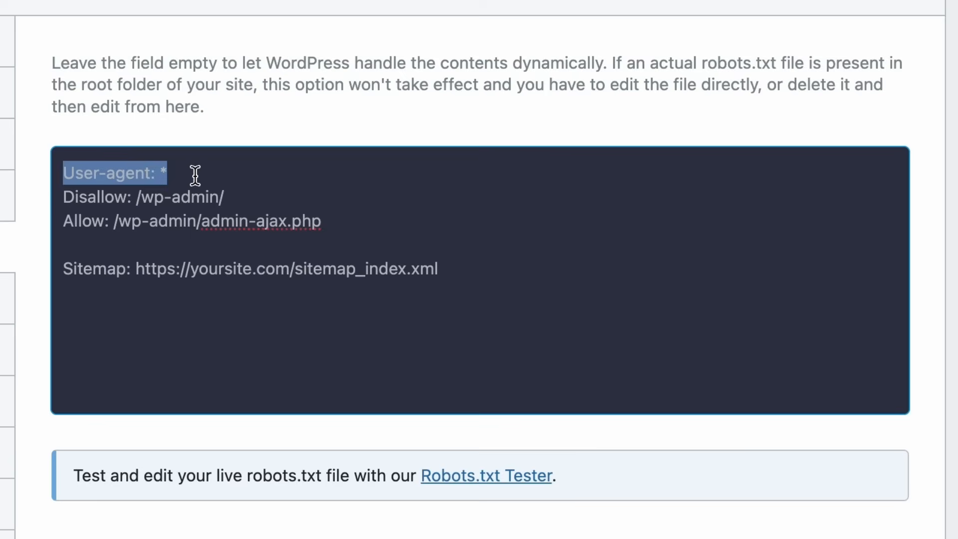
mouse_move(271, 199)
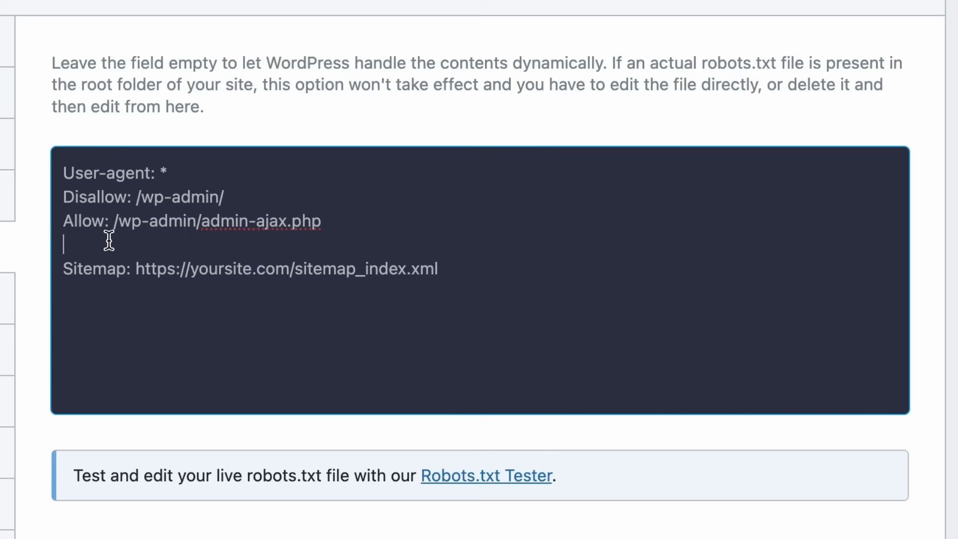
mouse_move(457, 192)
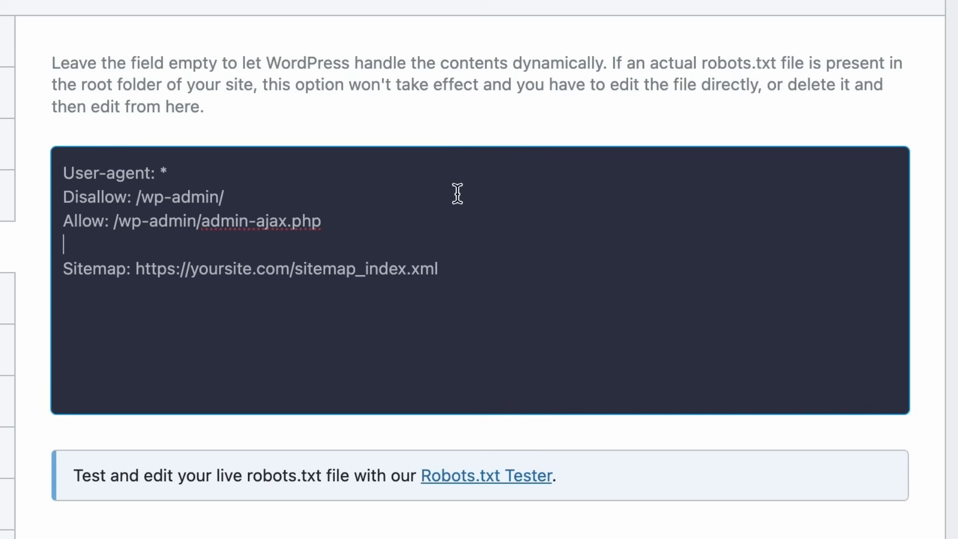
mouse_move(264, 252)
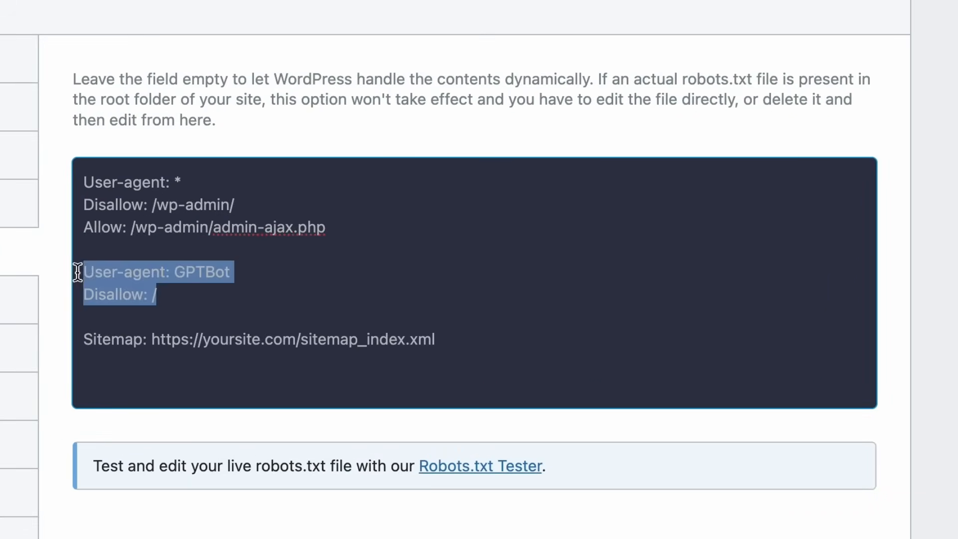
- Add a 'User-agent: GPTBot' / 'Disallow: /' rule to robots.txt and save the changes
scroll(up, 3)
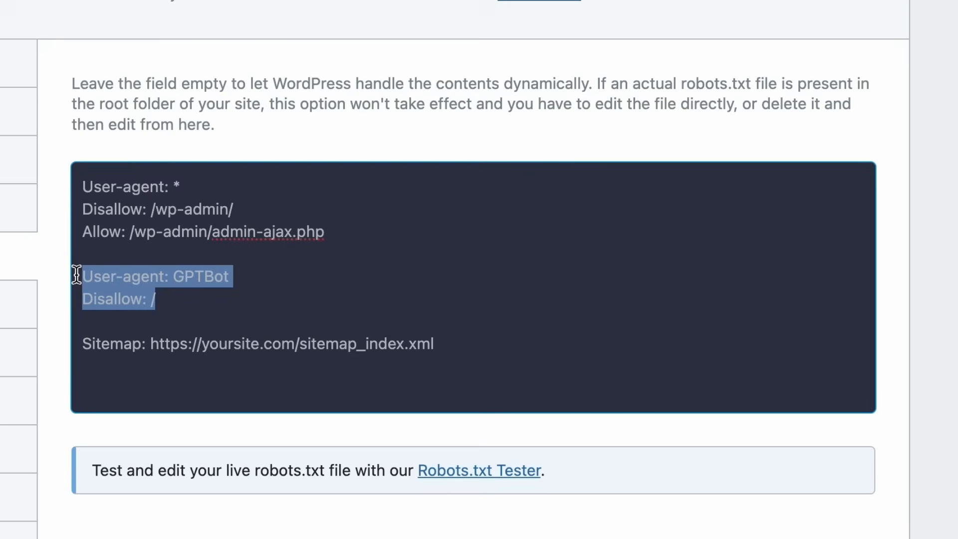
click(165, 299)
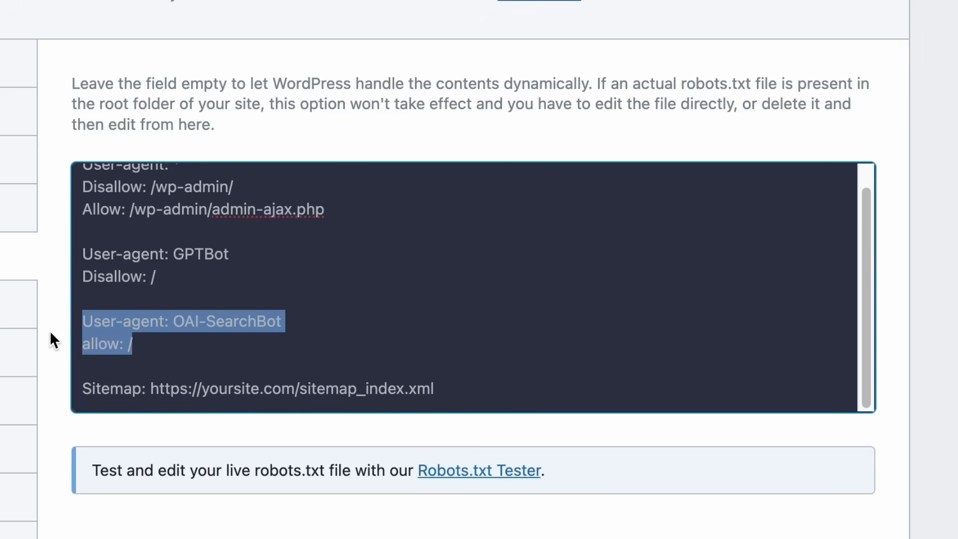
mouse_move(128, 360)
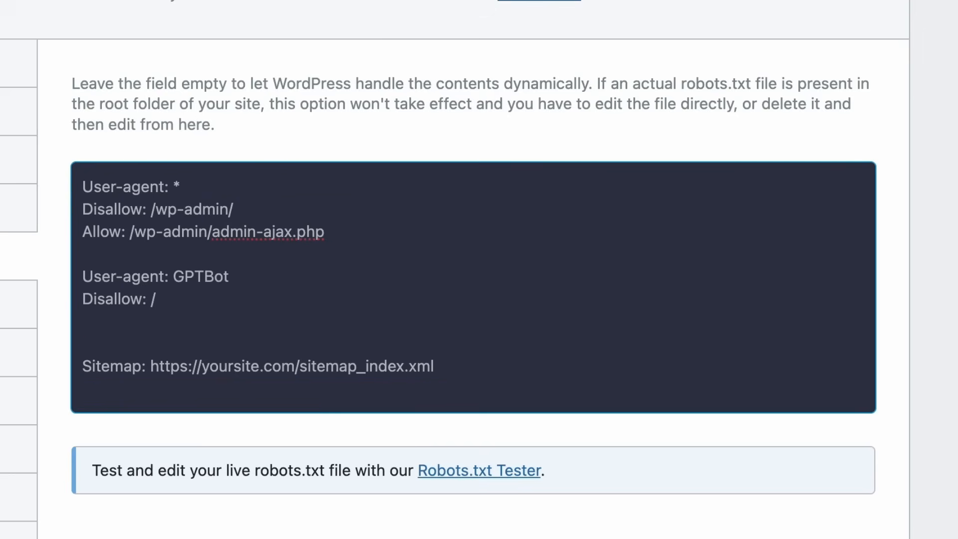
scroll(down, 3)
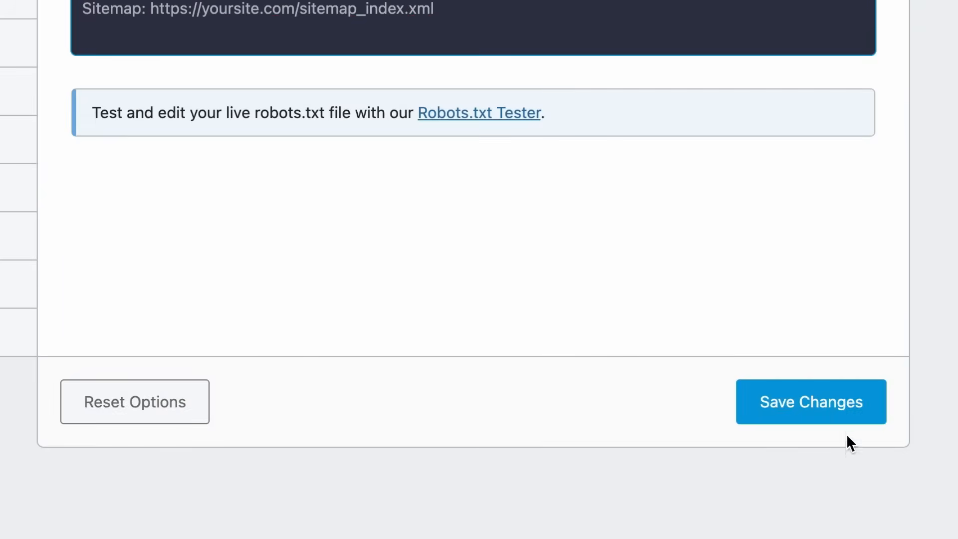
click(810, 402)
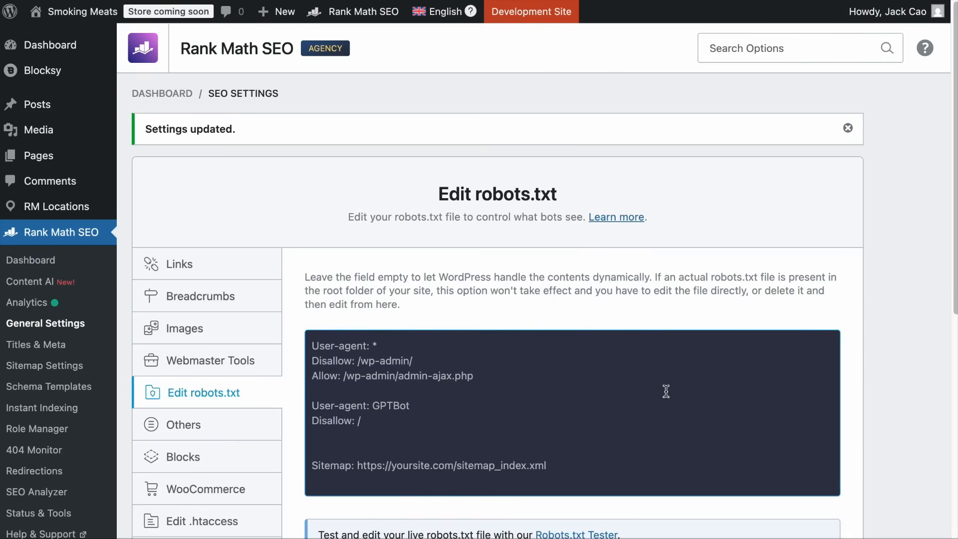
scroll(down, 3)
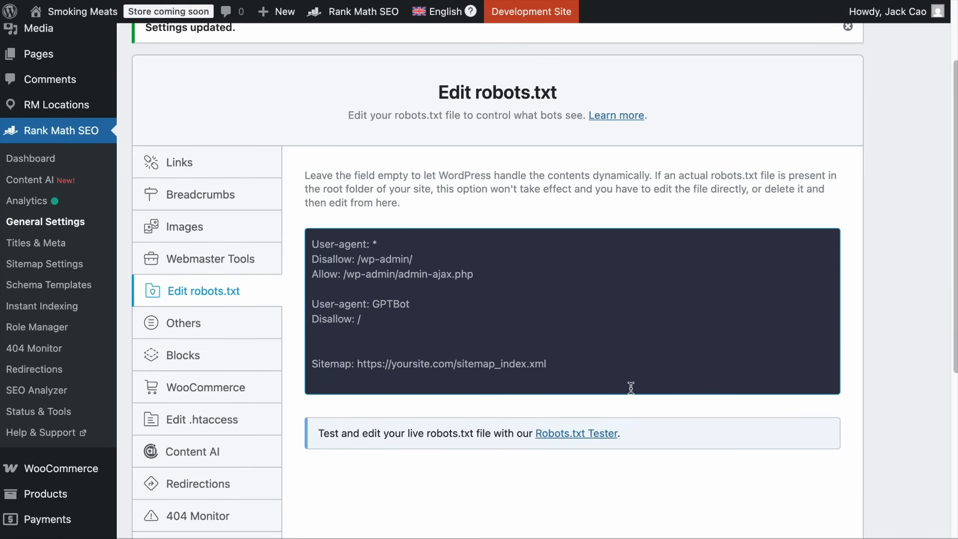
mouse_move(690, 322)
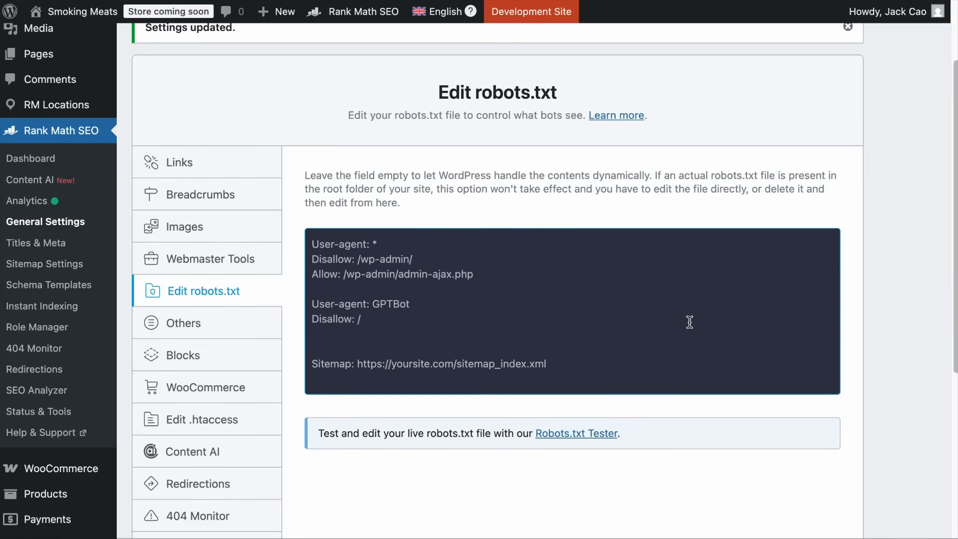
mouse_move(646, 271)
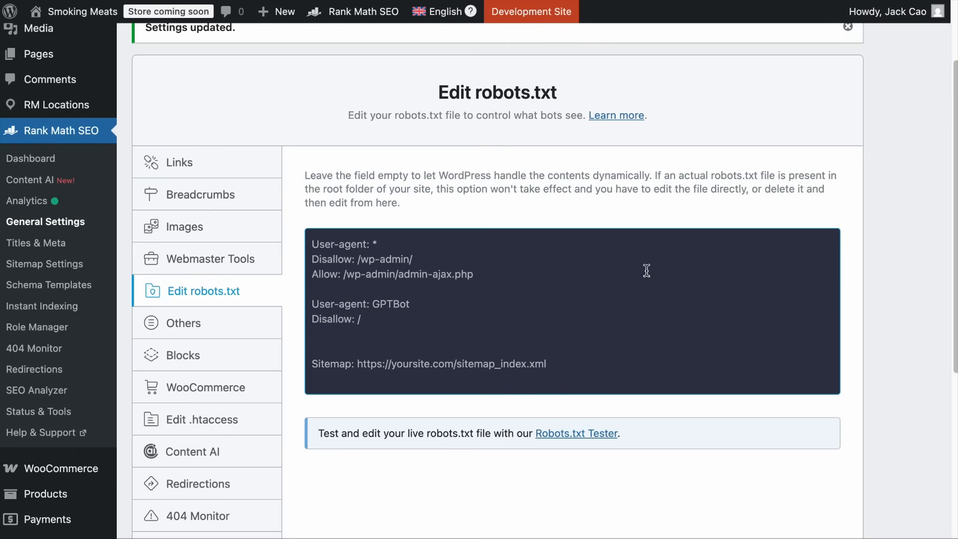
mouse_move(672, 259)
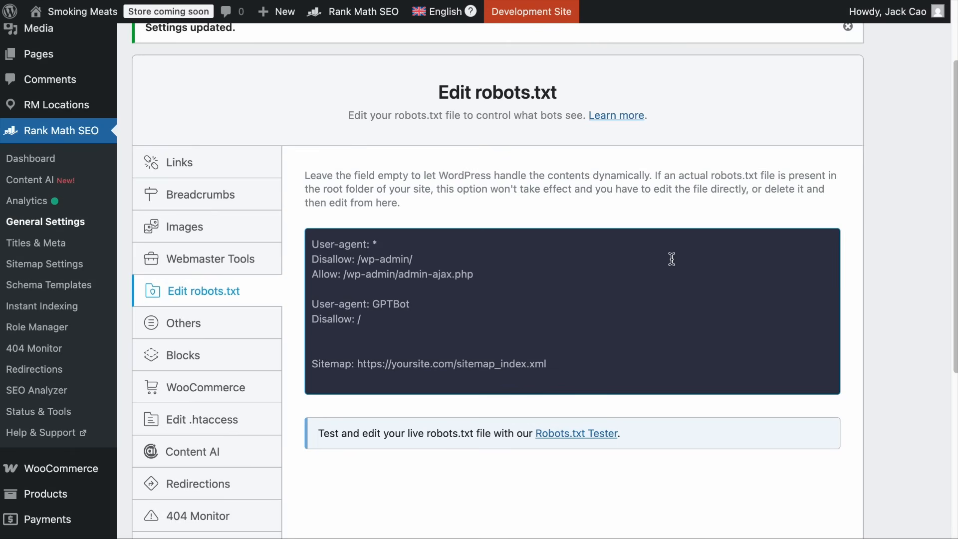
- Load the live robots.txt in the Robots.txt Tester and test whether OAI-SearchBot may crawl
click(576, 433)
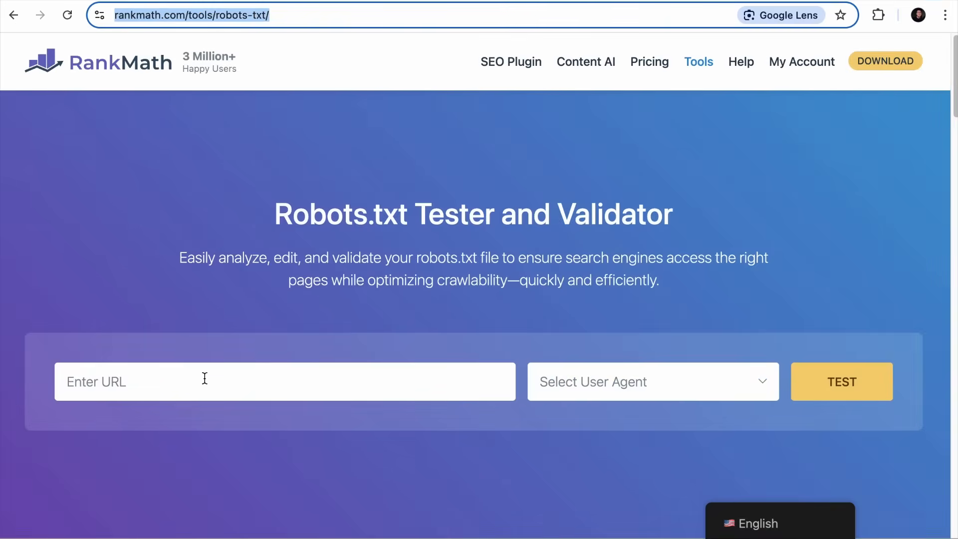
click(653, 382)
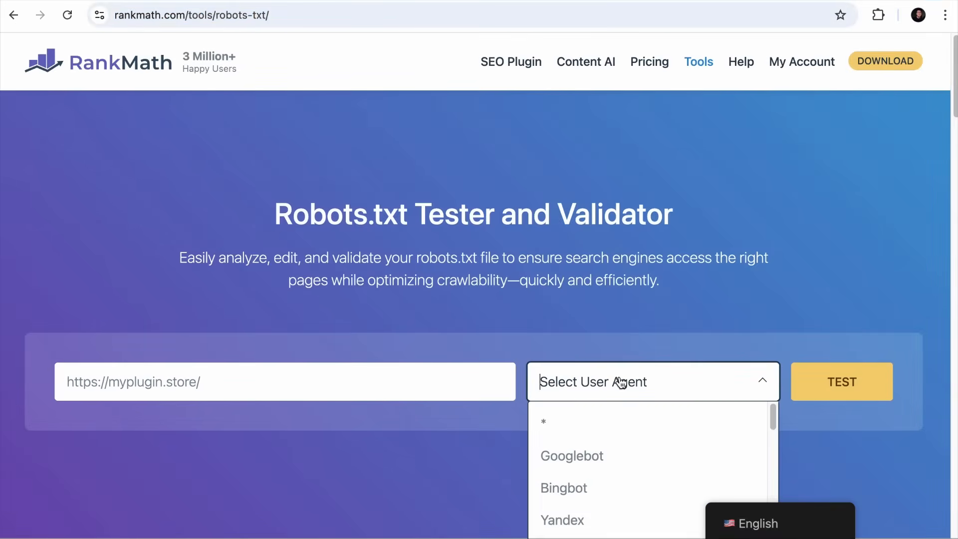
mouse_move(624, 448)
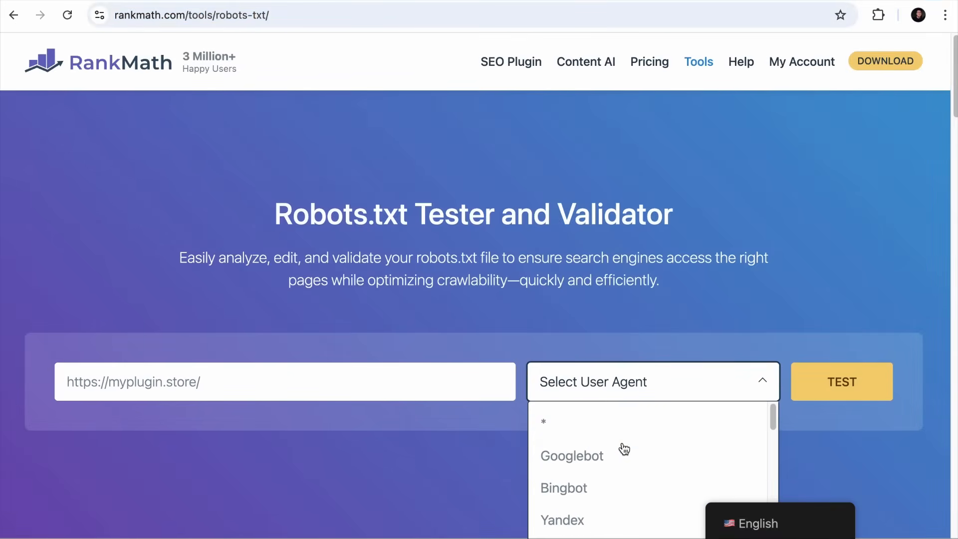
text(OAI-SearchBot)
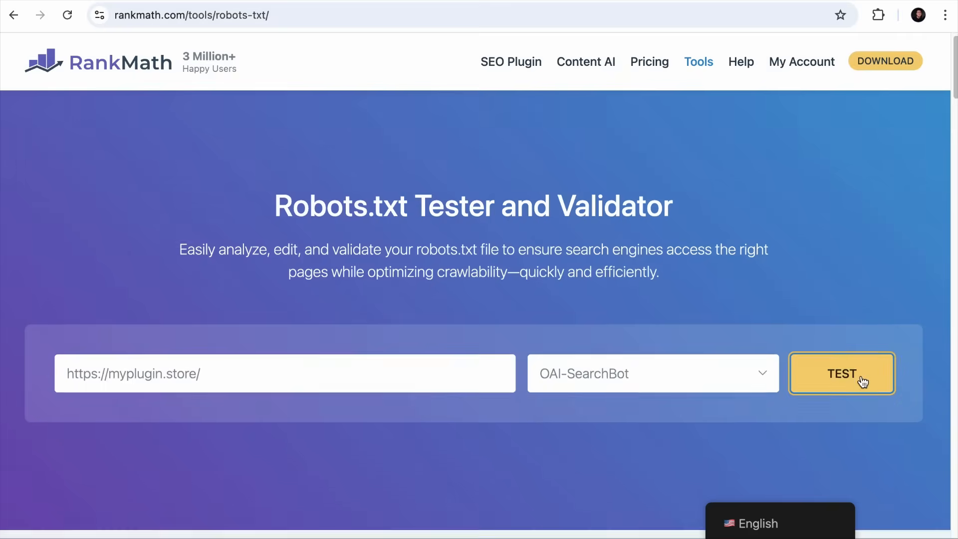
click(841, 374)
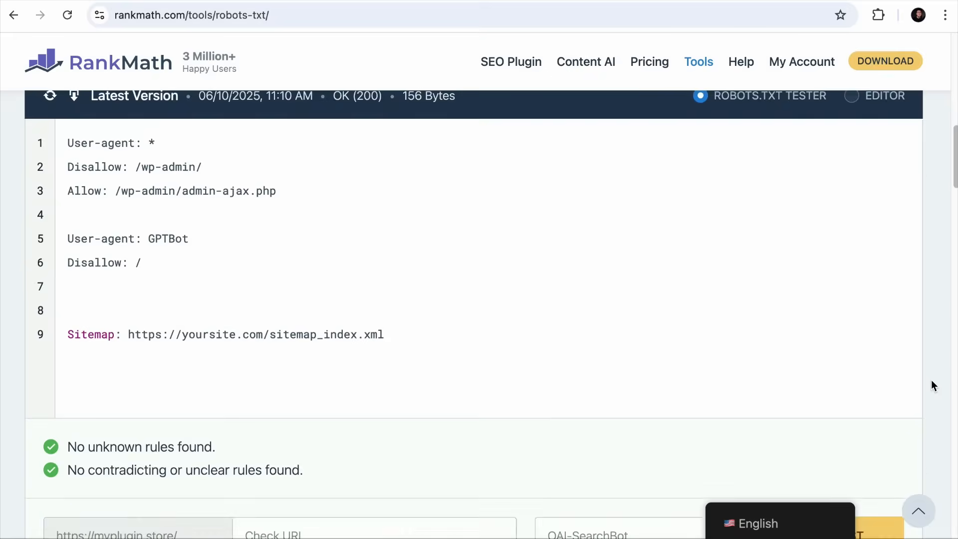
scroll(down, 3)
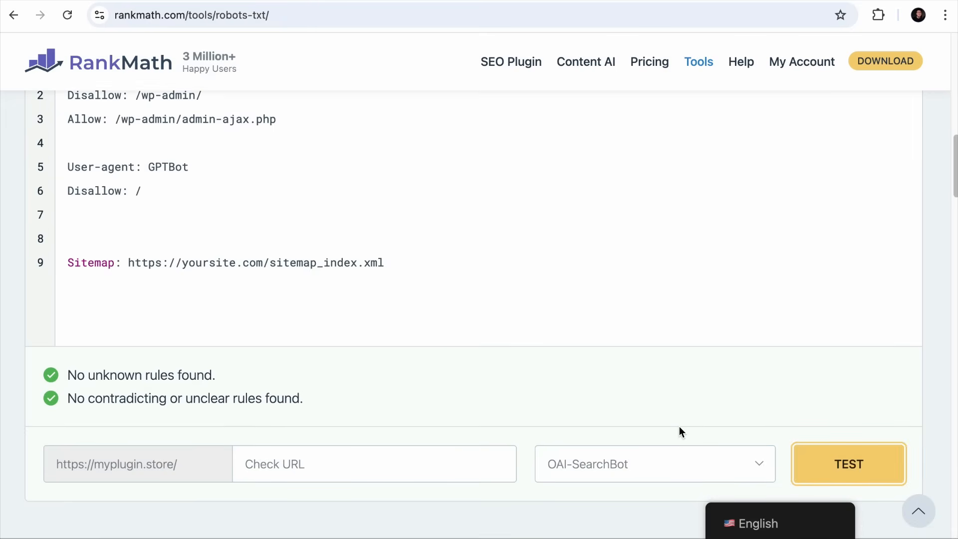
click(654, 463)
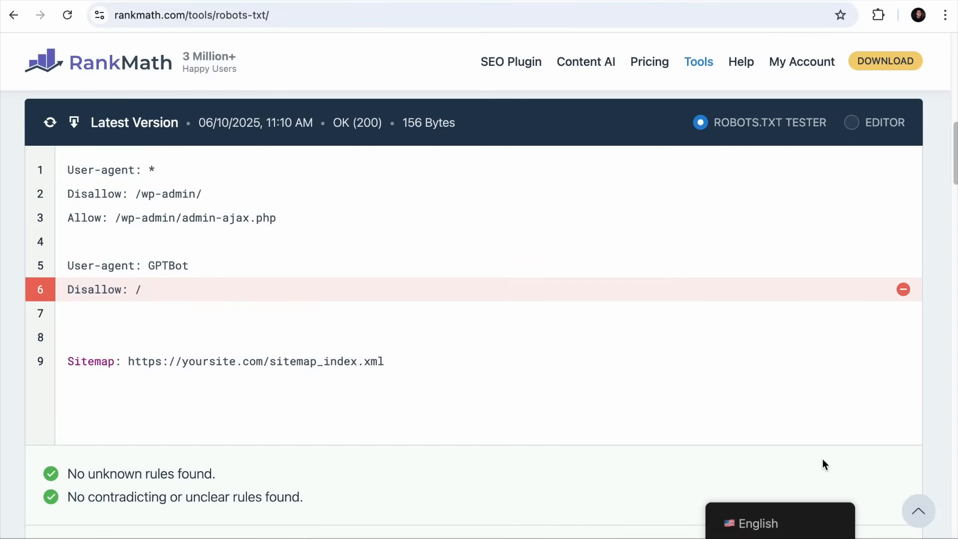
mouse_move(238, 306)
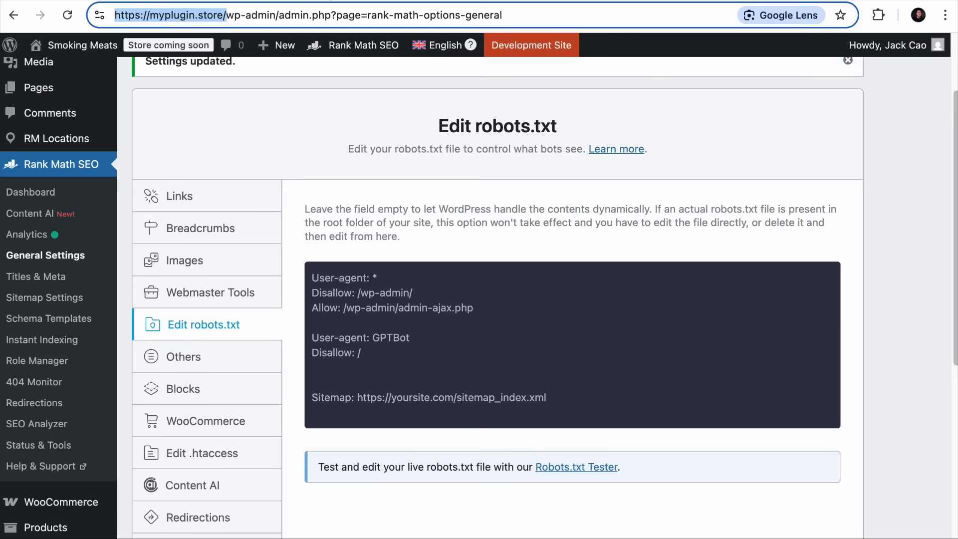
scroll(down, 3)
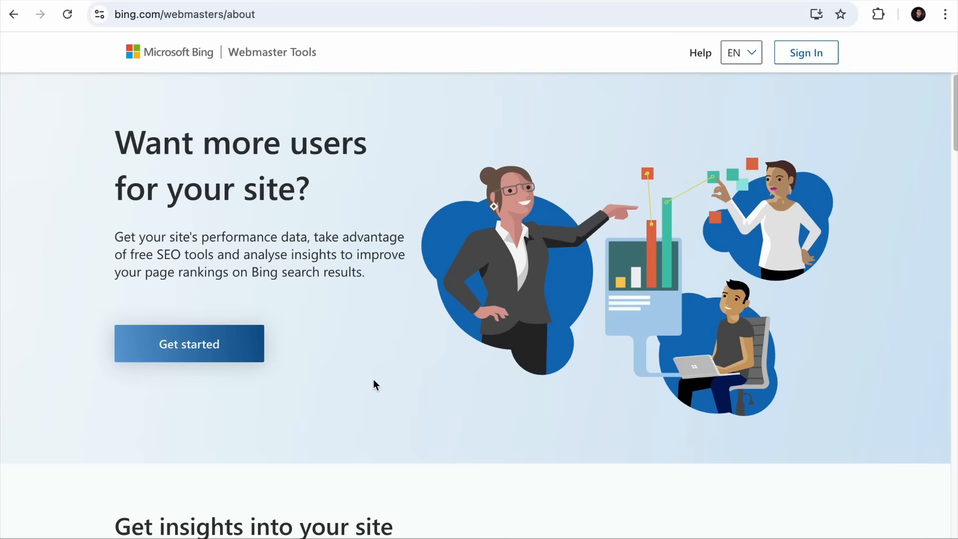
mouse_move(532, 306)
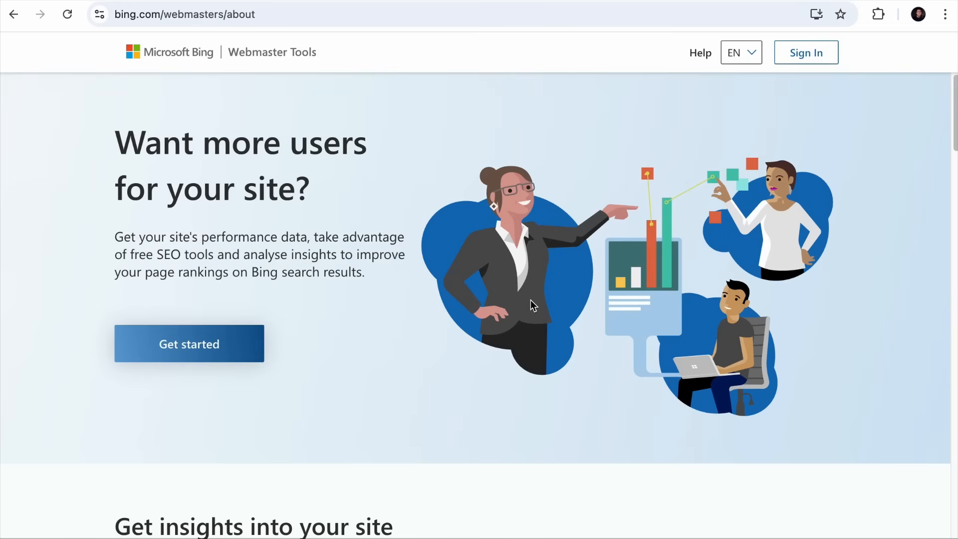
- Sign in to Bing Webmaster Tools with a Google account and accept sharing details
click(183, 14)
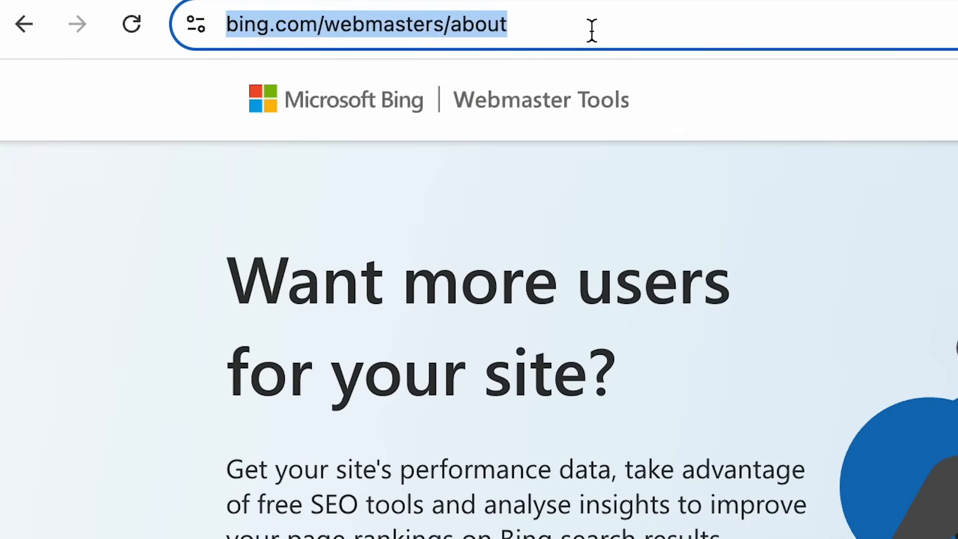
click(188, 343)
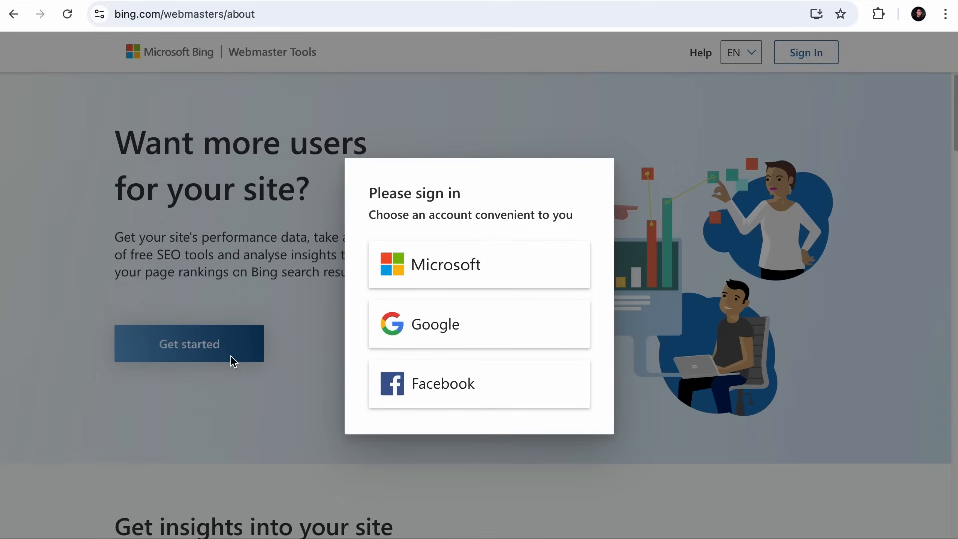
mouse_move(318, 337)
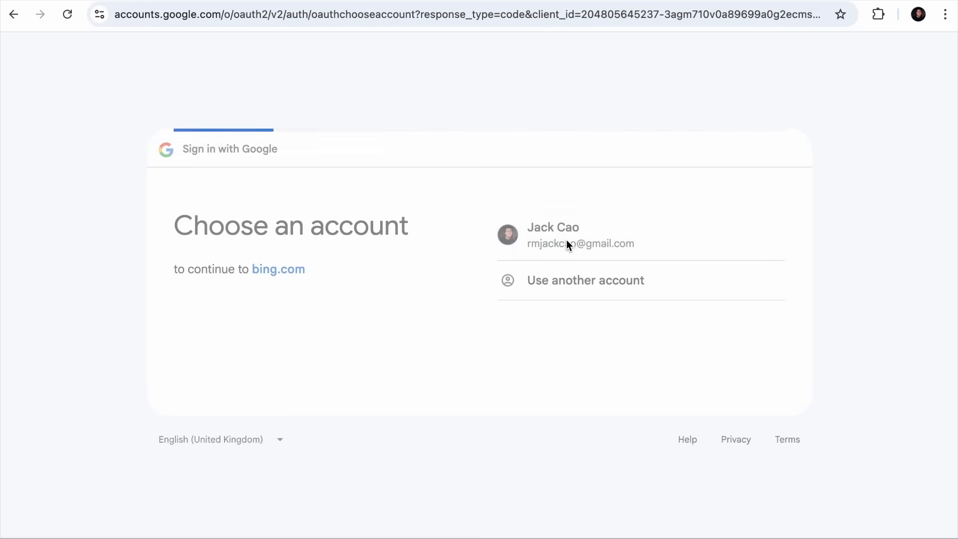
click(554, 235)
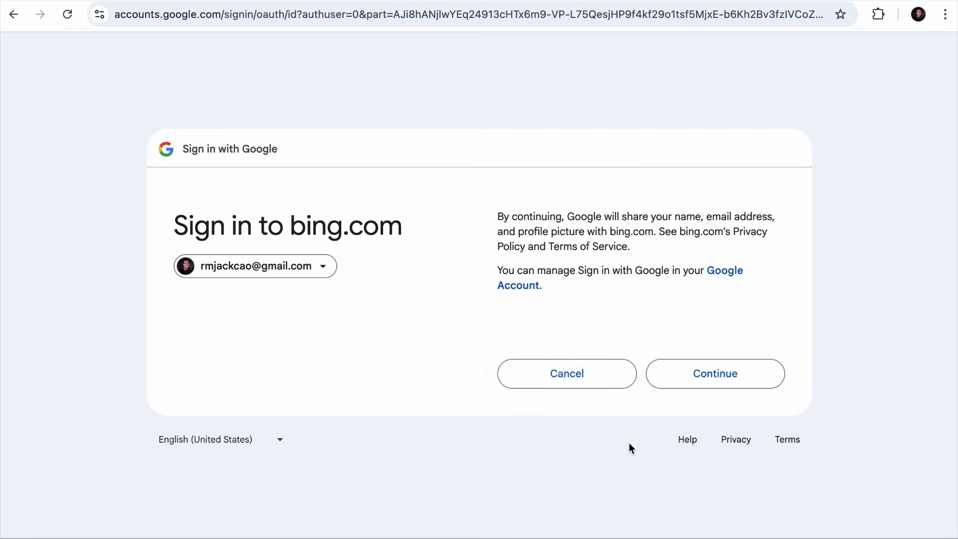
click(714, 373)
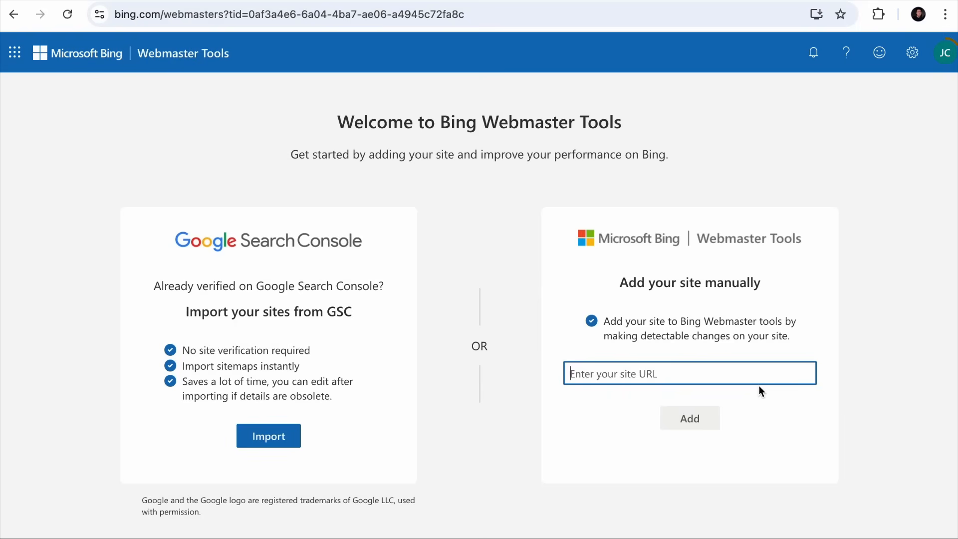
mouse_move(112, 387)
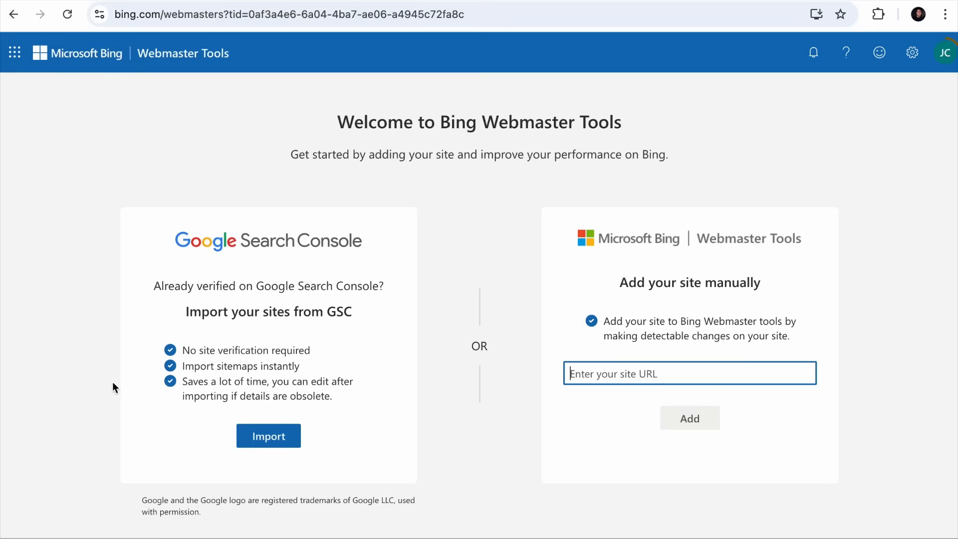
mouse_move(187, 344)
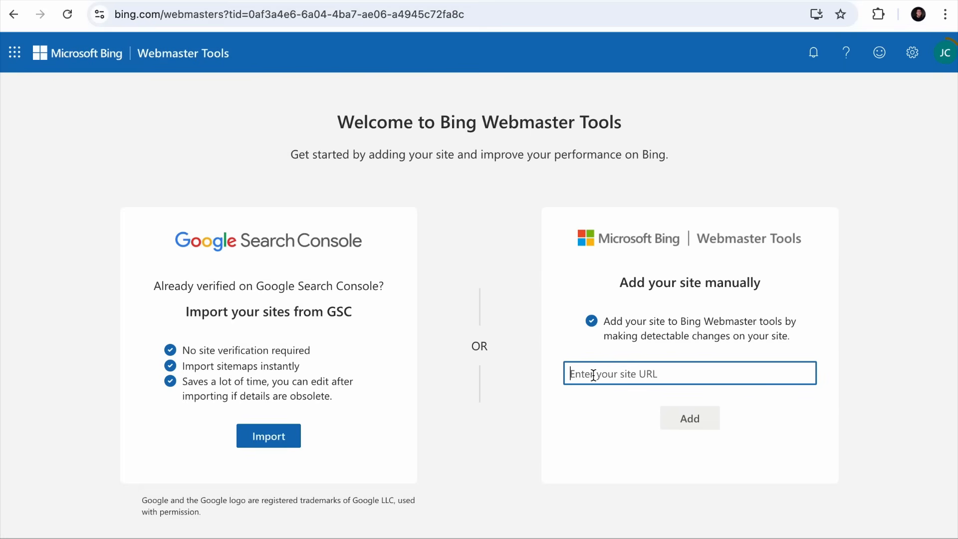
mouse_move(684, 375)
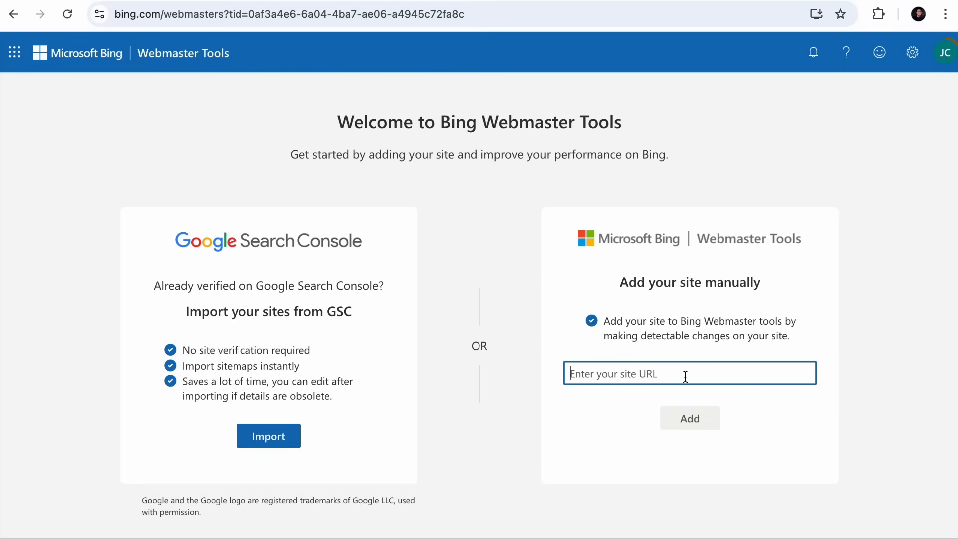
text(https://myplugin.store/)
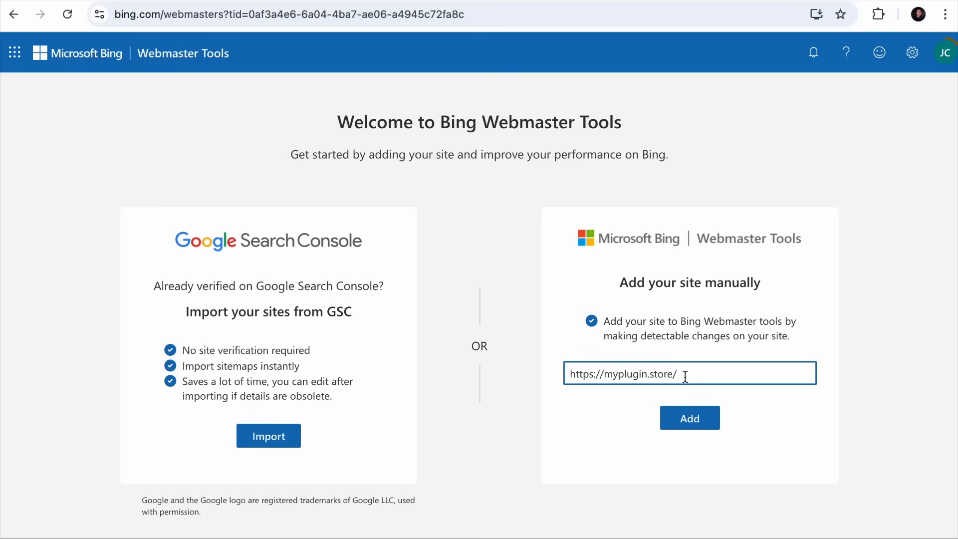
click(689, 418)
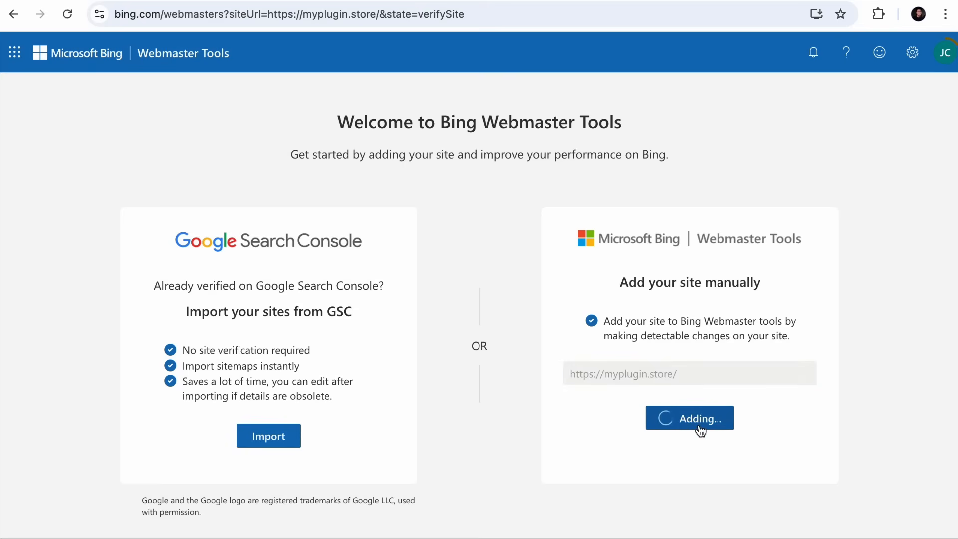
click(689, 418)
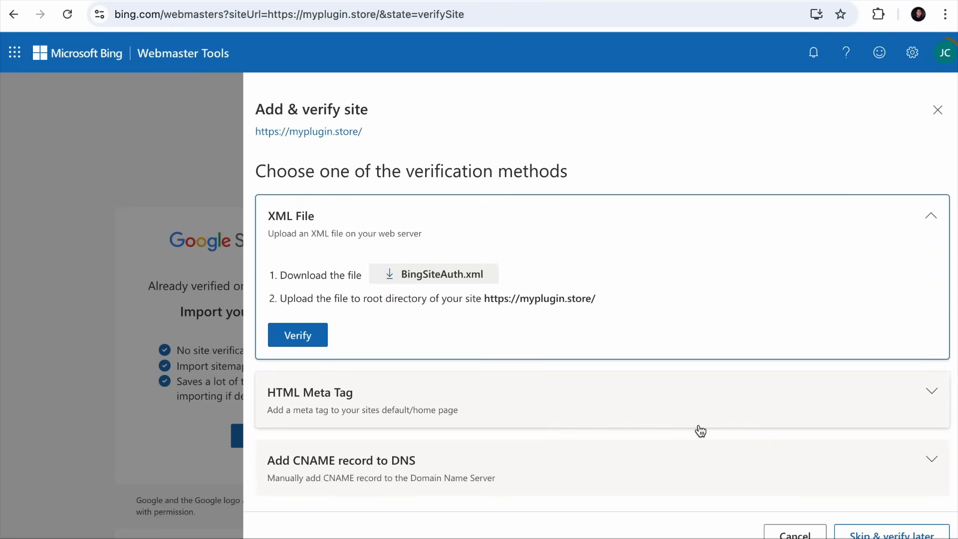
mouse_move(512, 295)
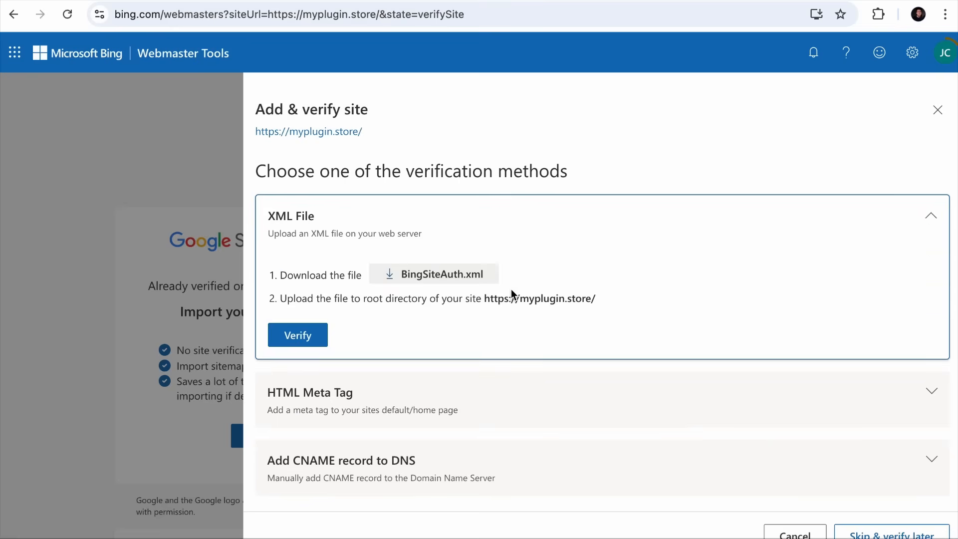
mouse_move(416, 315)
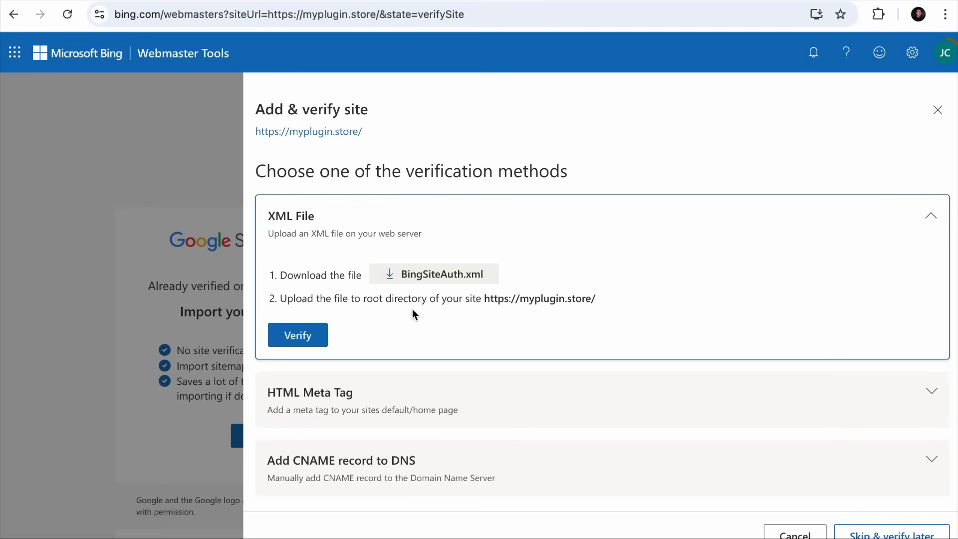
mouse_move(384, 402)
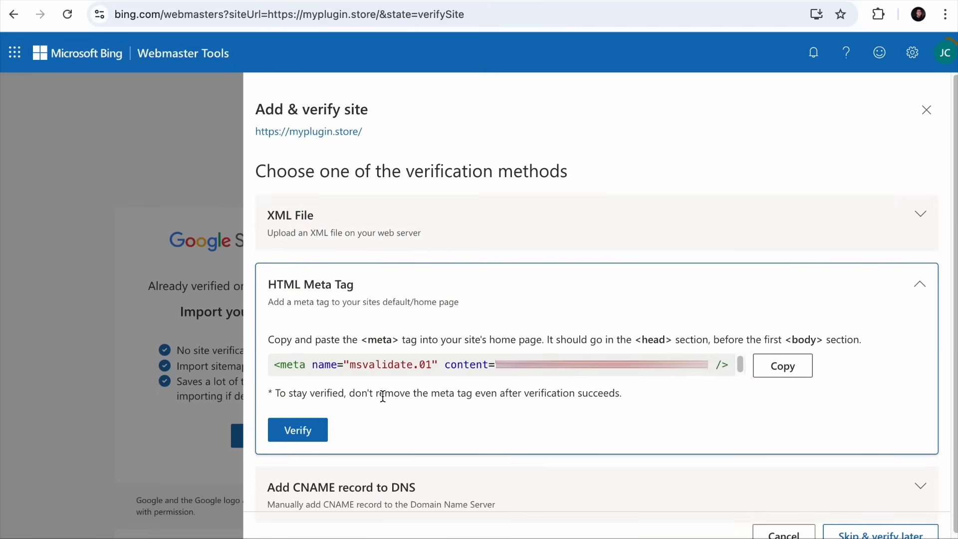
mouse_move(559, 356)
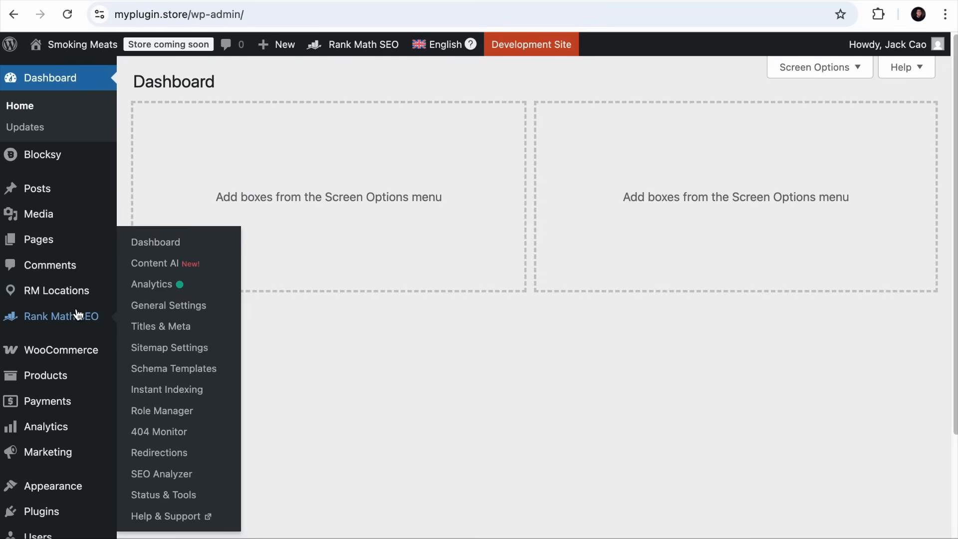
- Save Bing's verification code in Rank Math's Webmaster Tools settings, then return to Bing's panel
click(169, 306)
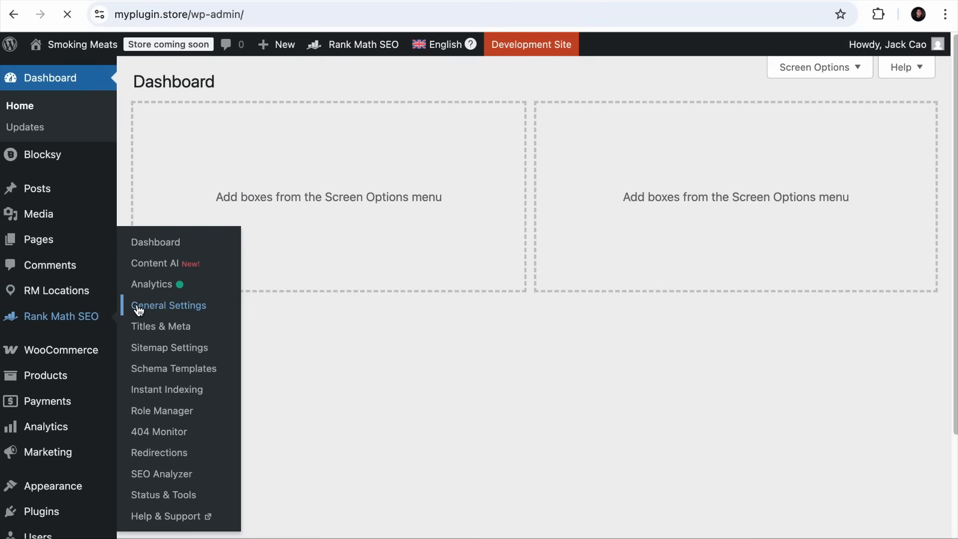
click(169, 306)
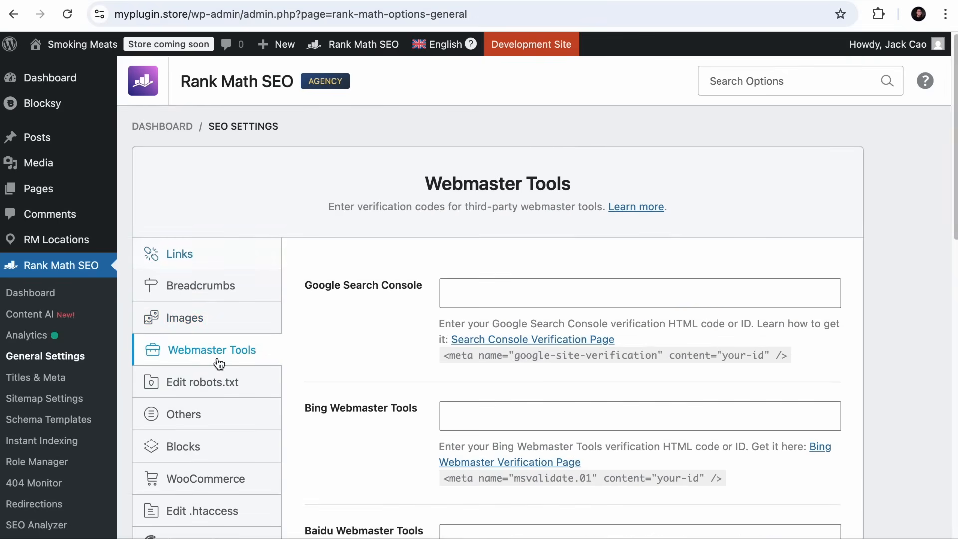
scroll(down, 3)
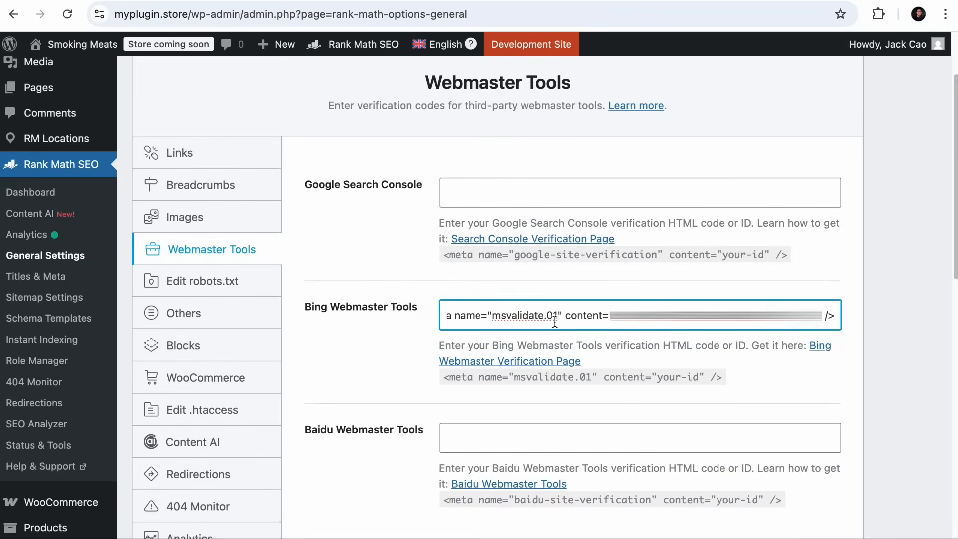
scroll(down, 3)
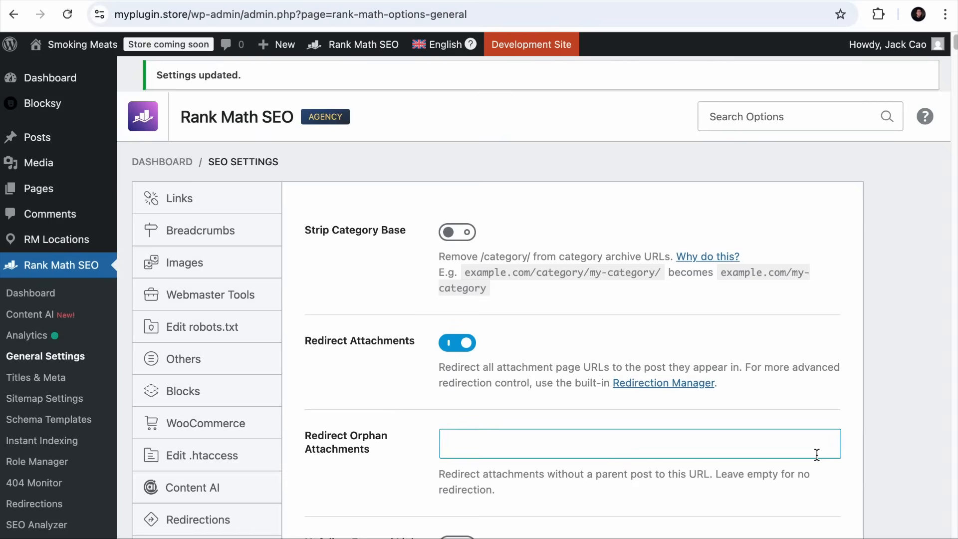
click(213, 295)
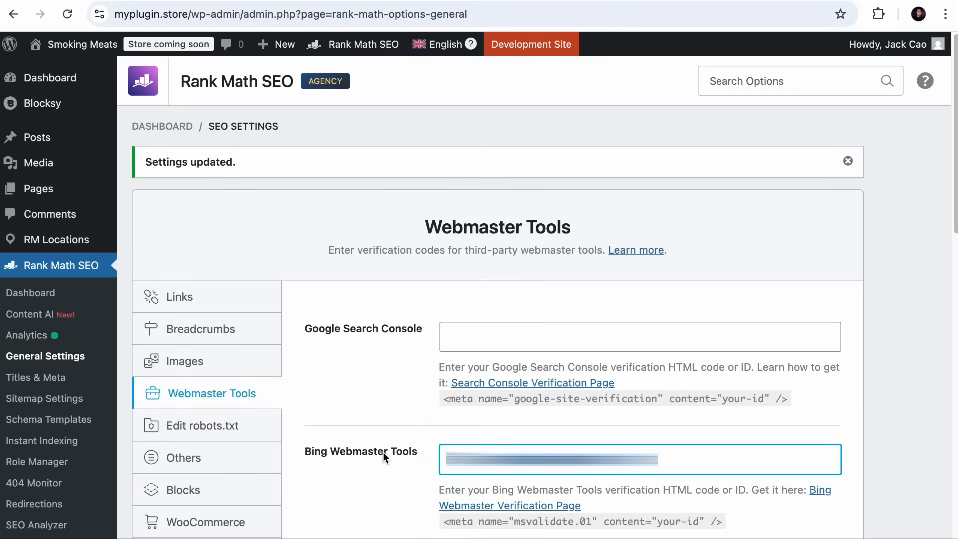
click(509, 504)
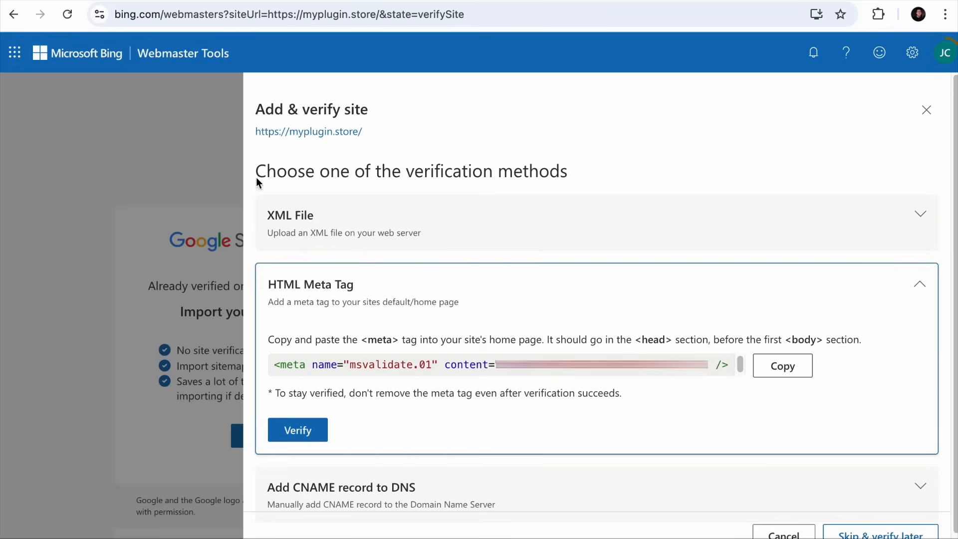
click(297, 430)
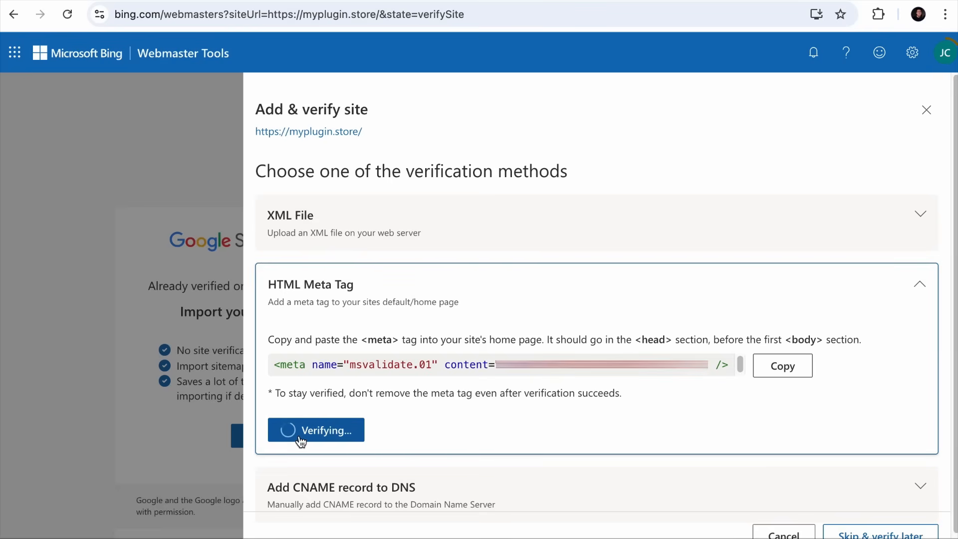
click(316, 430)
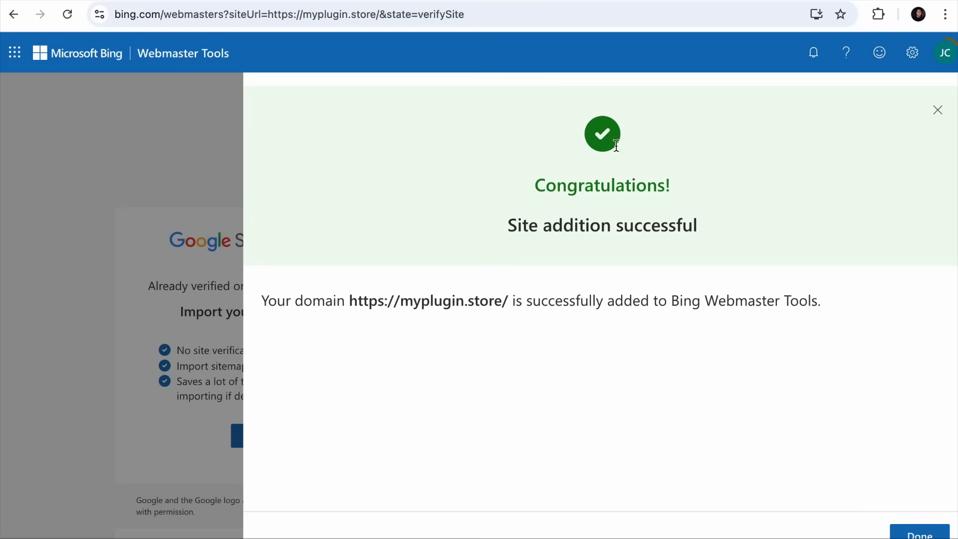
click(919, 533)
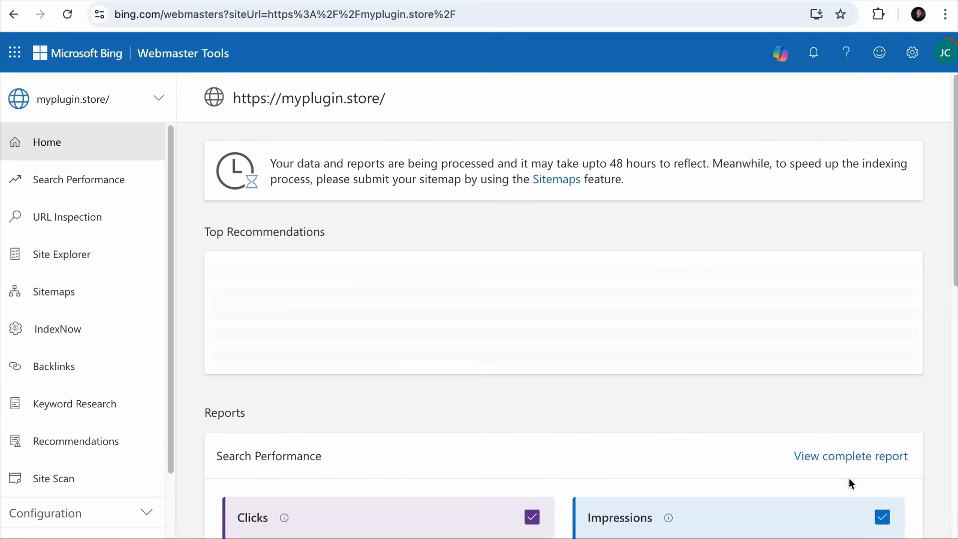
- View the site's Sitemaps report listing the imported sitemap index with 5 URLs
scroll(down, 3)
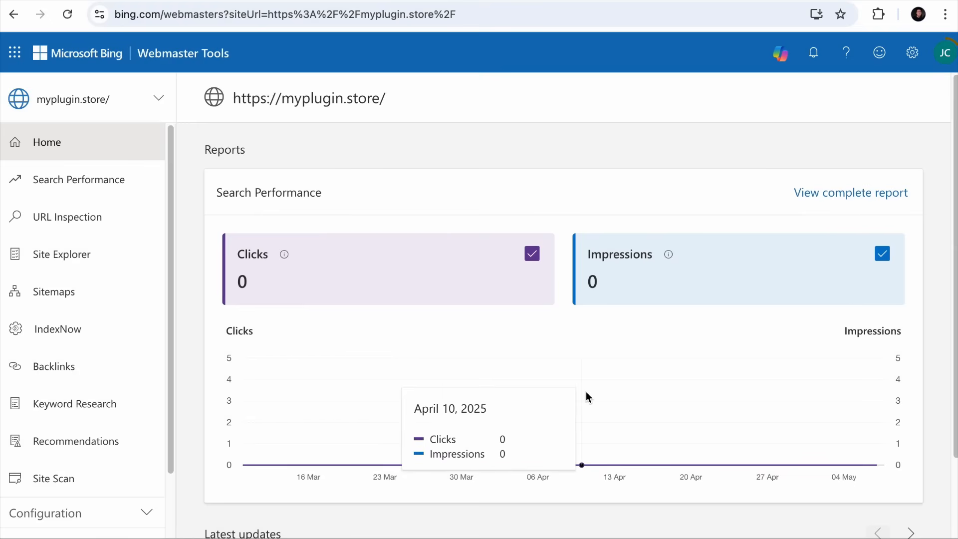
click(54, 291)
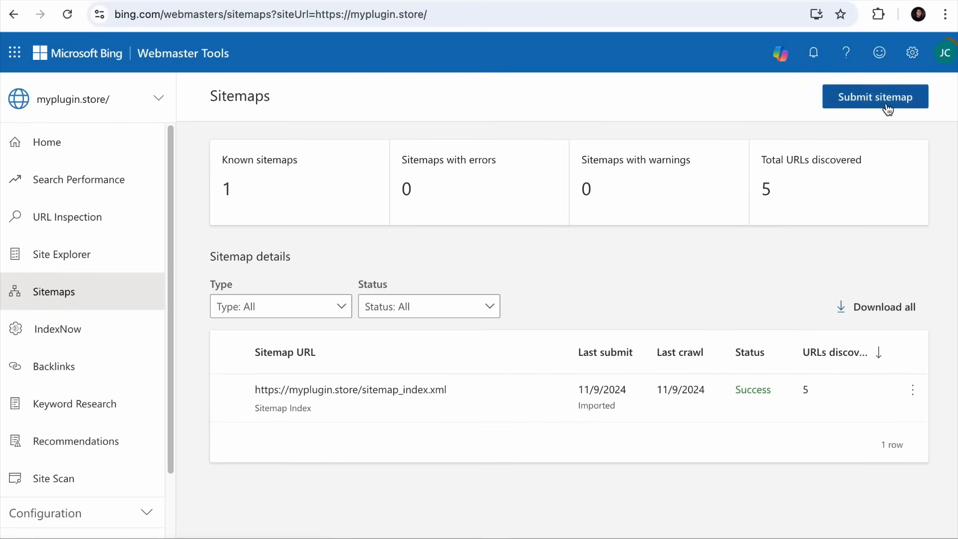
click(875, 96)
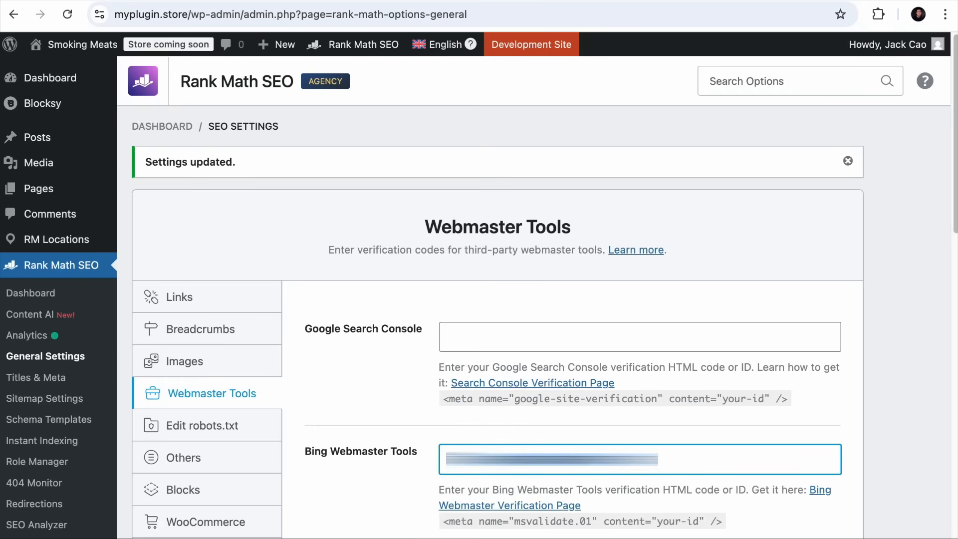
mouse_move(166, 365)
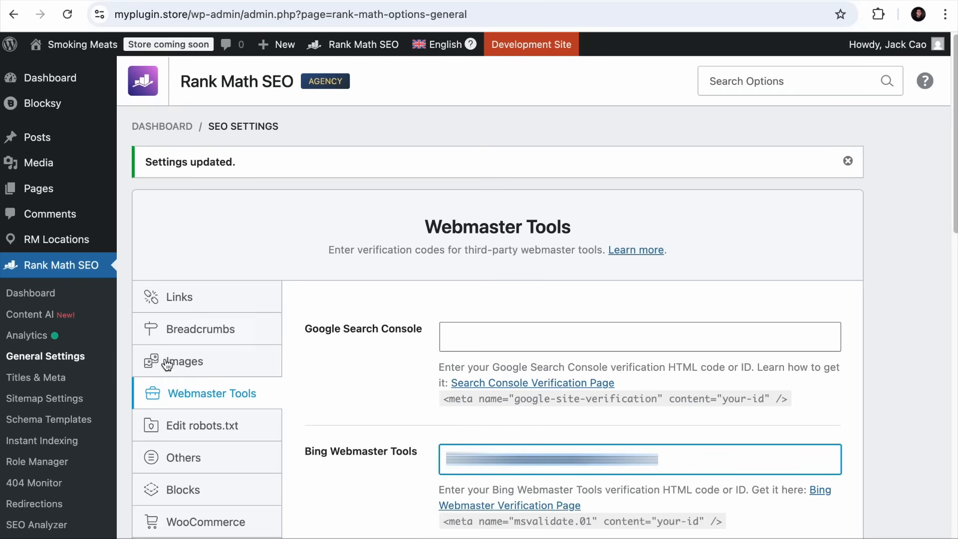
- Open the sitemap index from Sitemap Settings, check post-sitemap.xml's 29 URLs, and return
click(46, 398)
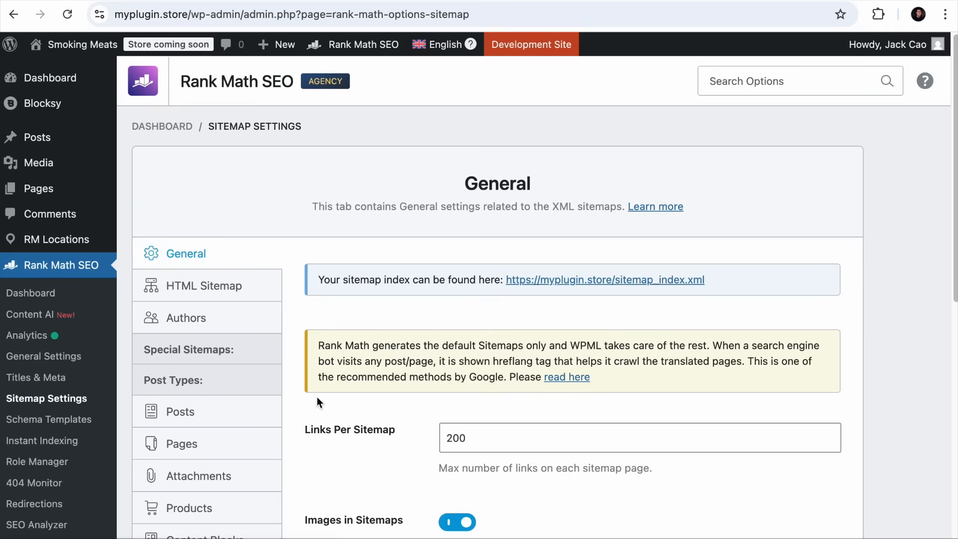
click(605, 279)
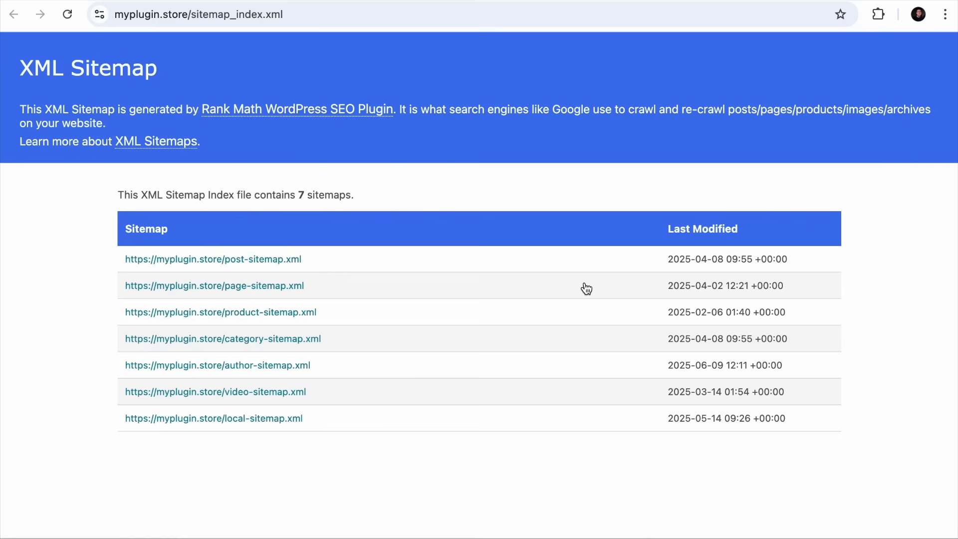
mouse_move(272, 439)
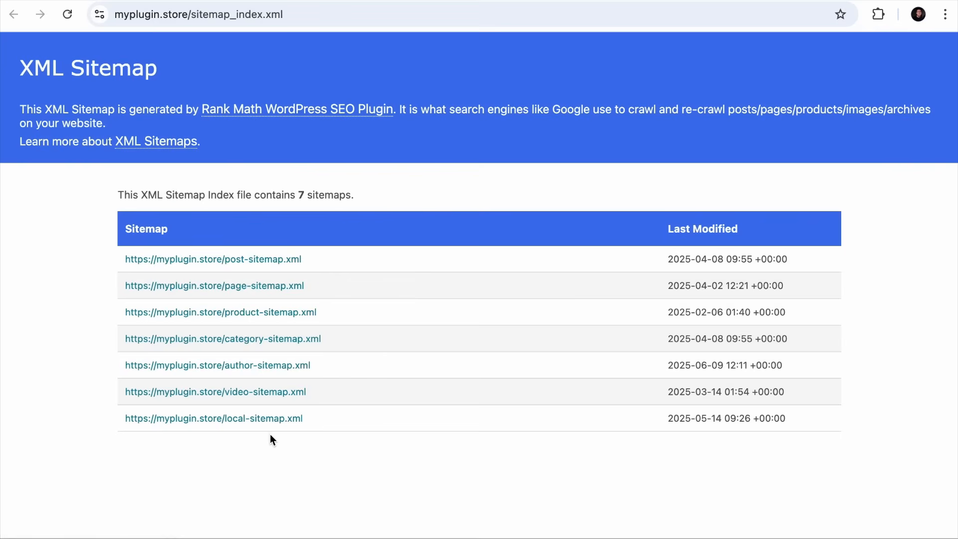
click(213, 260)
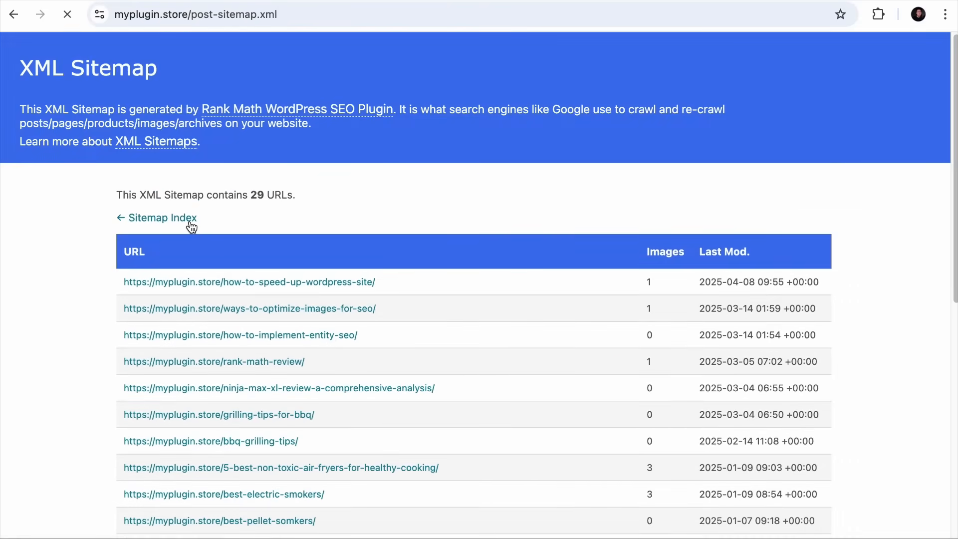
click(162, 217)
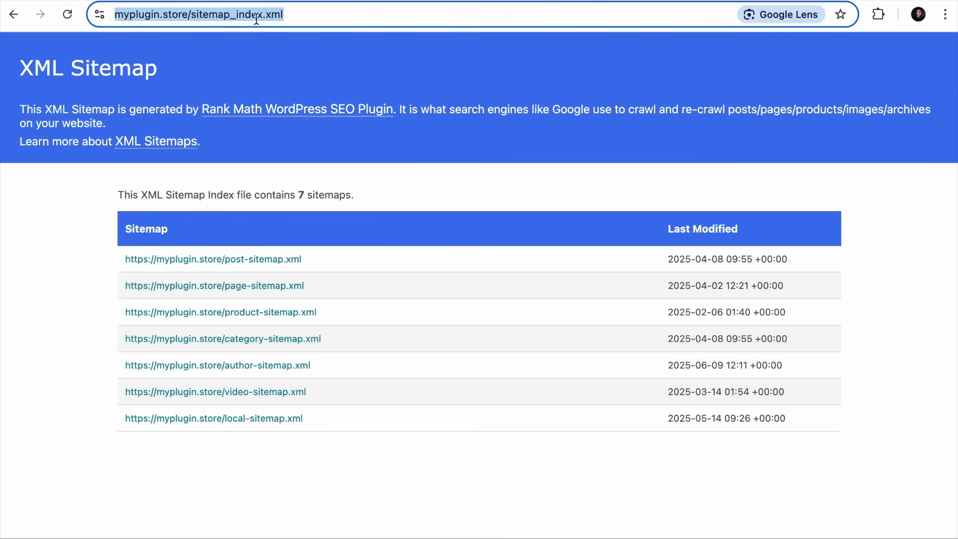
mouse_move(300, 146)
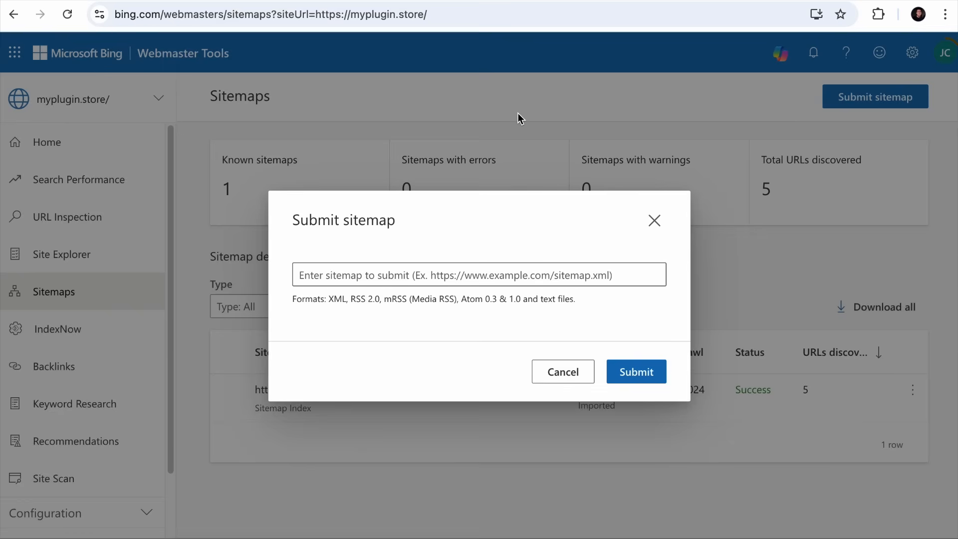
text(https://myplugin.store/sitemap_index.xml)
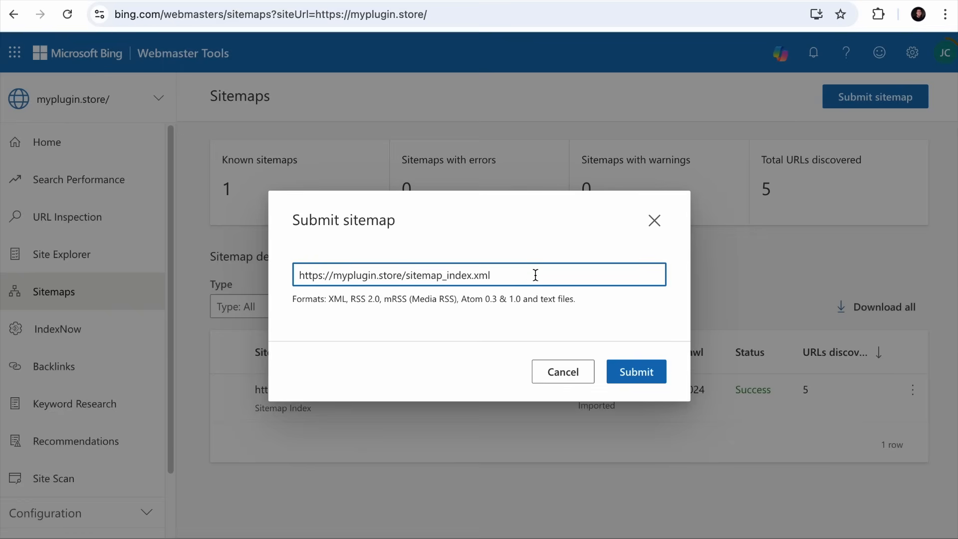
click(636, 372)
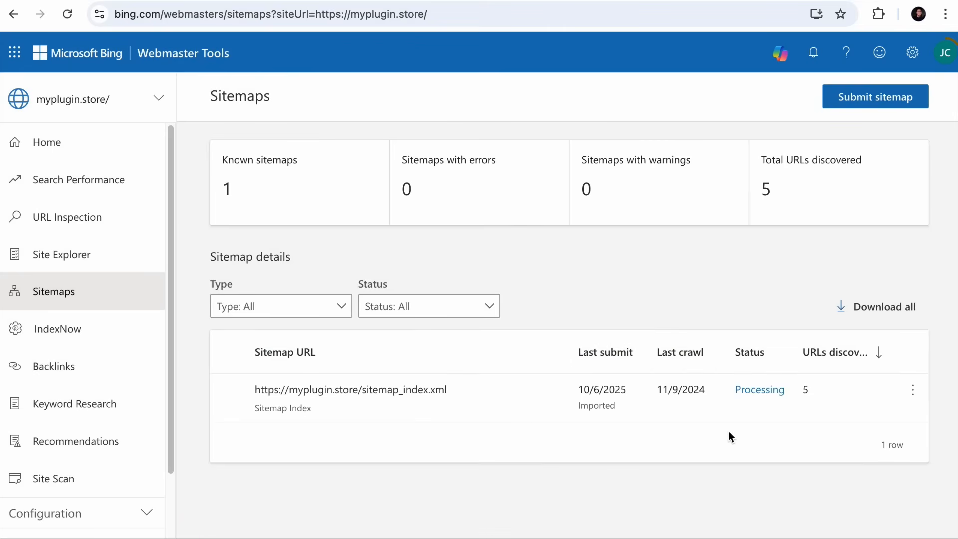
mouse_move(680, 397)
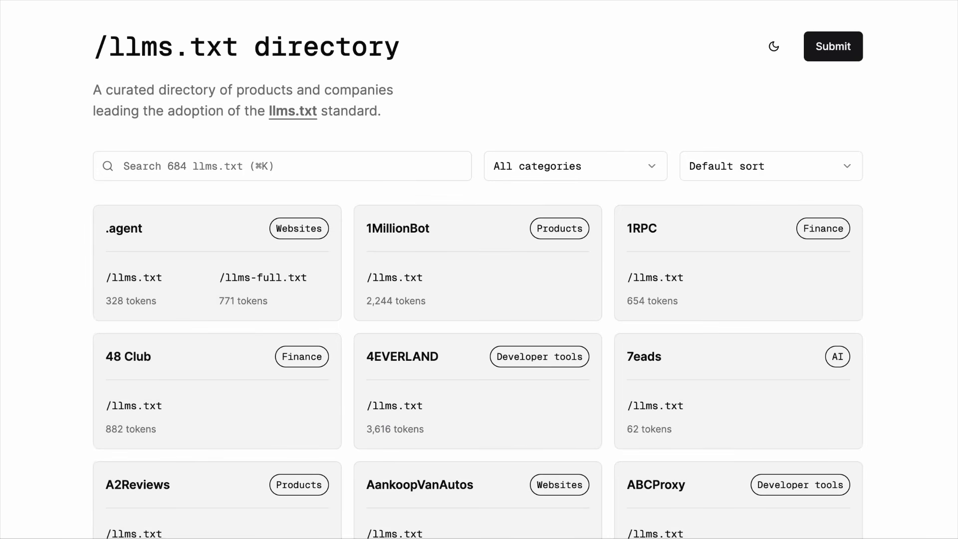
- Browse the 684-entry llms.txt directory and view the Bikeroo site's Rank Math-generated llms.txt
scroll(down, 3)
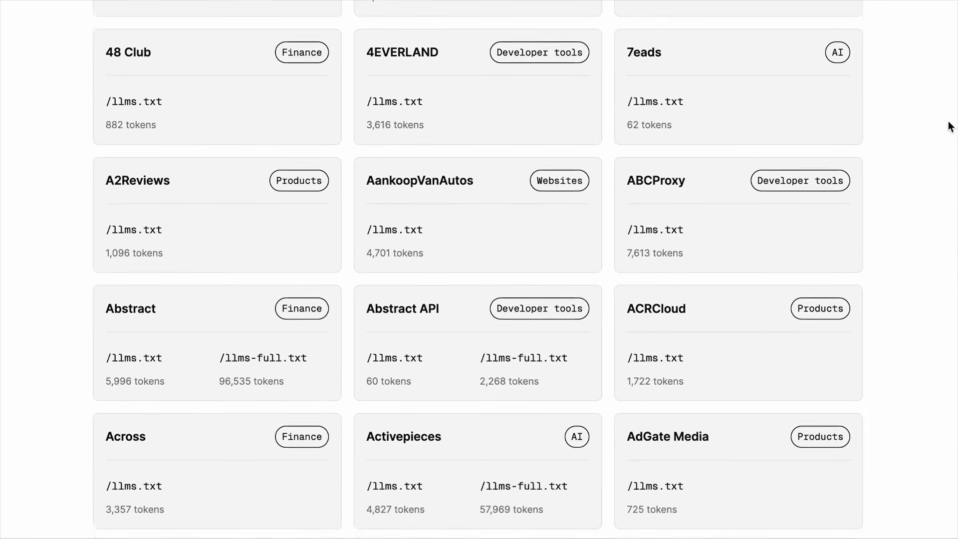
scroll(down, 3)
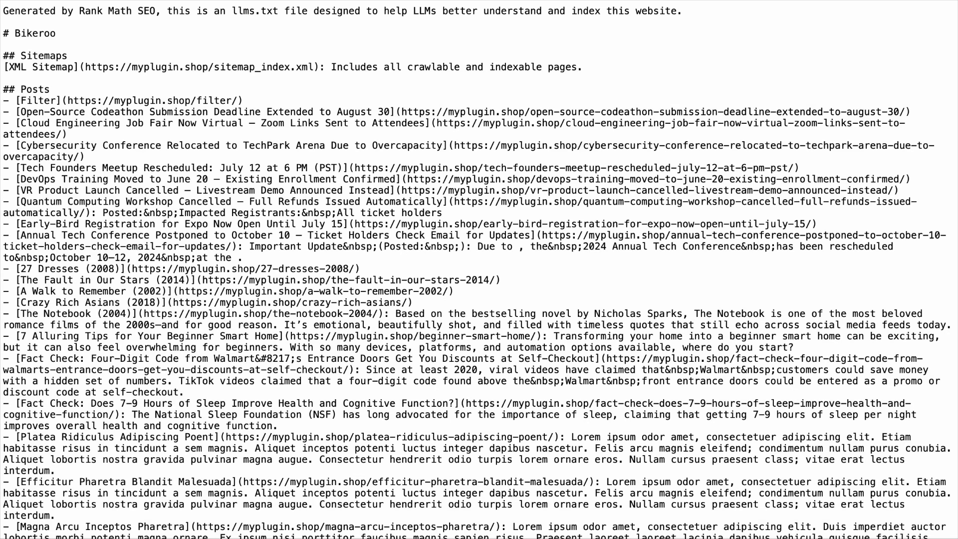
scroll(down, 3)
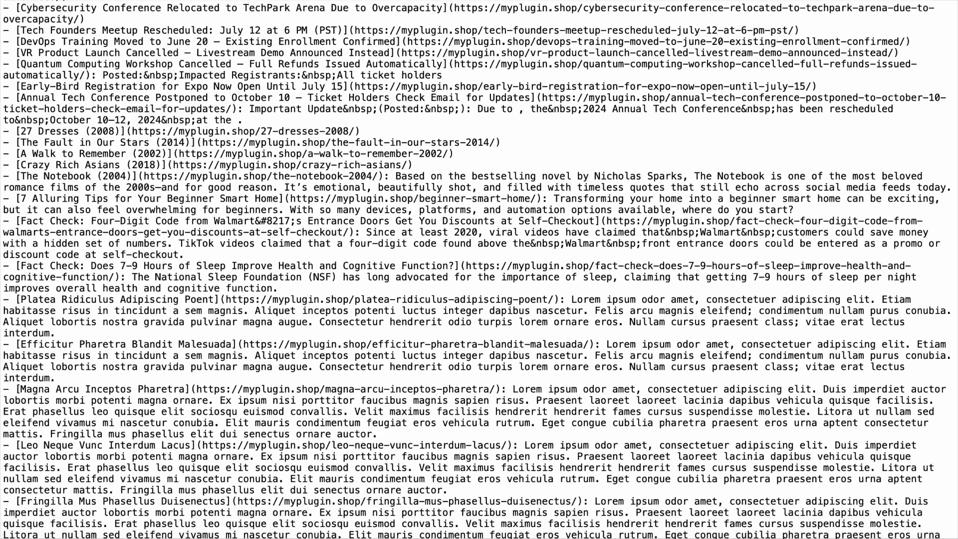
scroll(down, 3)
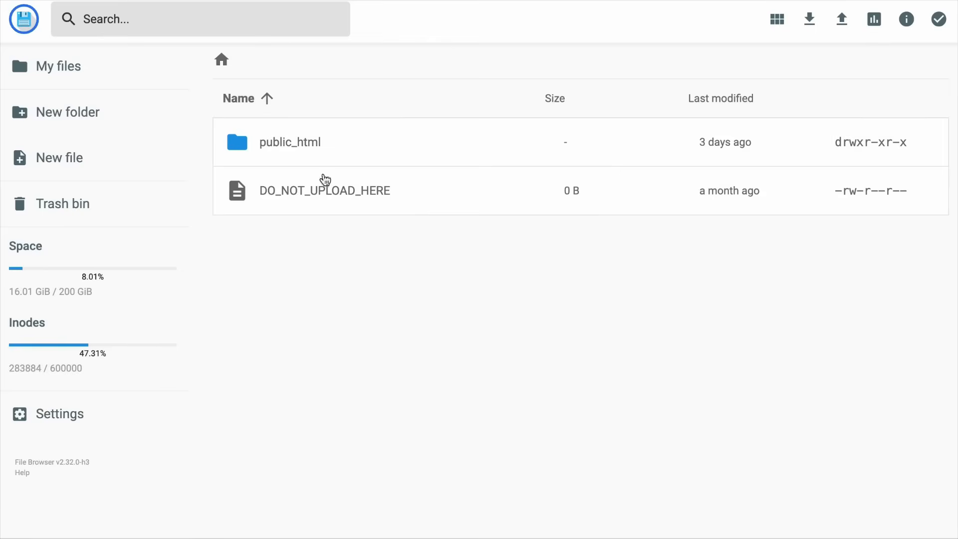
mouse_move(307, 137)
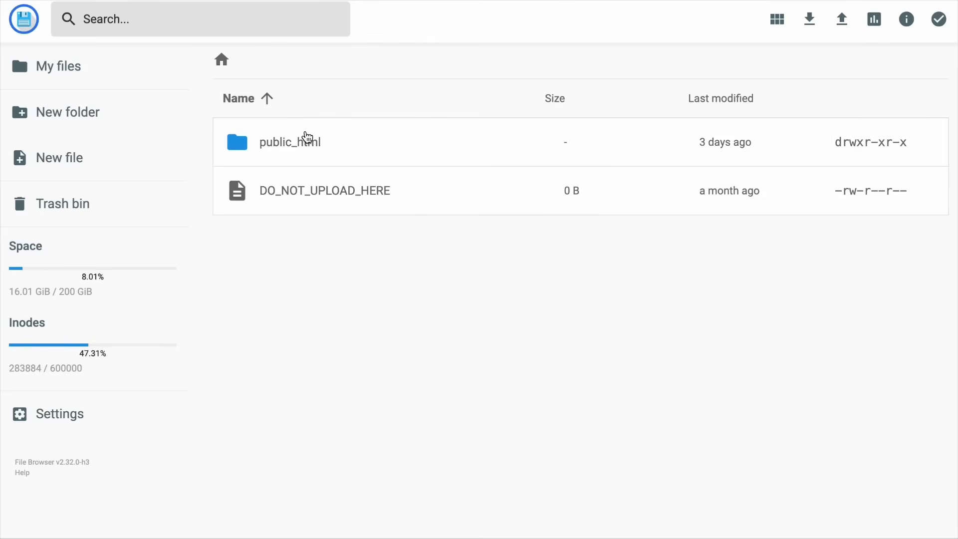
- Open public_html to list the site's root files, including sitemap.xml and index.php
double_click(290, 141)
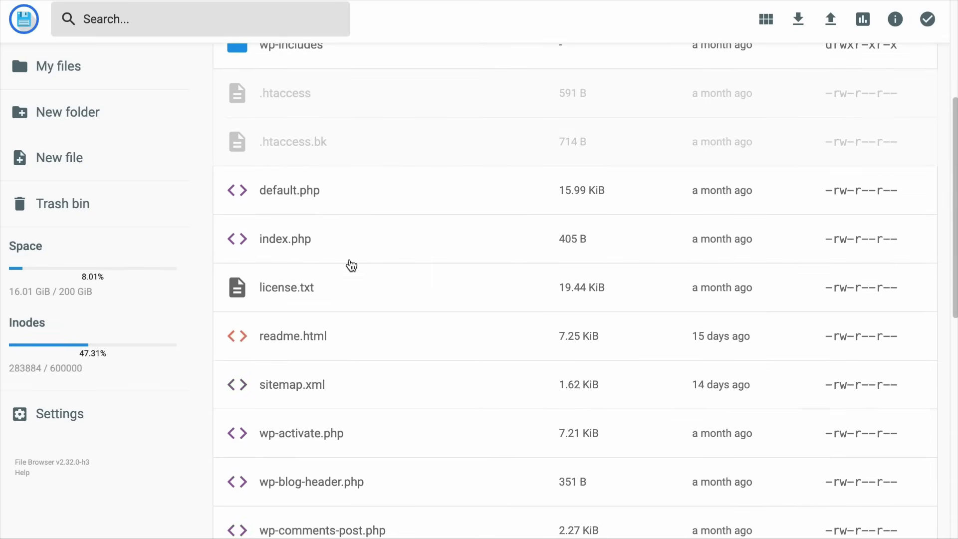
mouse_move(575, 284)
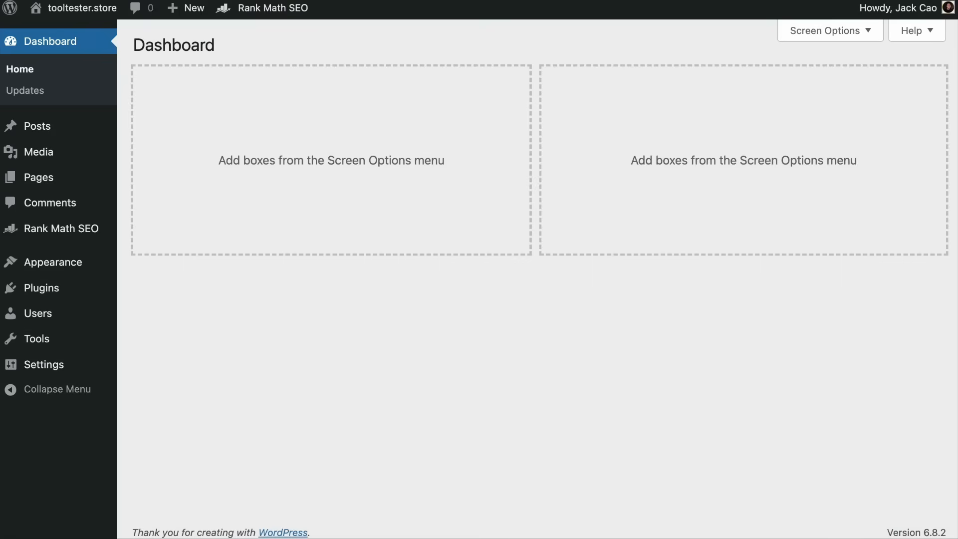
mouse_move(351, 162)
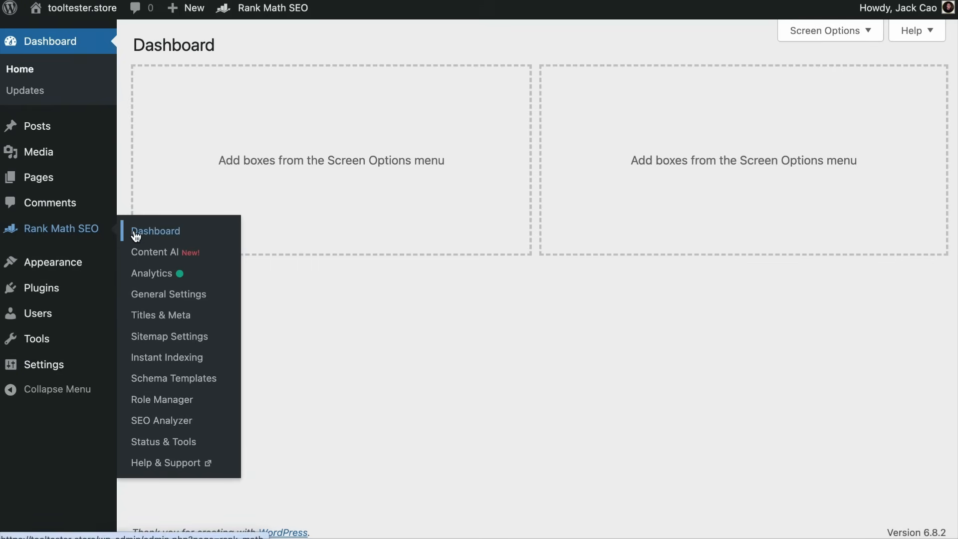
- Turn on the LLMS Txt module in the Rank Math modules dashboard
click(169, 294)
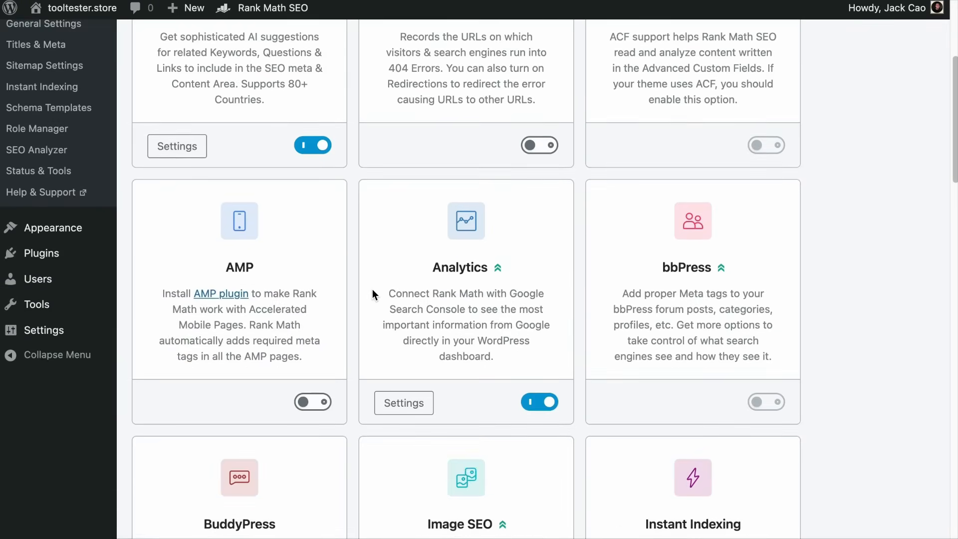
scroll(down, 3)
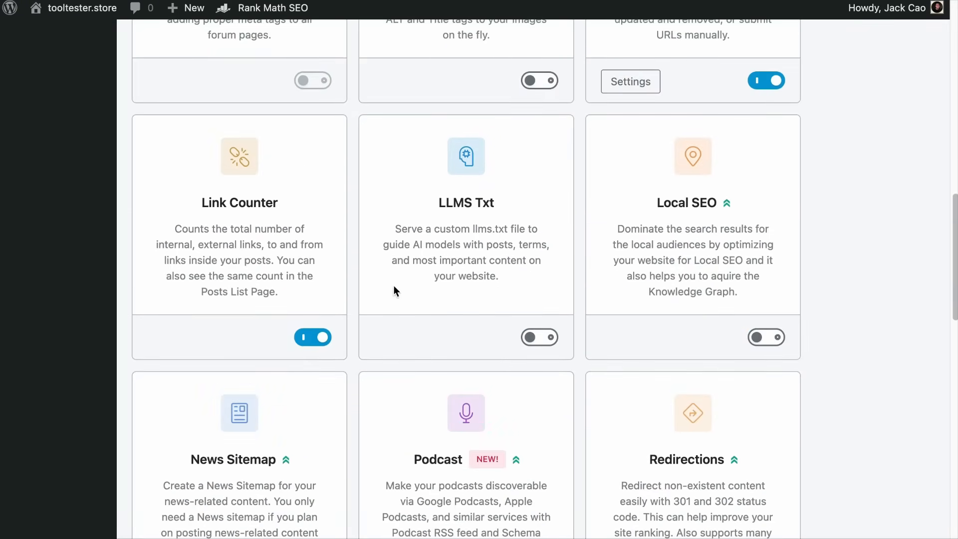
click(539, 337)
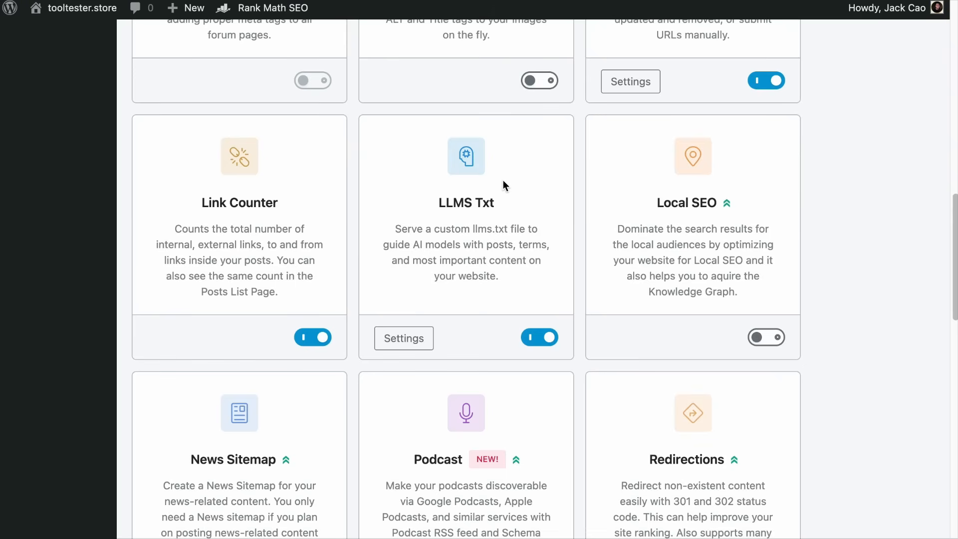
mouse_move(498, 196)
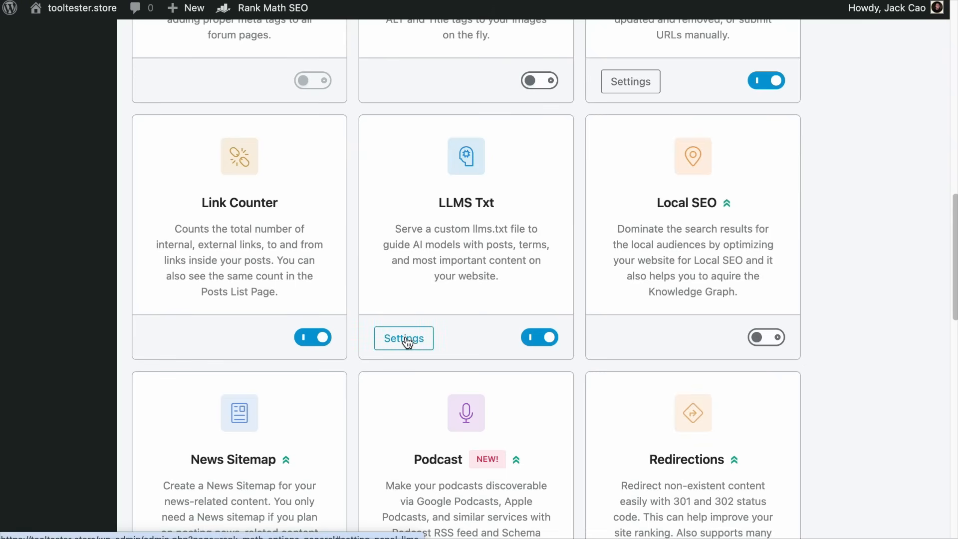
- View the llms.txt configuration and the live file with its Tool Tester heading
click(403, 339)
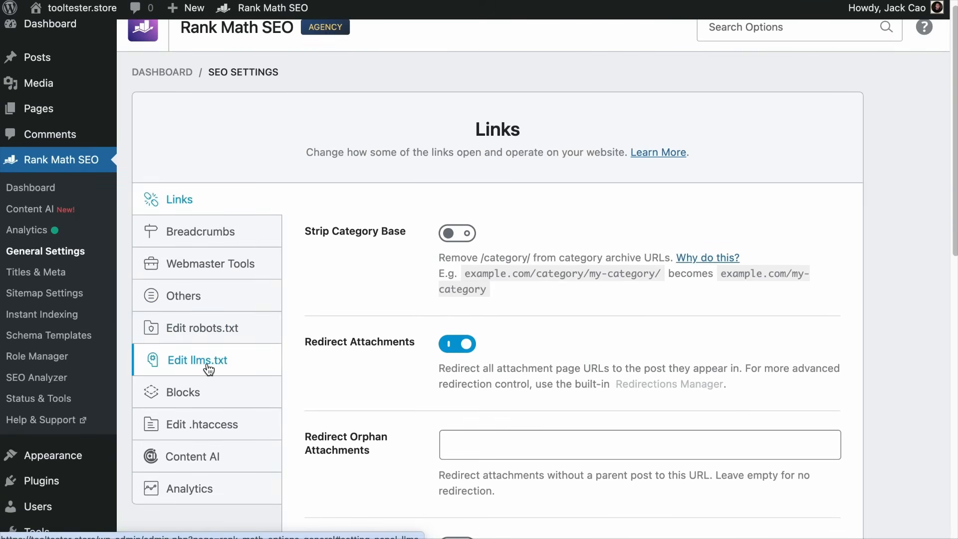
click(198, 360)
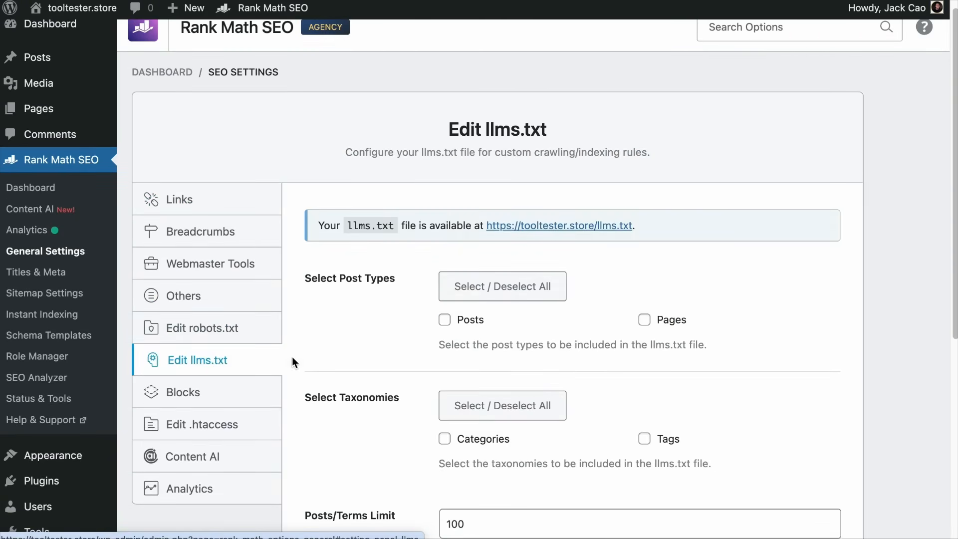
click(558, 226)
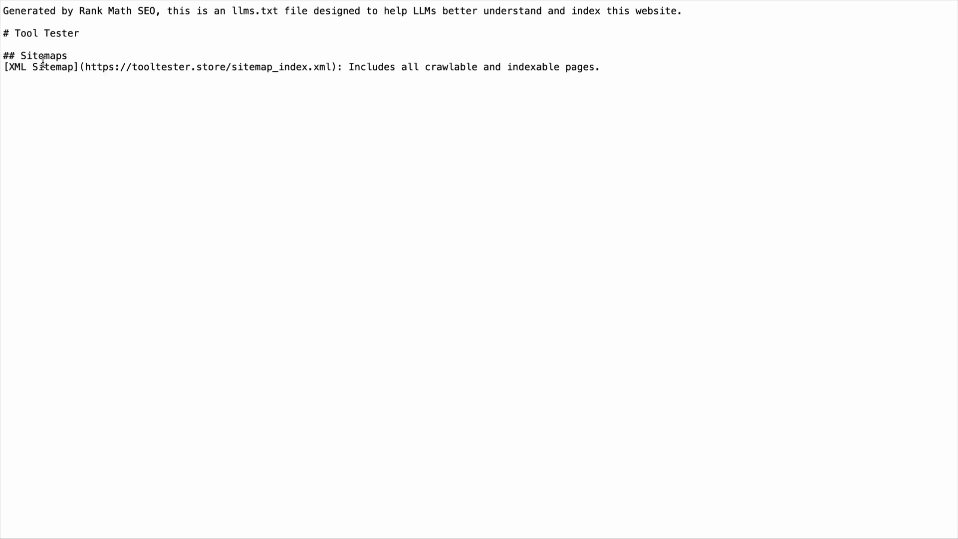
mouse_move(177, 225)
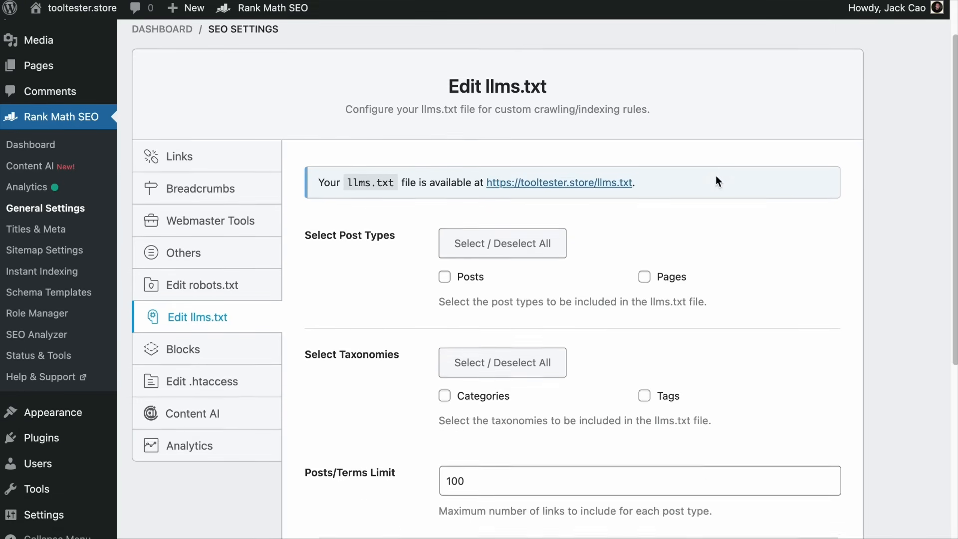
- Save llms.txt settings with Posts included and confirm the live file lists a Posts section
scroll(down, 3)
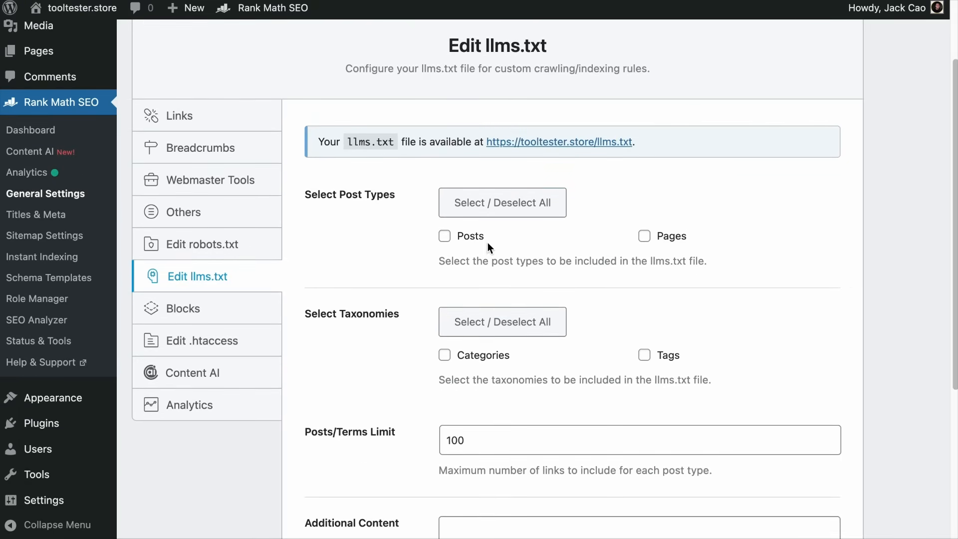
scroll(down, 3)
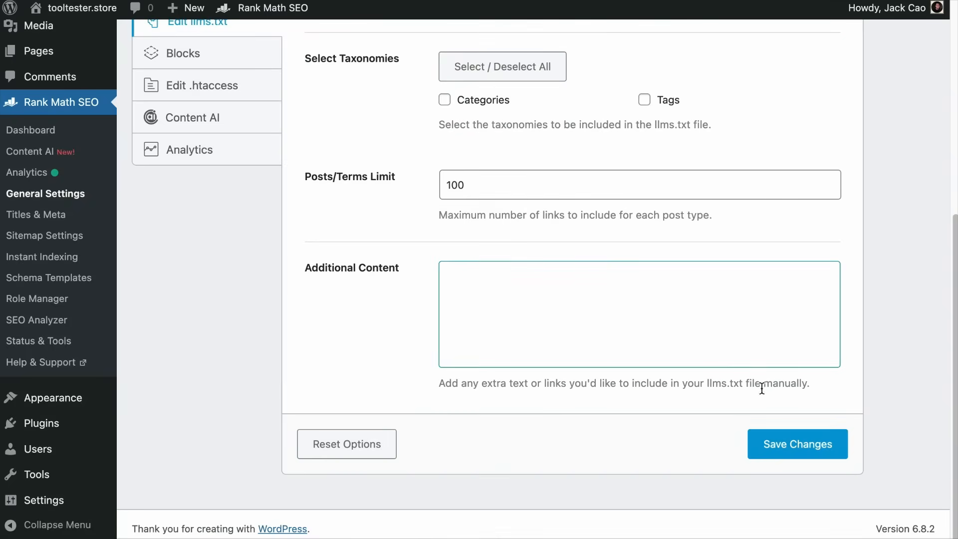
click(797, 445)
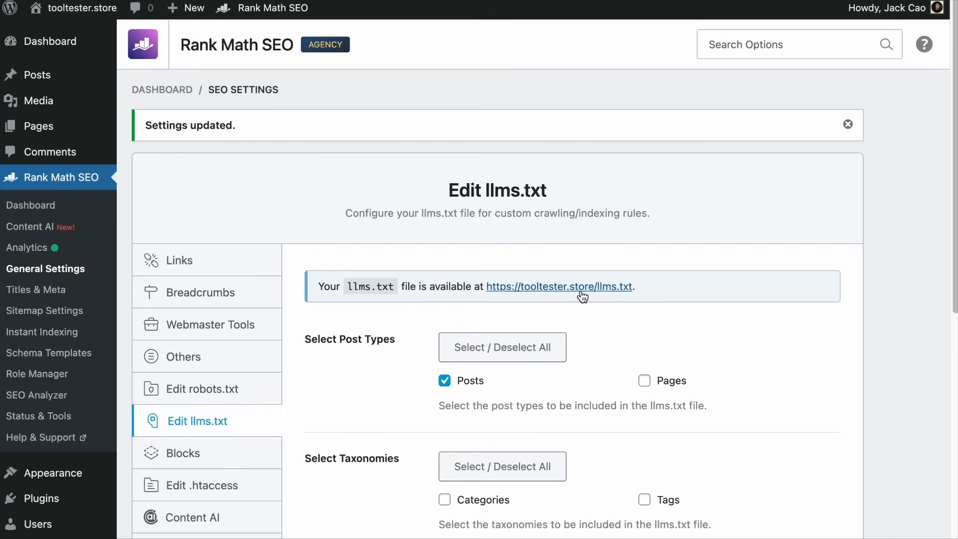
click(558, 286)
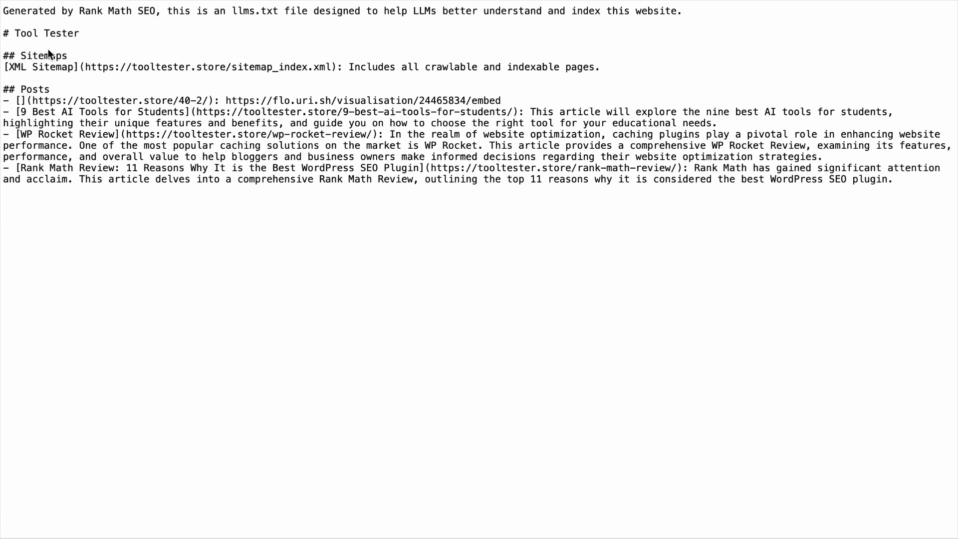
mouse_move(177, 112)
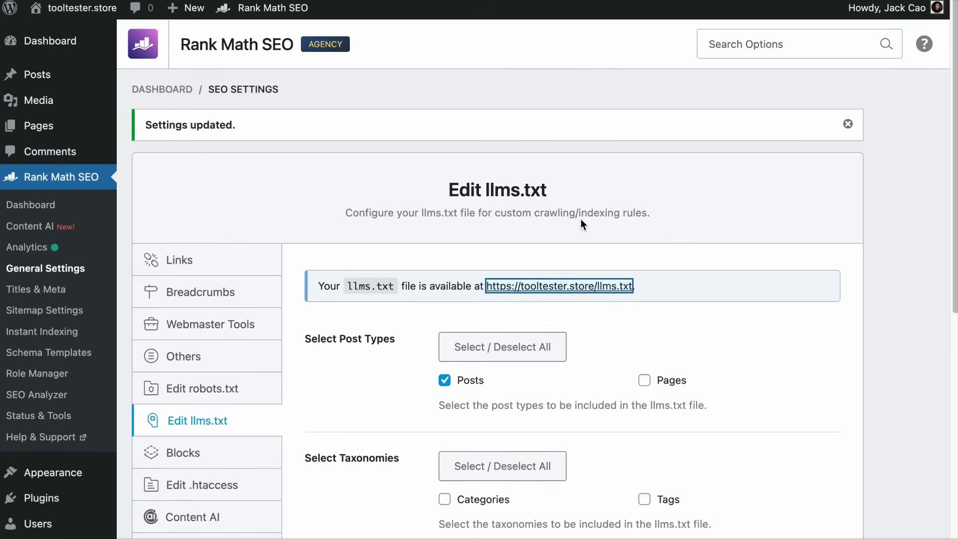
scroll(down, 3)
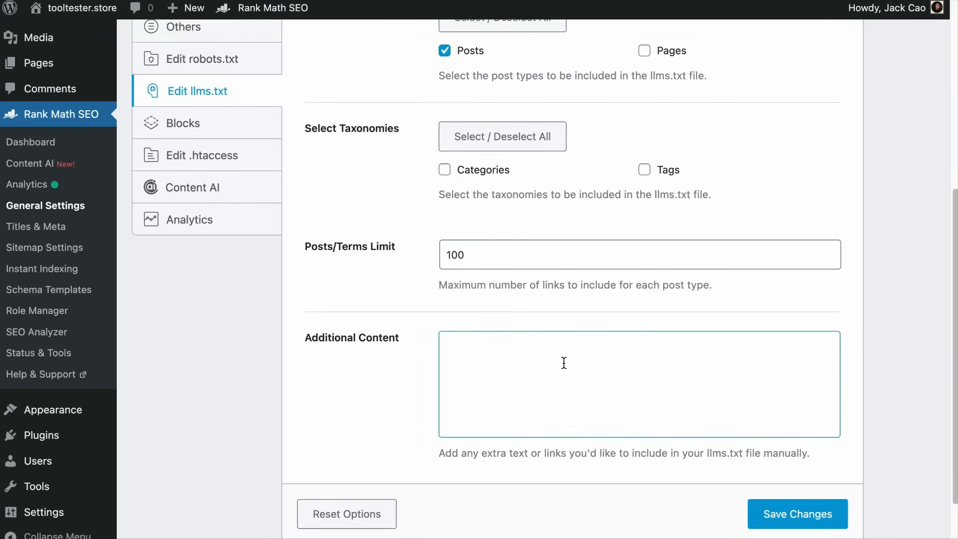
scroll(up, 3)
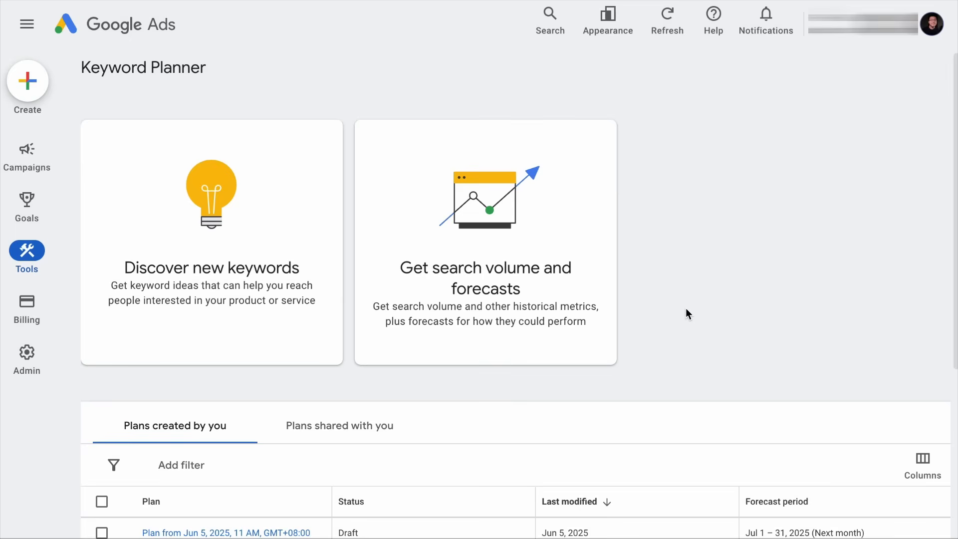
mouse_move(548, 294)
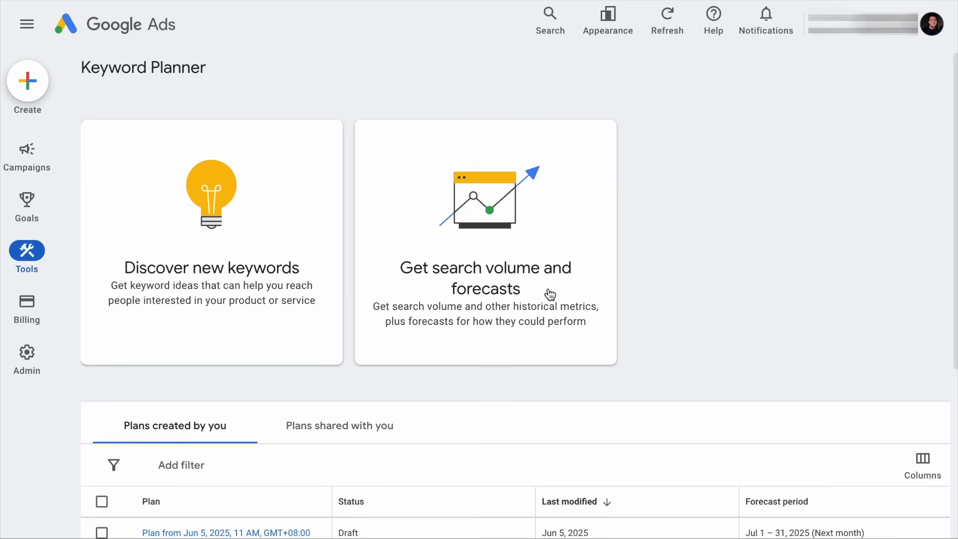
- Request keyword ideas for 'budgeting' across all locations in English
click(211, 244)
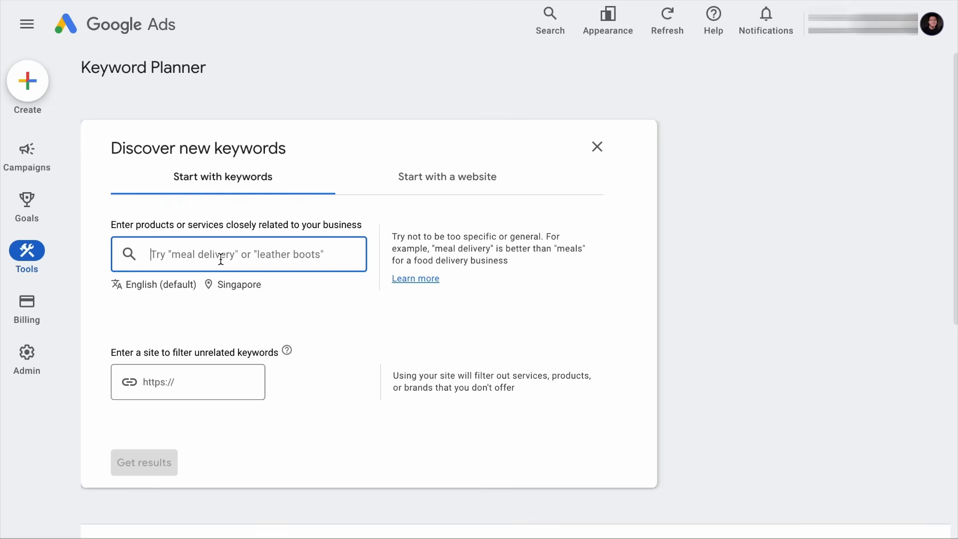
text(budgeting)
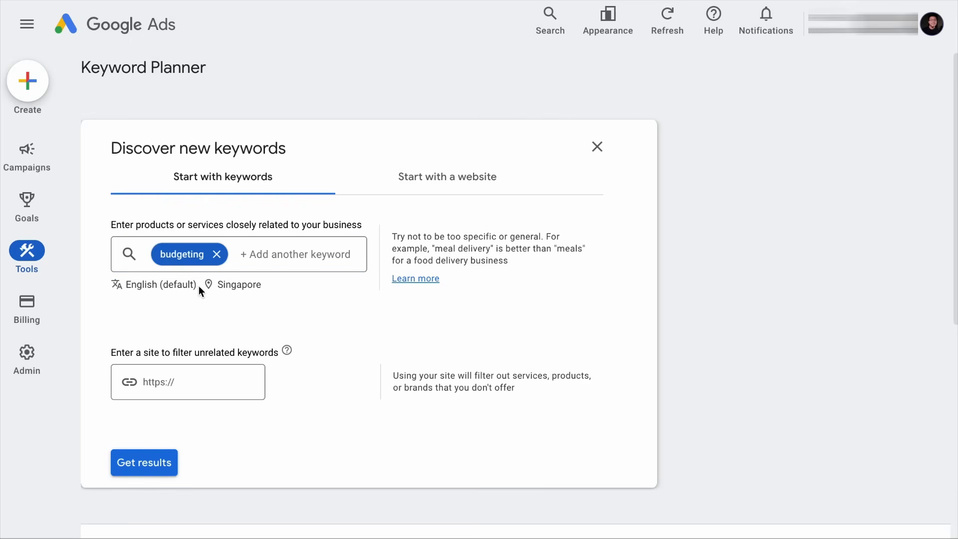
mouse_move(288, 307)
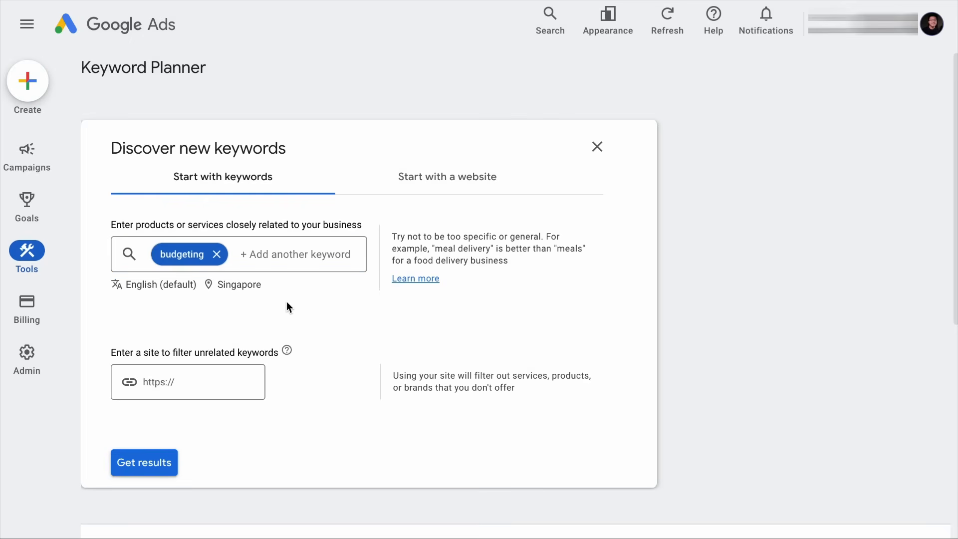
click(237, 284)
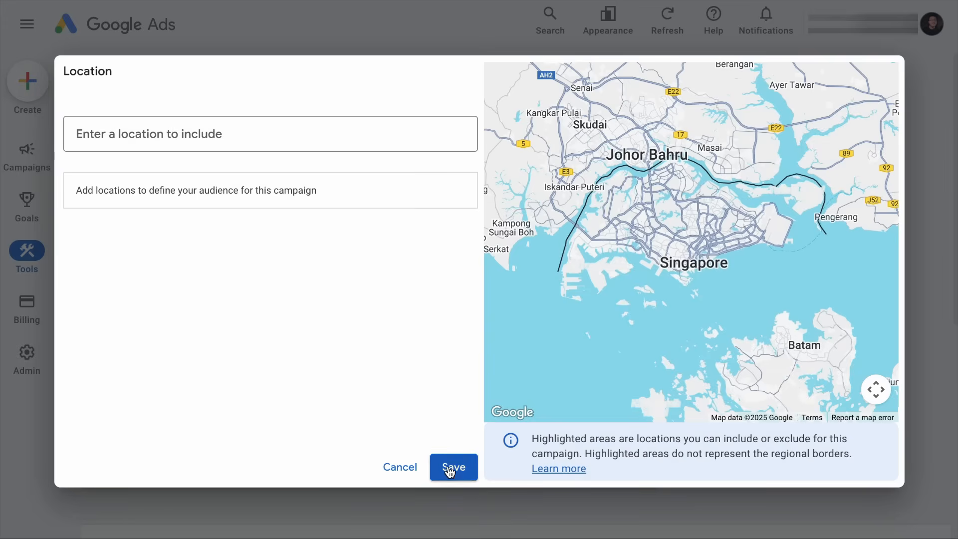
click(453, 467)
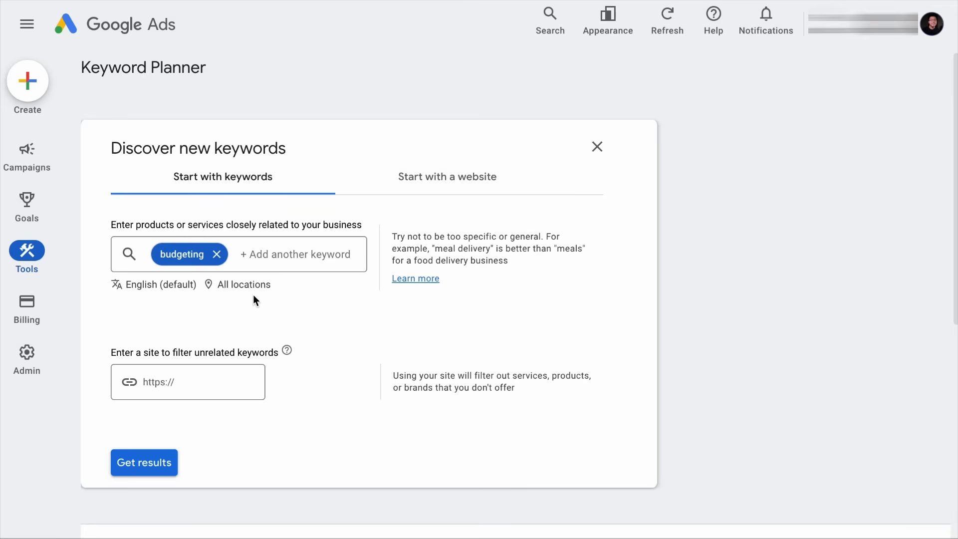
click(188, 382)
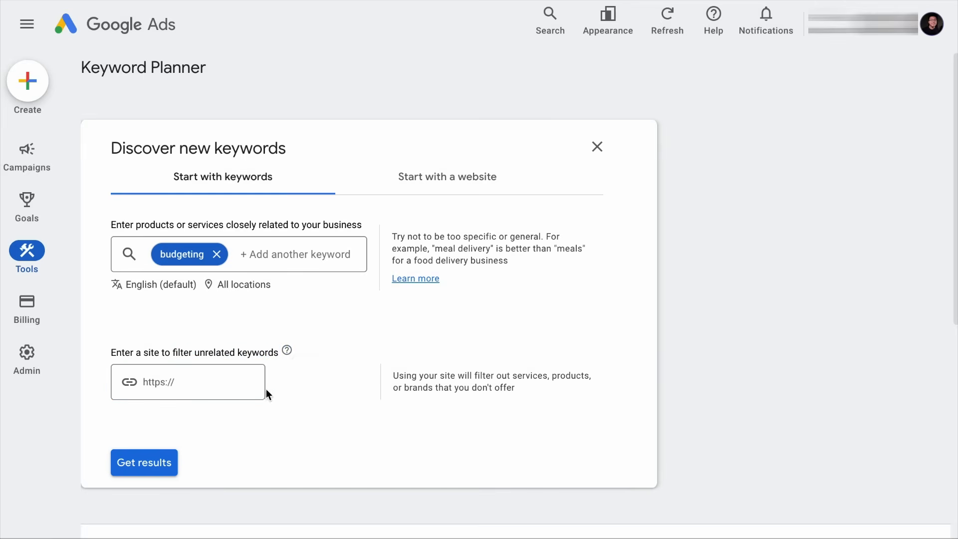
click(144, 462)
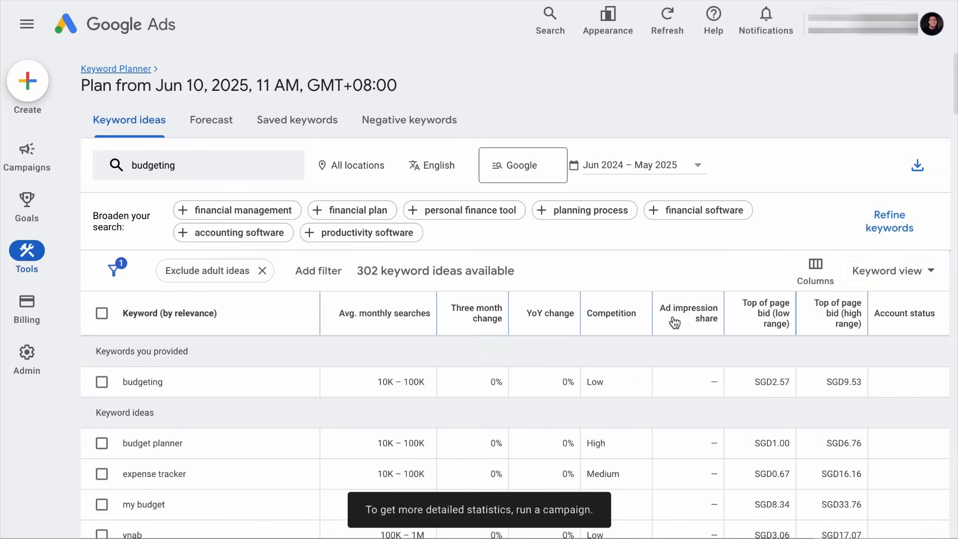
- Review the 302 budgeting keyword ideas with search volumes, competition and bid ranges
scroll(down, 3)
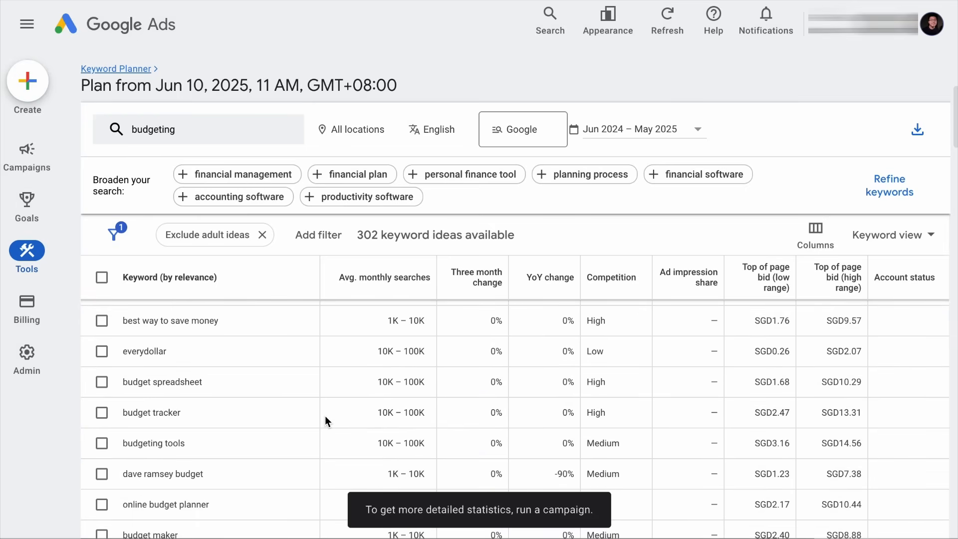
scroll(down, 3)
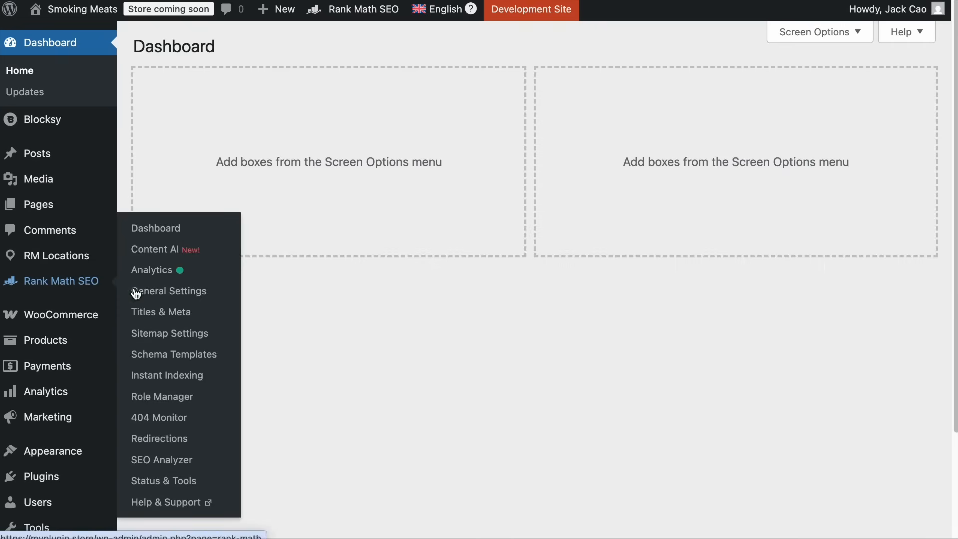
- Launch the Blog Post Wizard from Rank Math SEO's Content AI tools
click(154, 250)
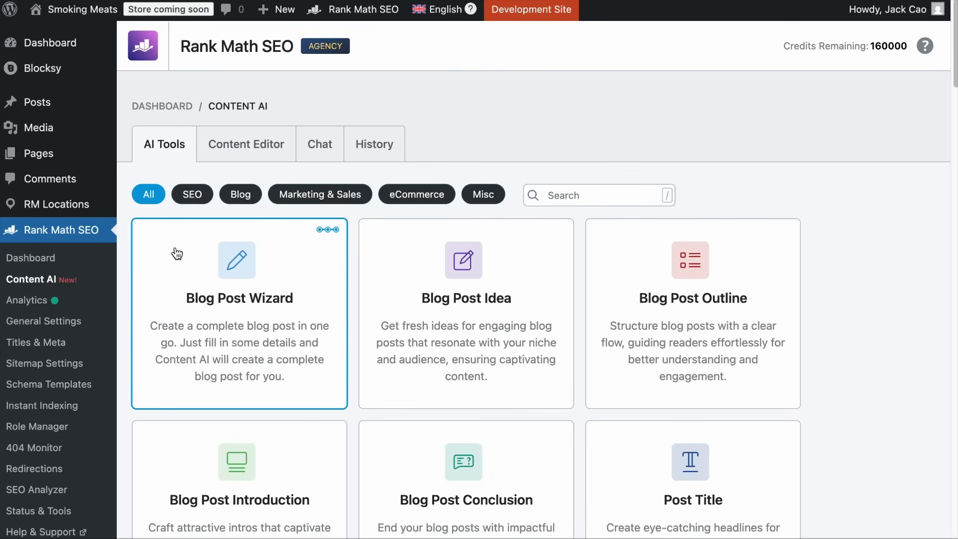
mouse_move(299, 309)
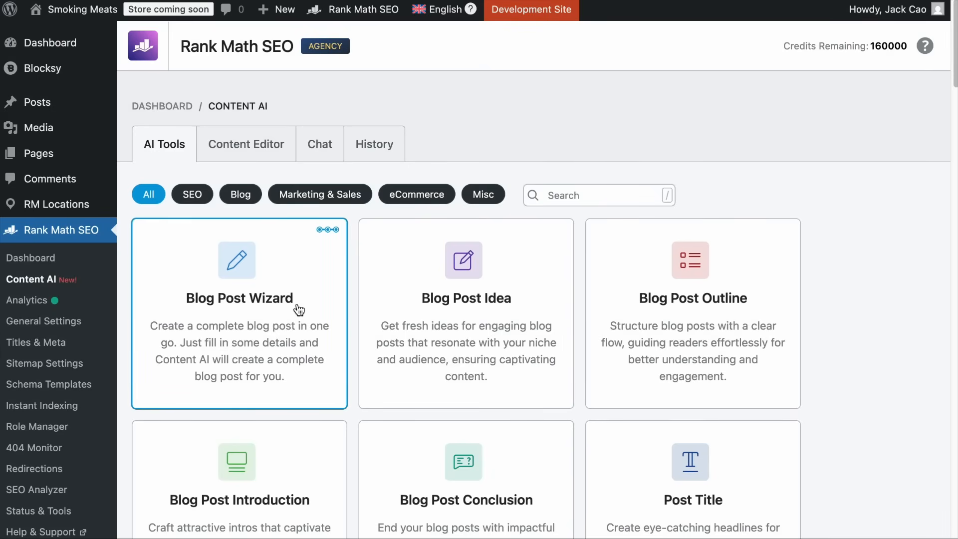
click(239, 298)
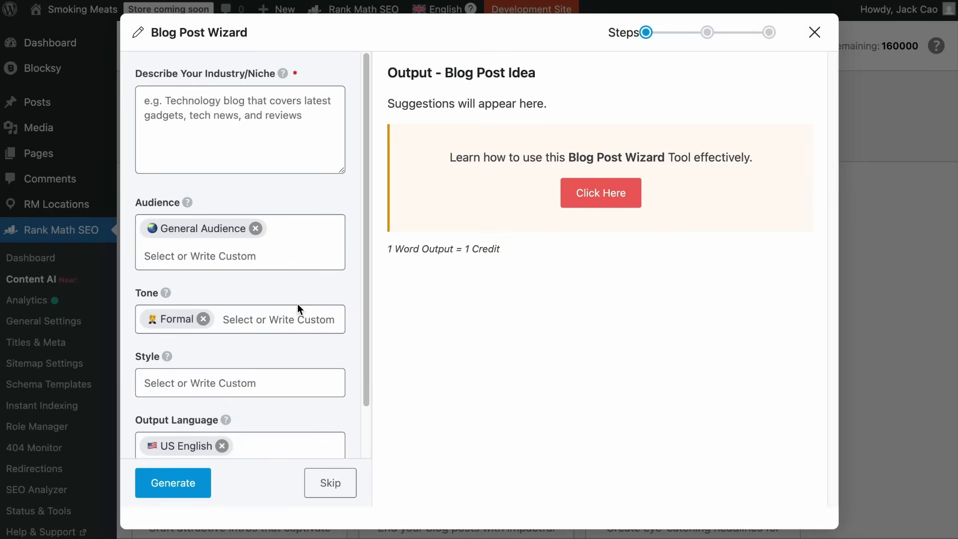
mouse_move(474, 348)
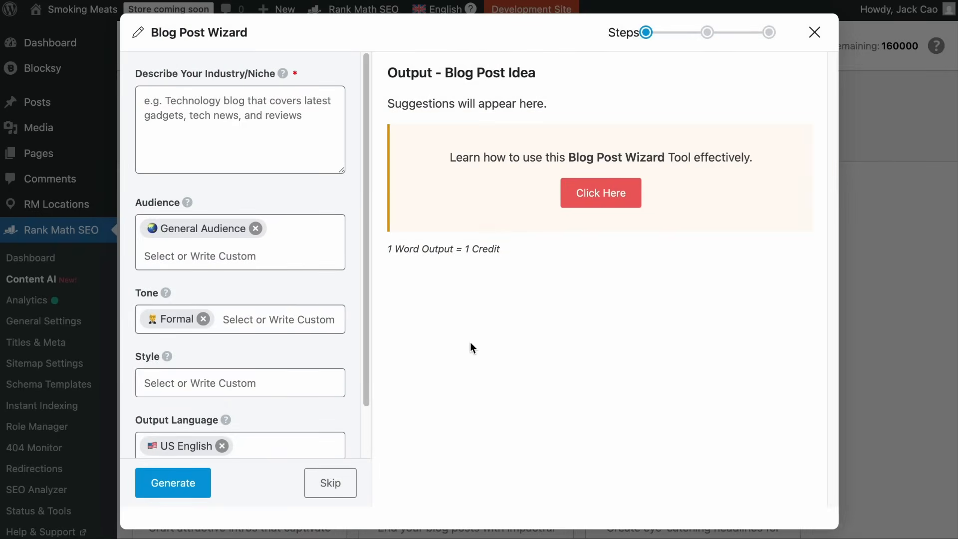
mouse_move(653, 32)
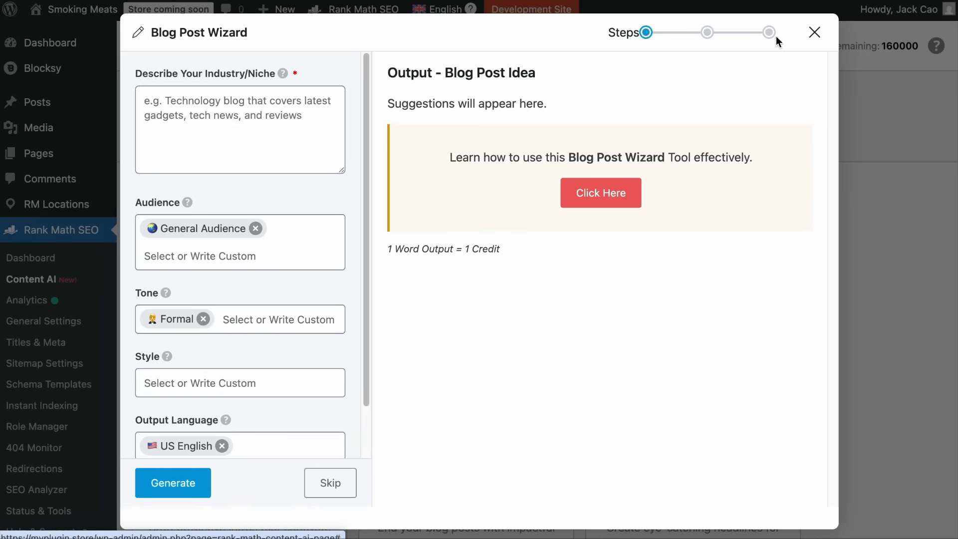
mouse_move(501, 63)
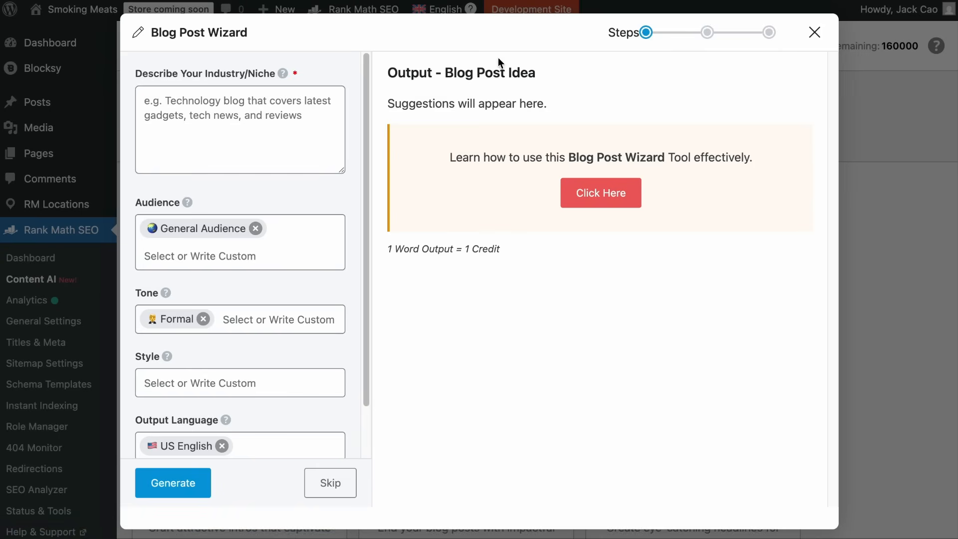
mouse_move(554, 110)
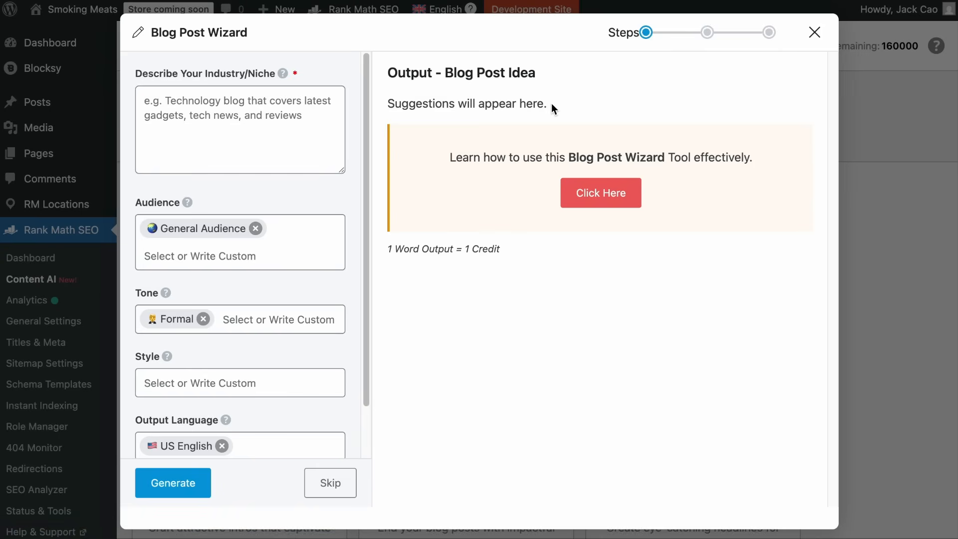
mouse_move(379, 500)
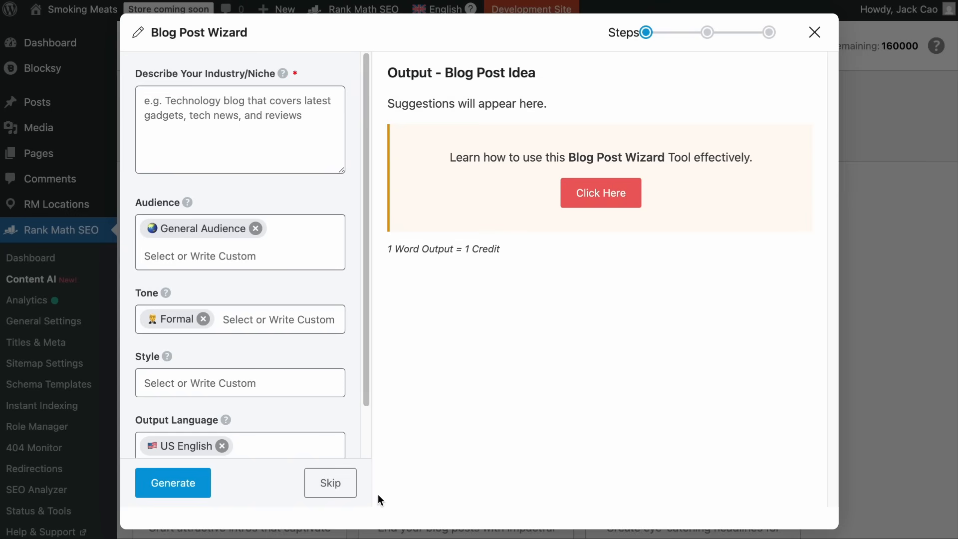
- Skip the idea step and enter the topic 'money management tips for beginners'
click(330, 483)
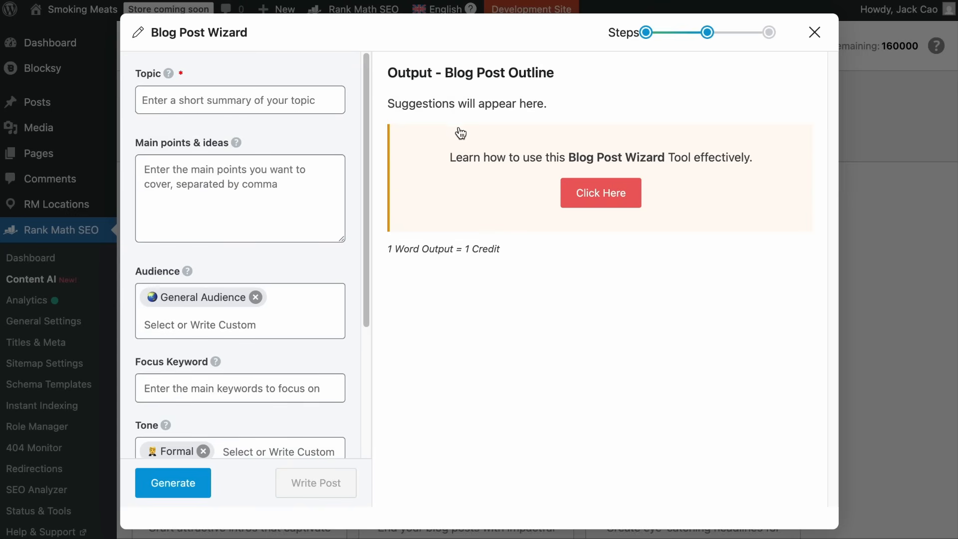
mouse_move(442, 76)
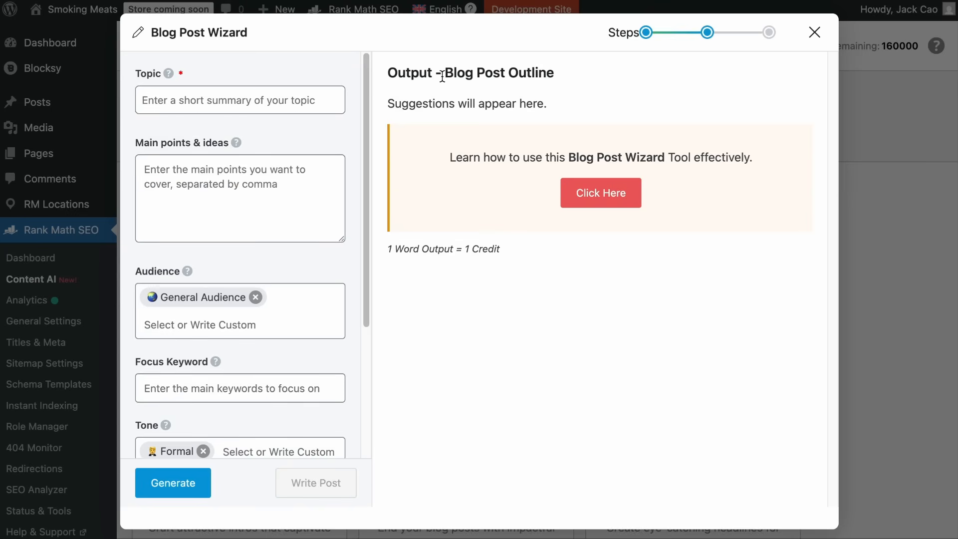
click(239, 99)
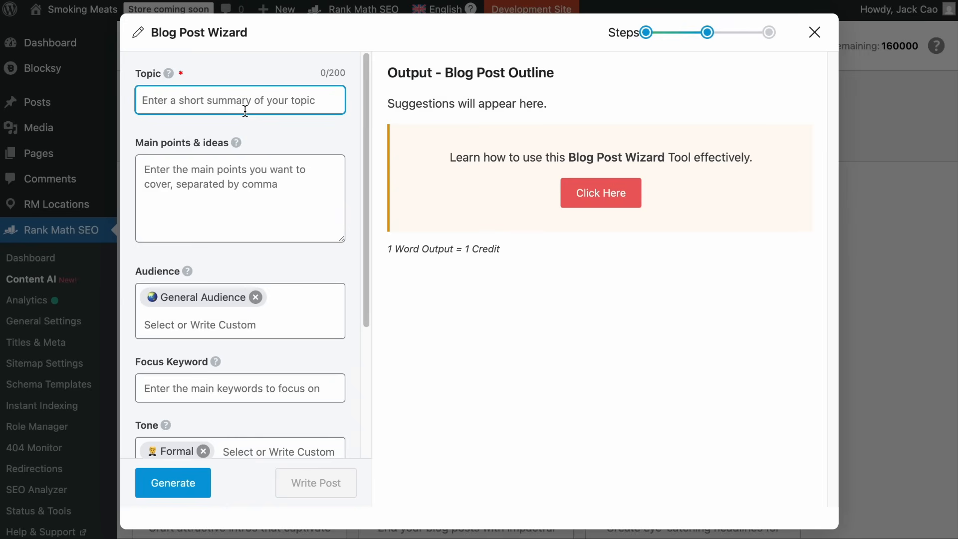
text(money ma)
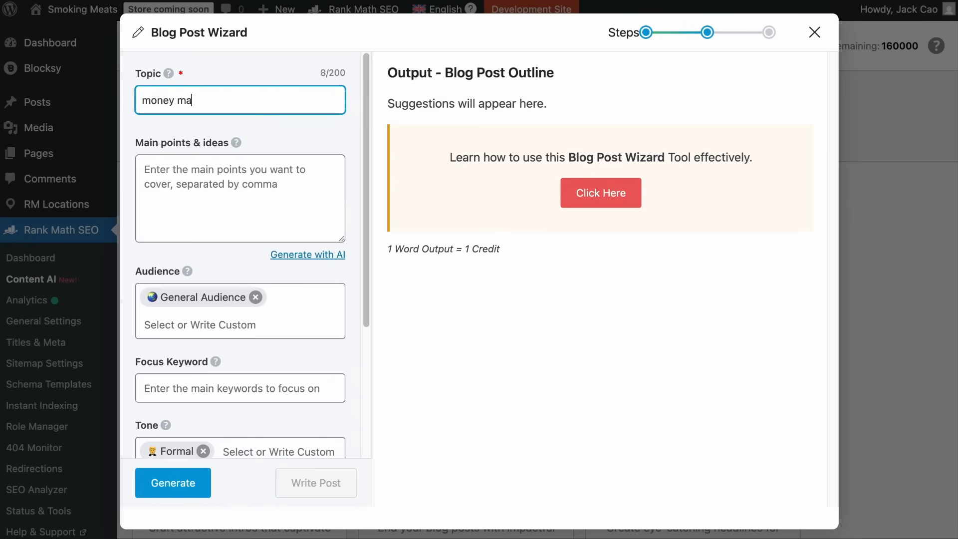
text(nagement tips for beginners)
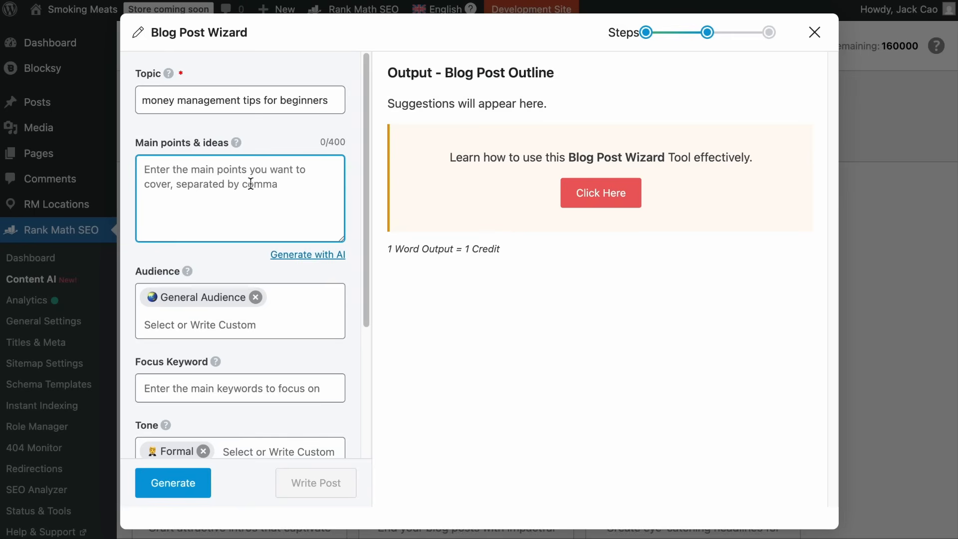
mouse_move(321, 223)
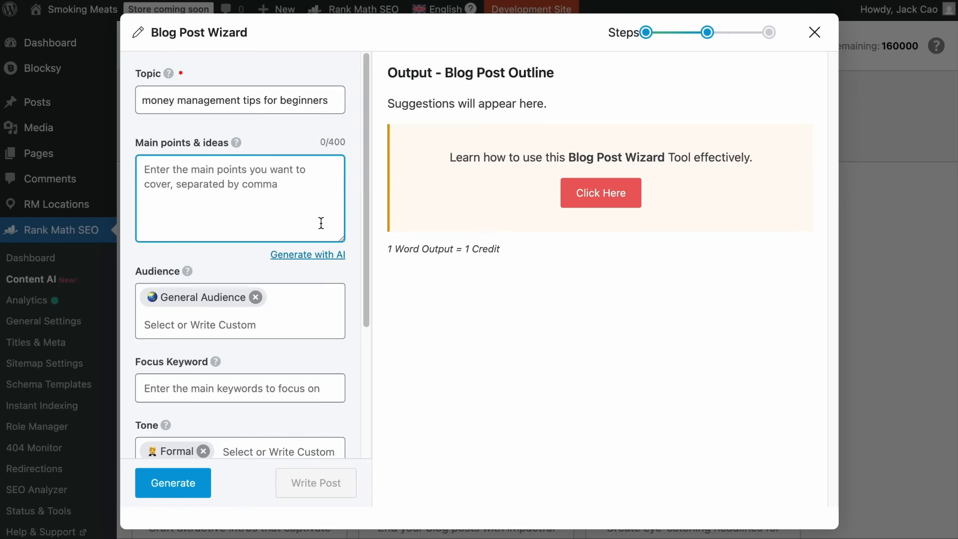
mouse_move(254, 165)
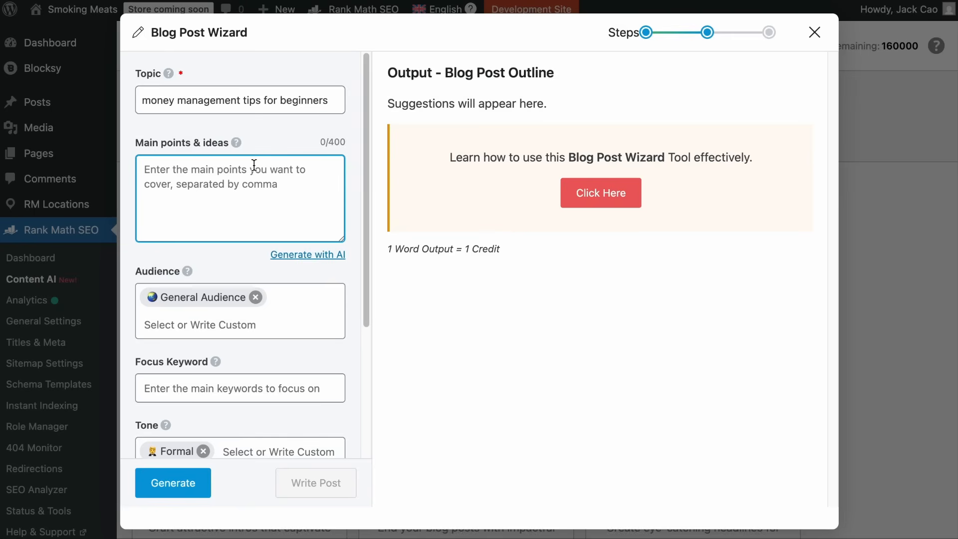
- Generate the main points and add Students and Professionals as audiences
click(307, 255)
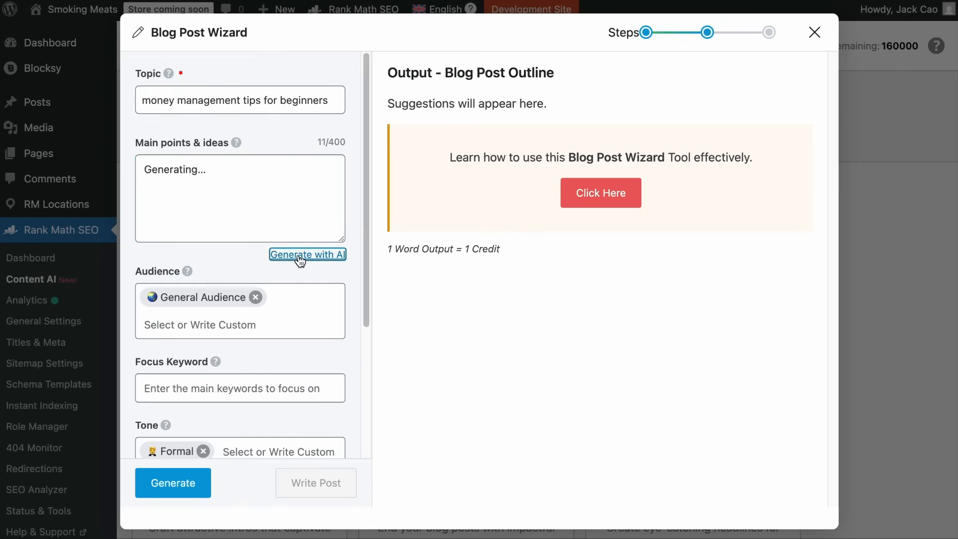
click(307, 255)
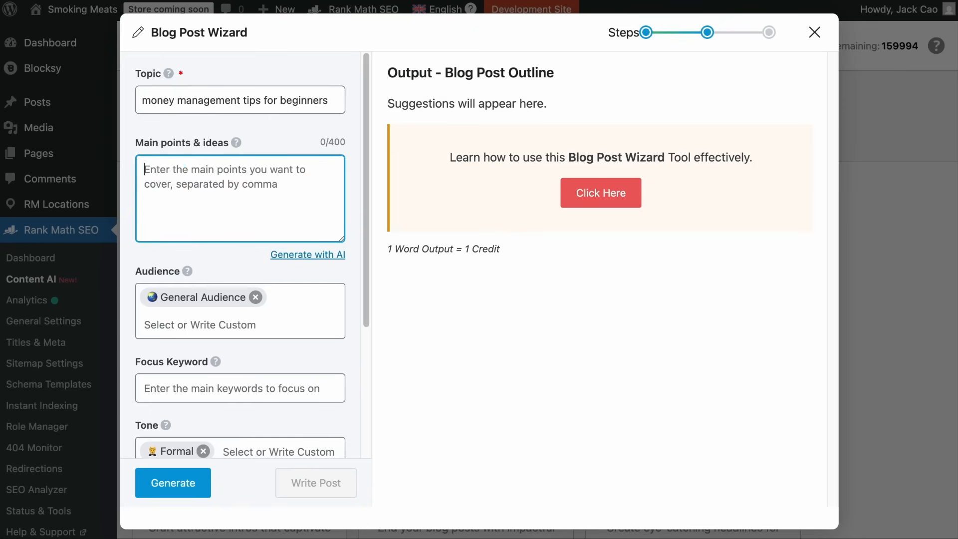
click(240, 310)
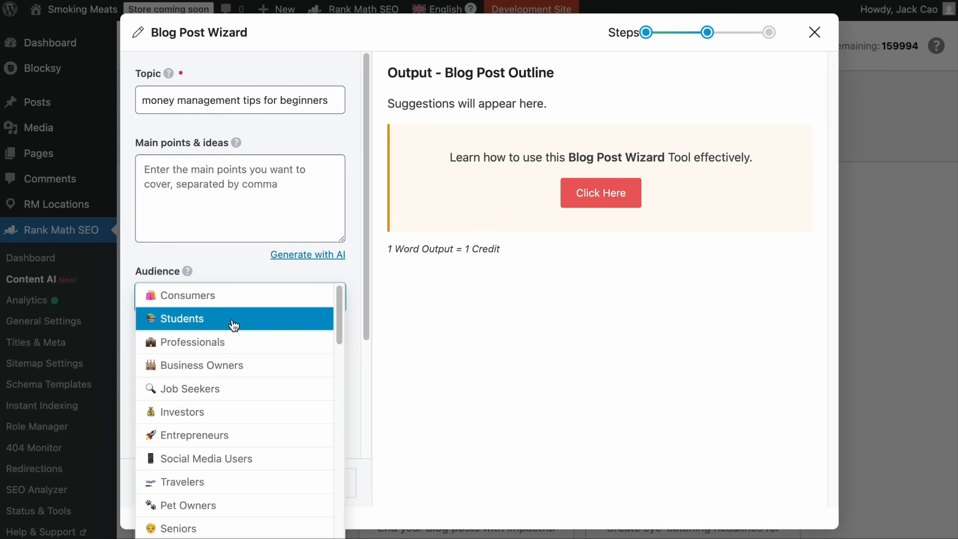
click(191, 341)
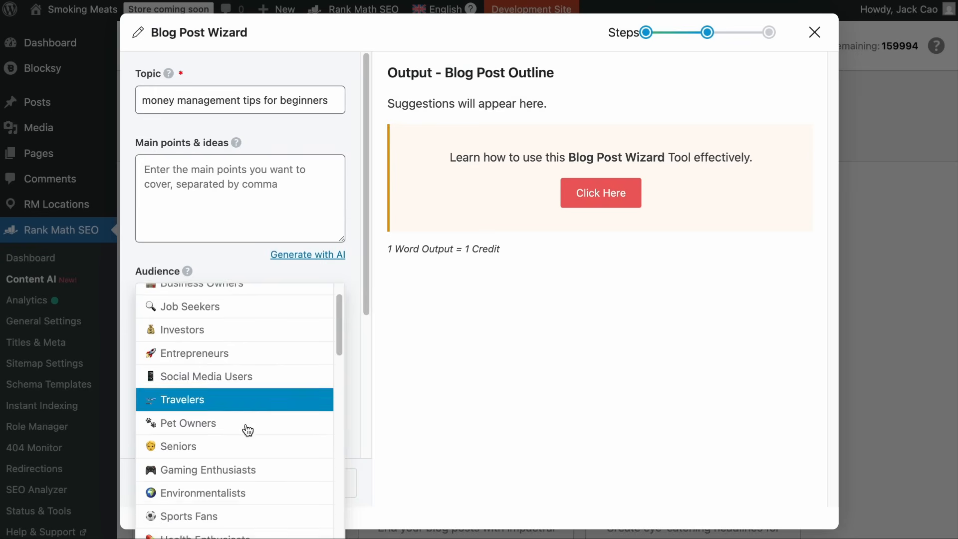
scroll(down, 3)
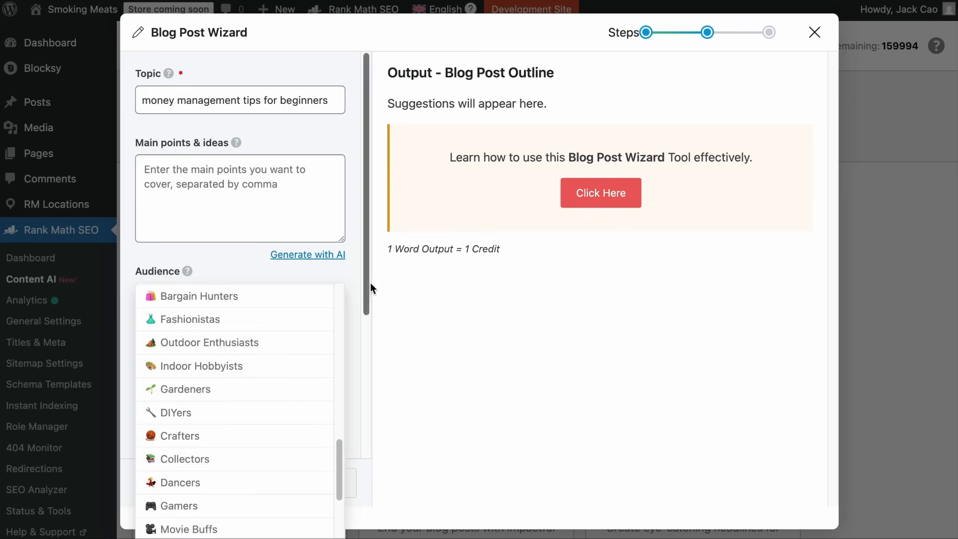
scroll(down, 3)
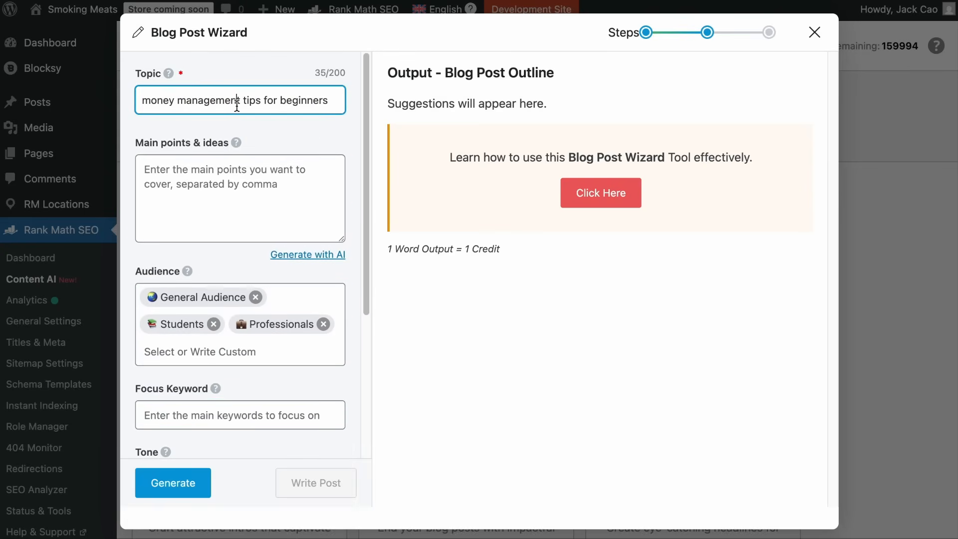
scroll(down, 3)
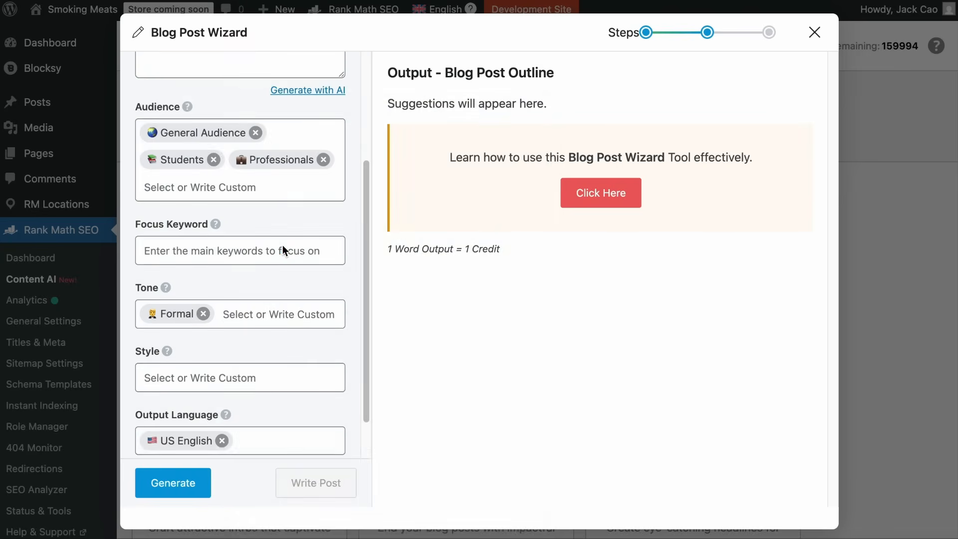
- Enter the focus keyword and use Conversational, Friendly, Casual and Witty tones
text(money management tips for beginners)
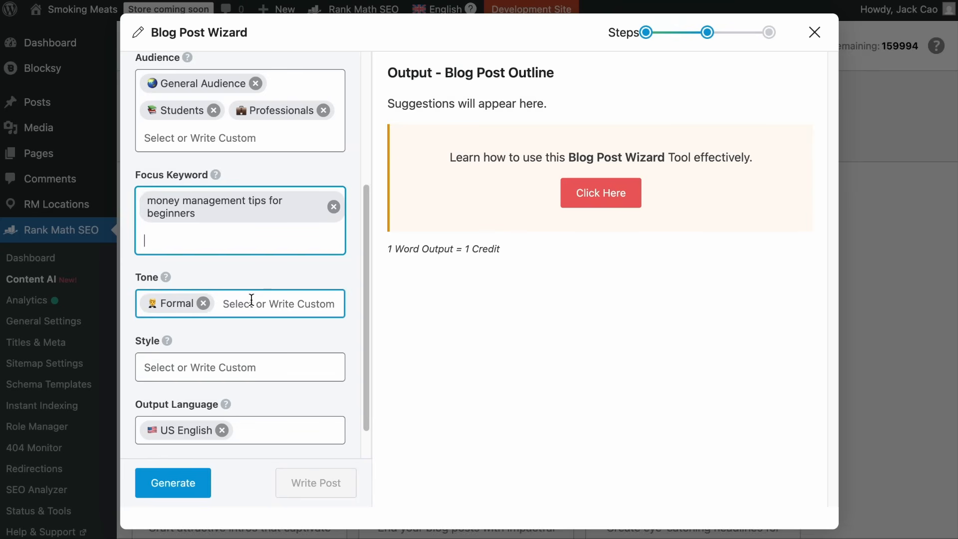
click(279, 304)
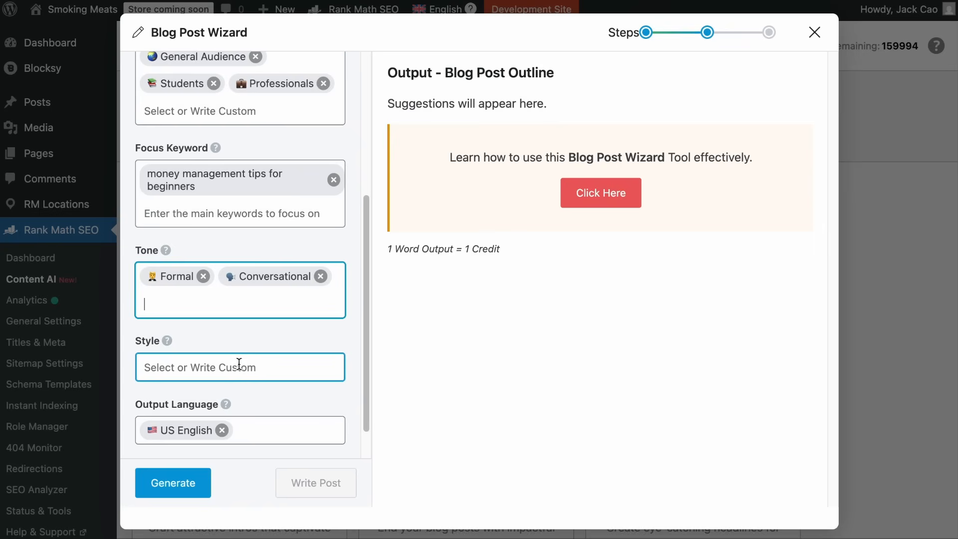
text(Friendly Casual)
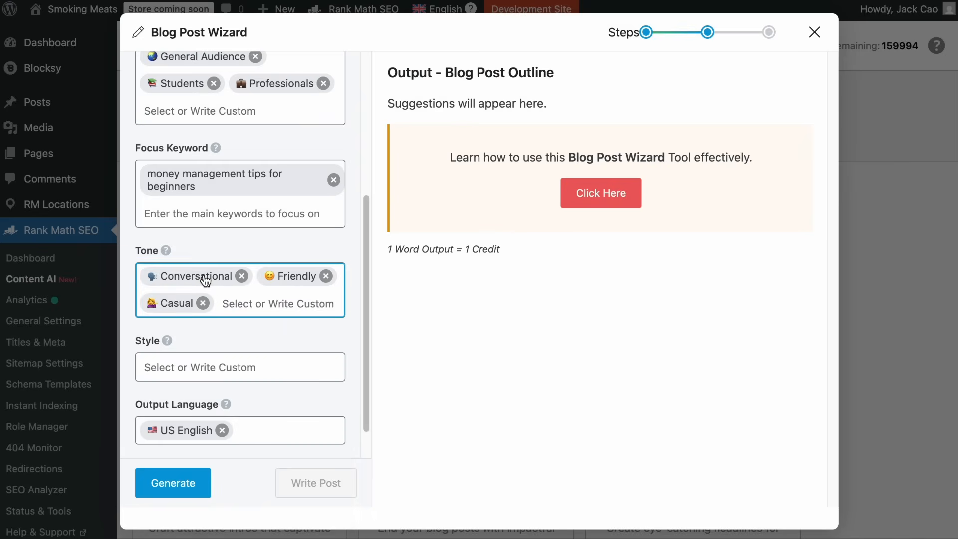
click(277, 304)
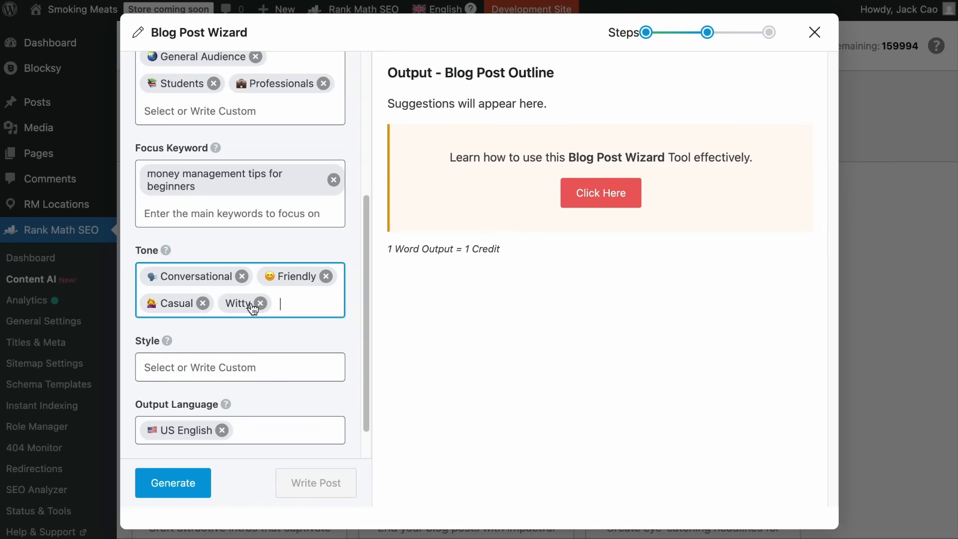
- Choose the Listicle writing style and keep US English as output language
click(240, 367)
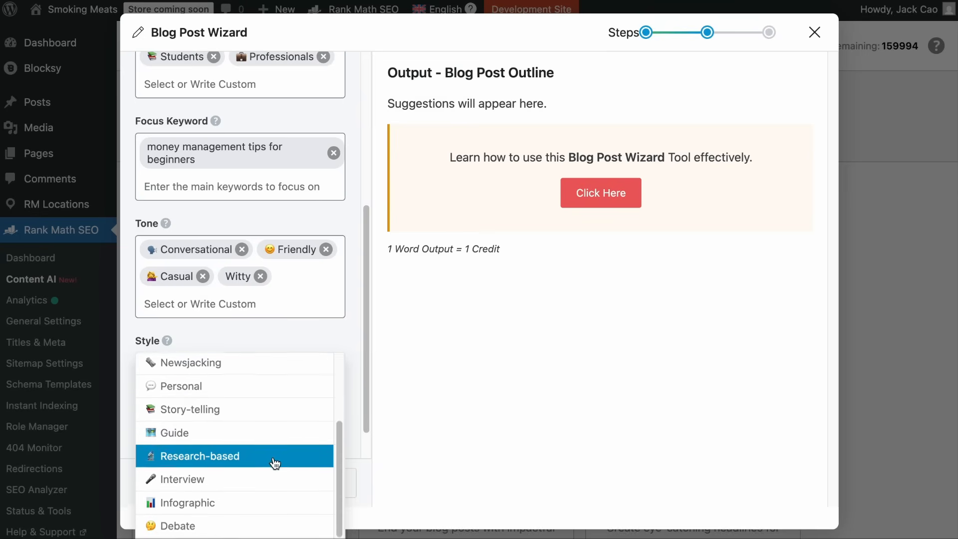
scroll(up, 3)
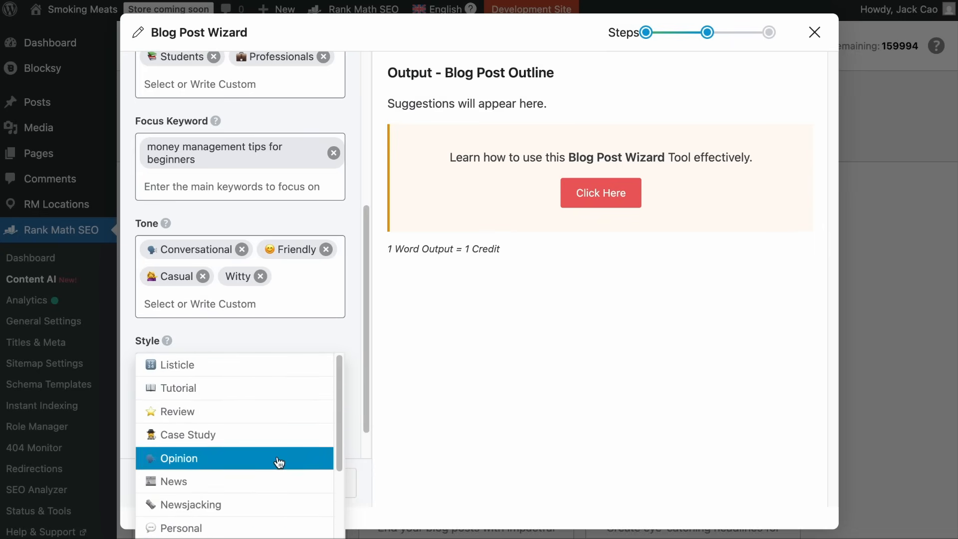
click(180, 365)
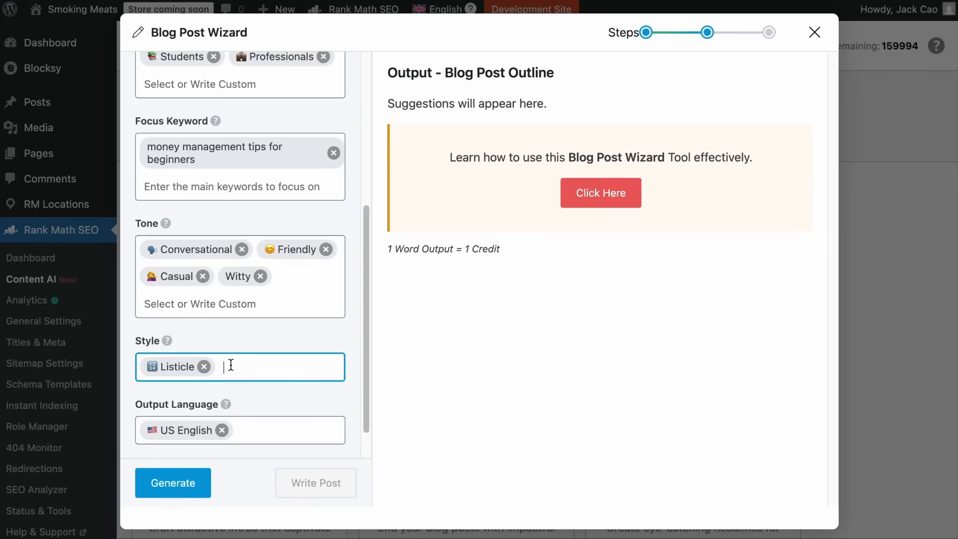
click(239, 430)
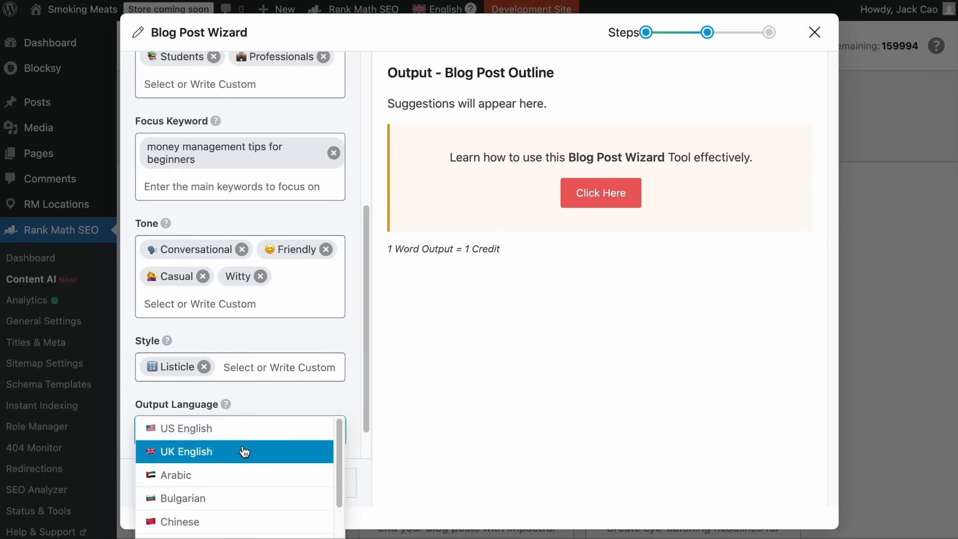
scroll(down, 3)
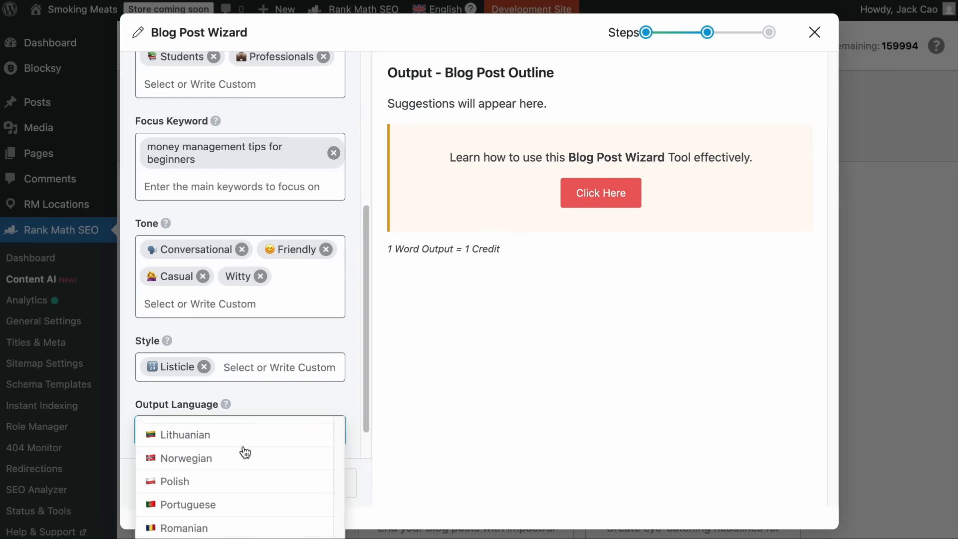
click(190, 435)
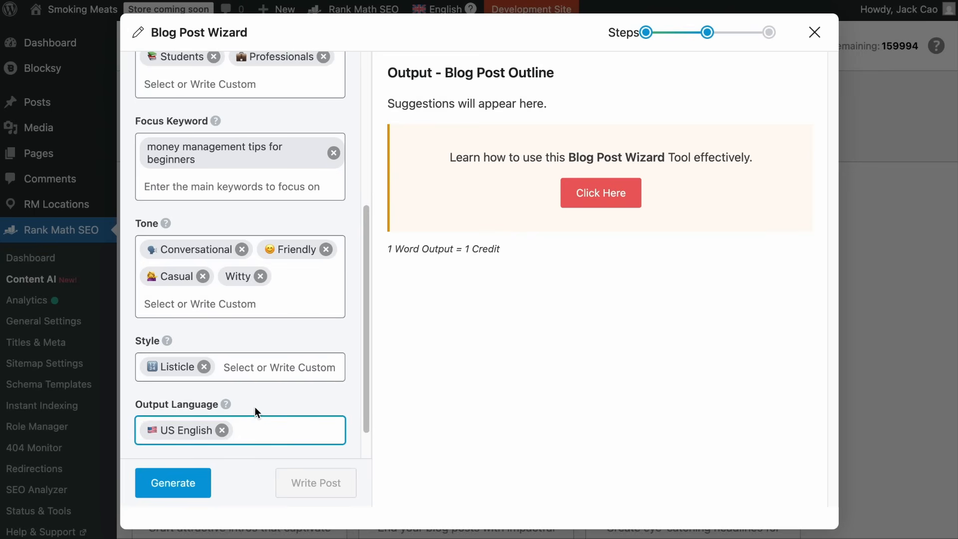
- Generate and review the nine-section outline, then start writing the long-form article
click(174, 483)
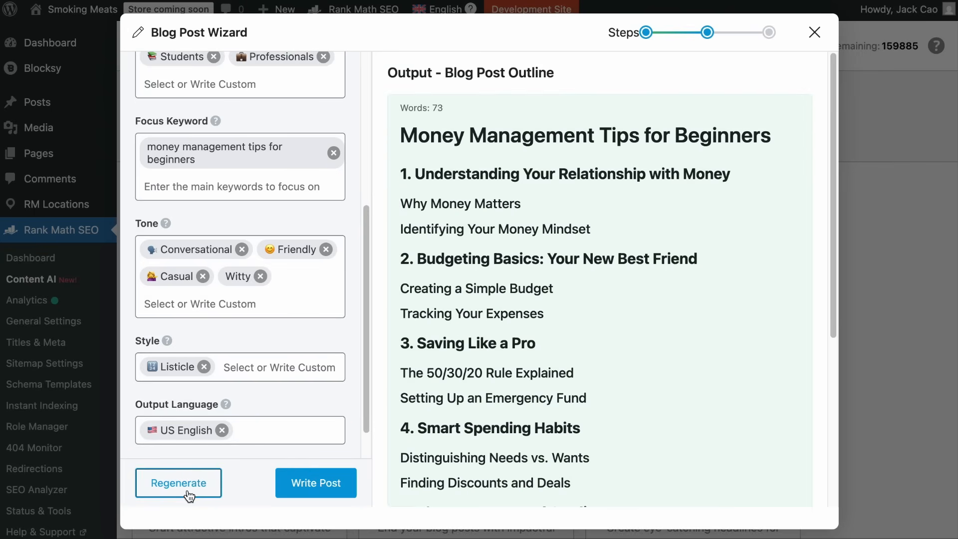
click(179, 482)
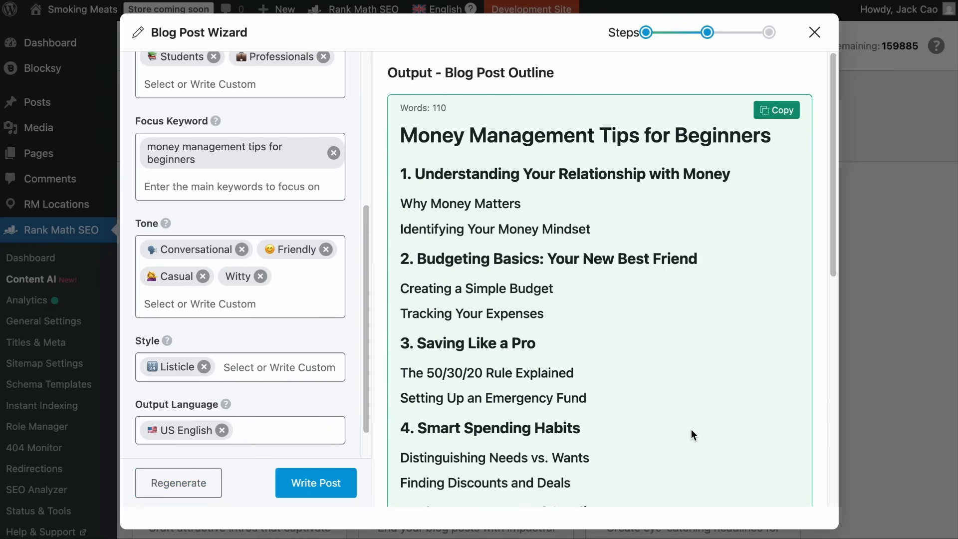
scroll(down, 3)
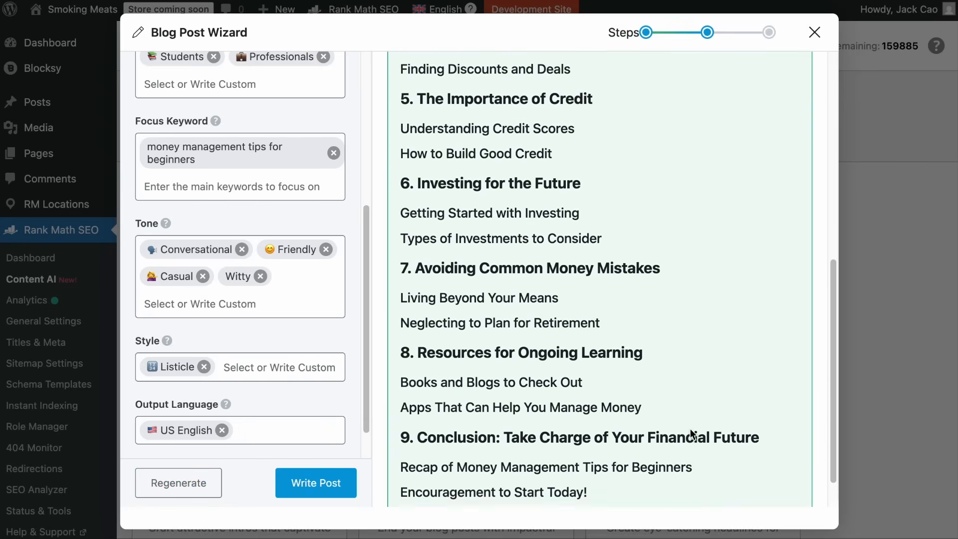
scroll(up, 3)
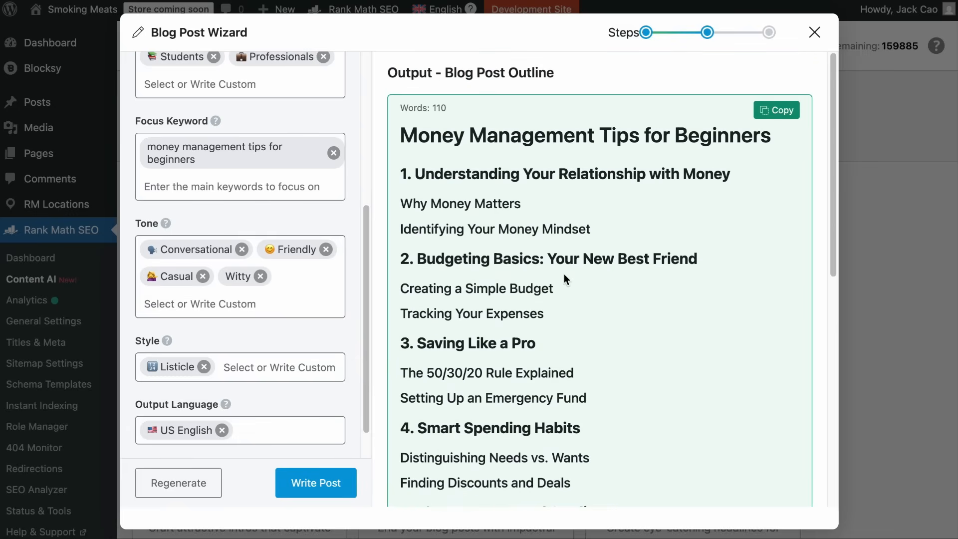
mouse_move(463, 377)
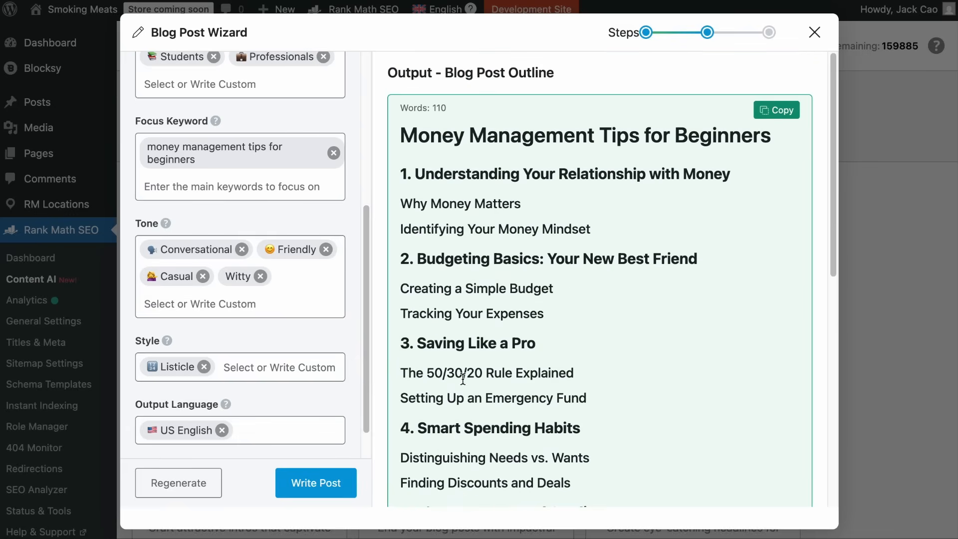
scroll(down, 3)
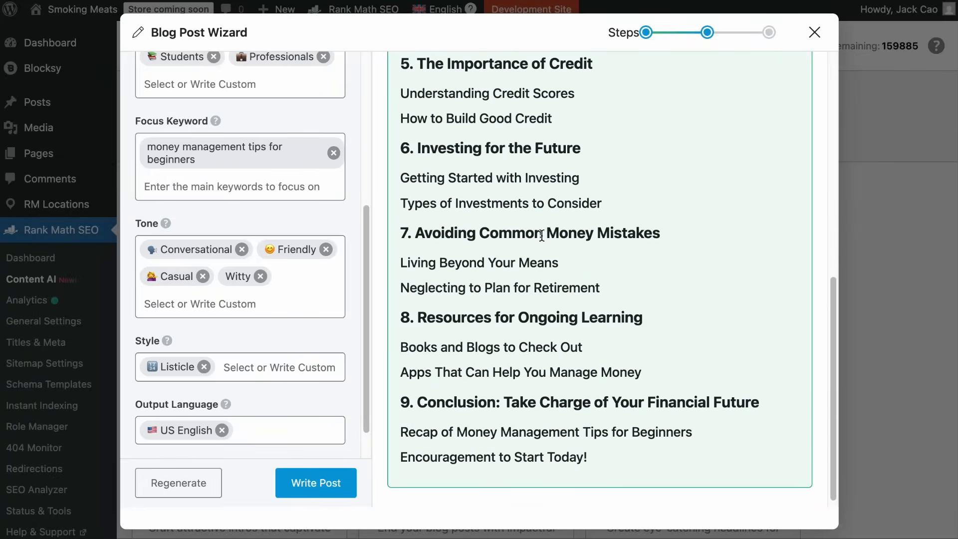
mouse_move(618, 239)
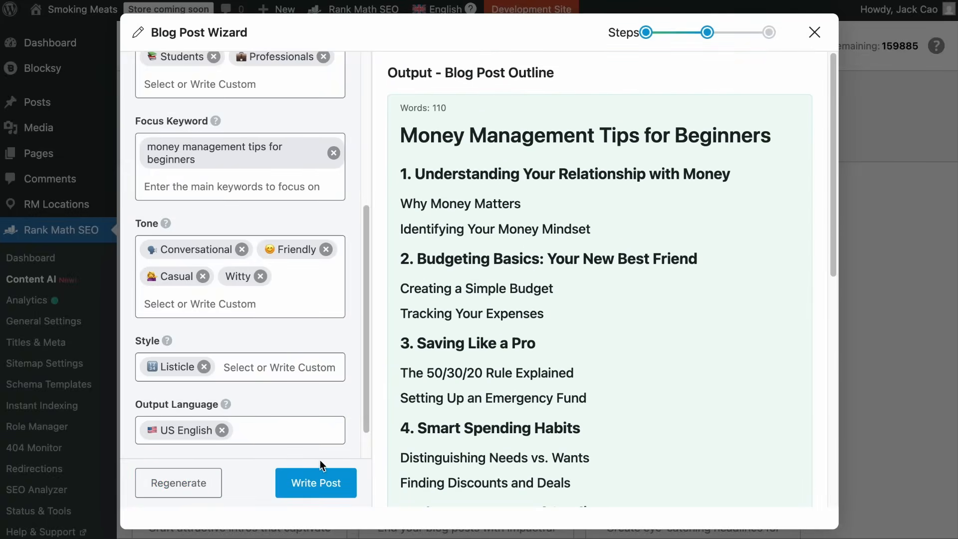
click(316, 483)
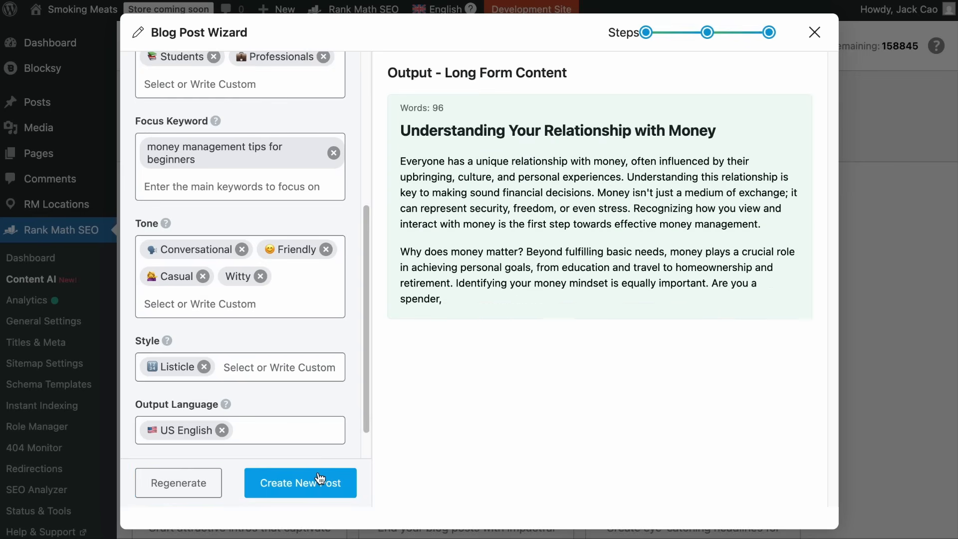
- Review the 1,041-word generated article with its FAQs and turn it into a new post
scroll(down, 3)
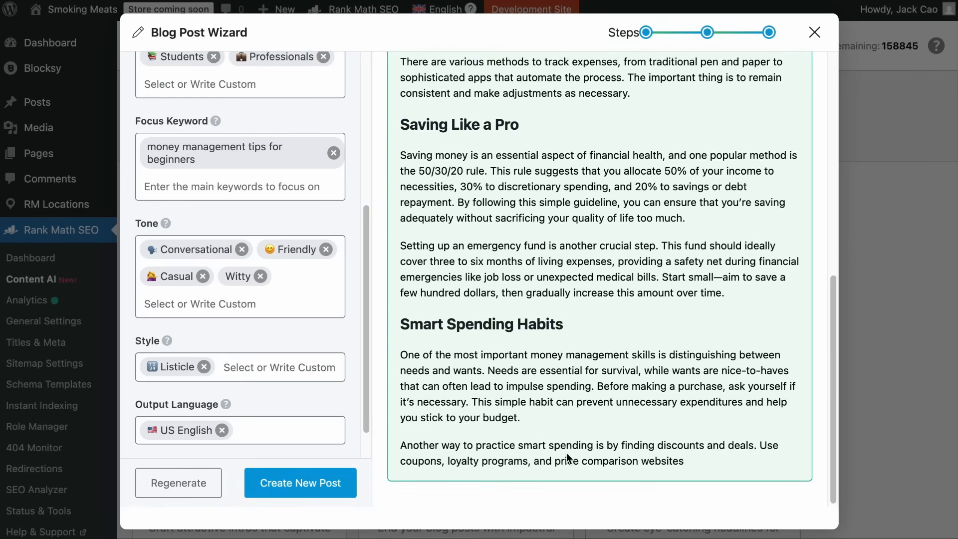
scroll(down, 3)
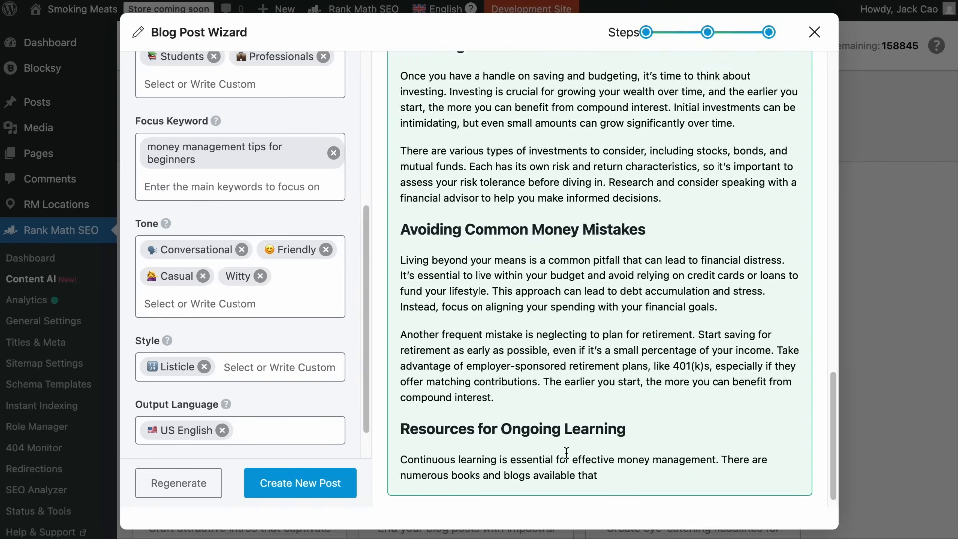
scroll(down, 3)
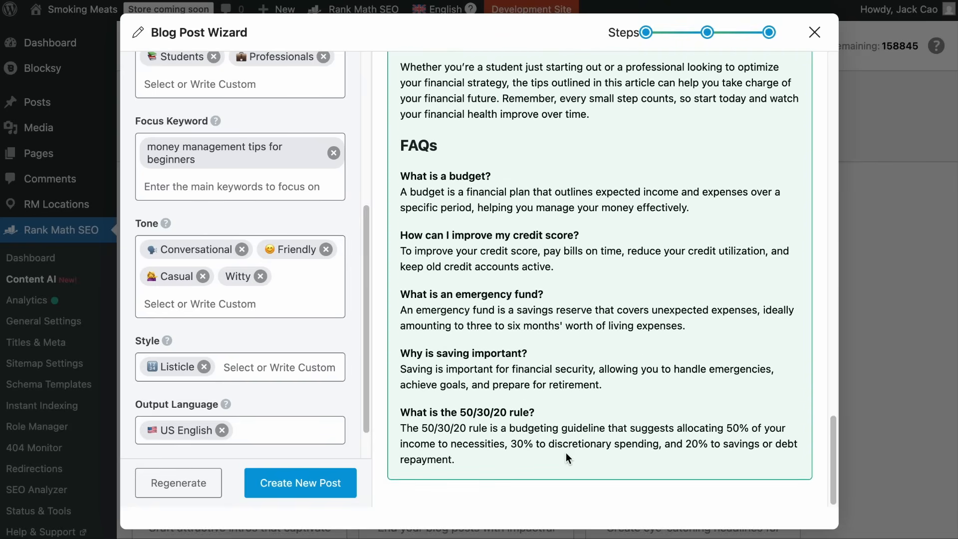
scroll(up, 3)
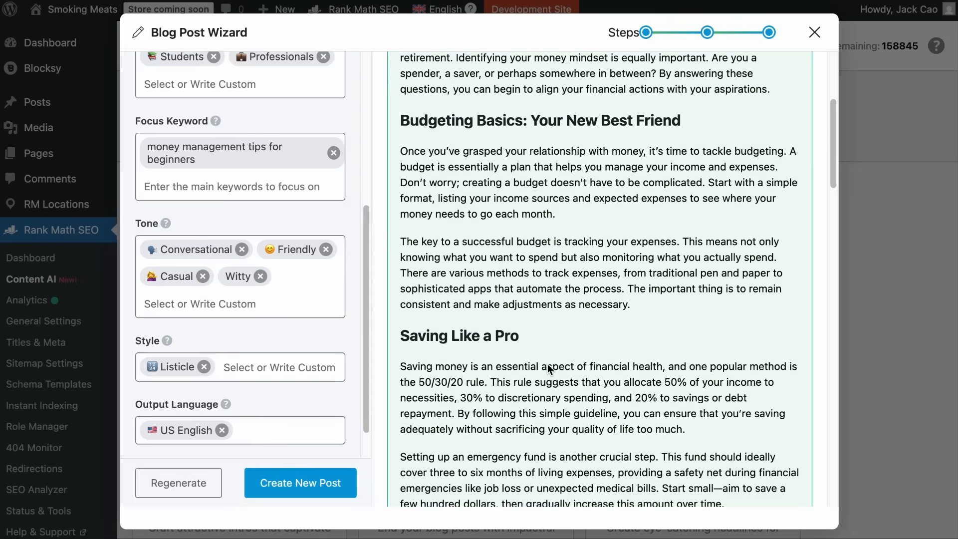
scroll(up, 3)
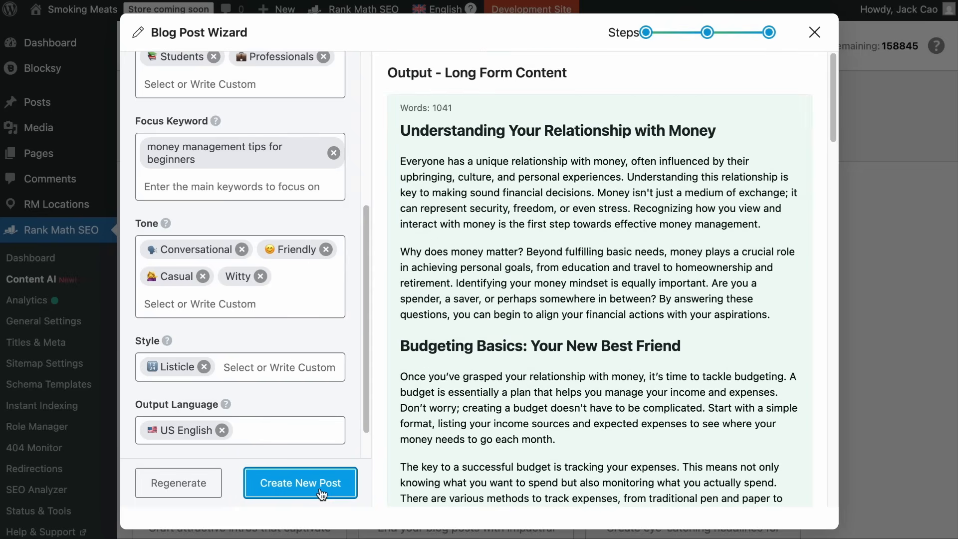
click(301, 482)
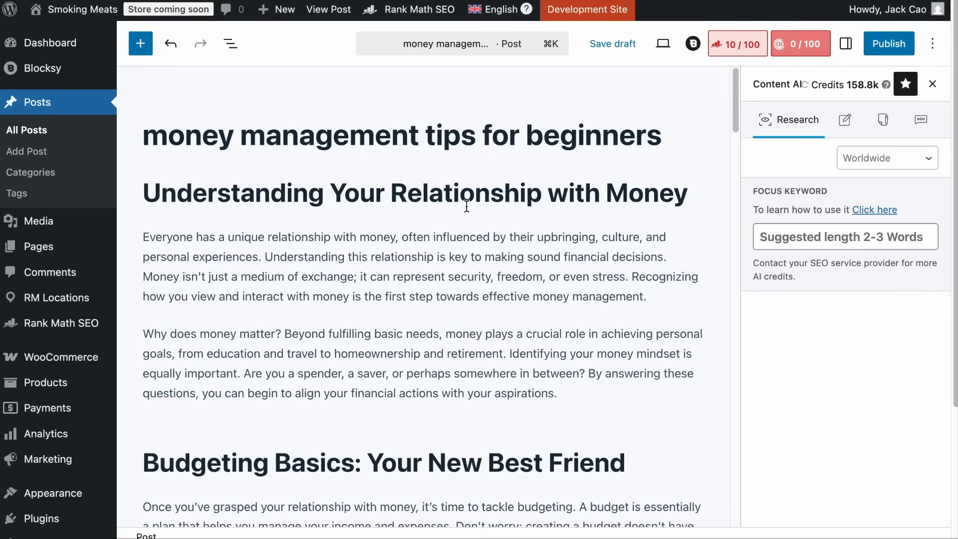
- Review the money management tips post in the block editor, then return to the Dashboard
click(420, 462)
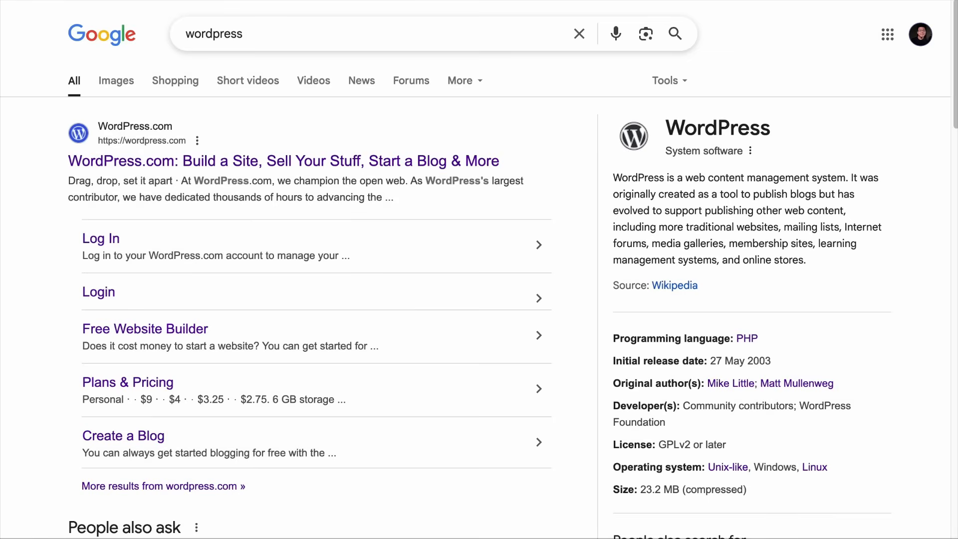
scroll(down, 3)
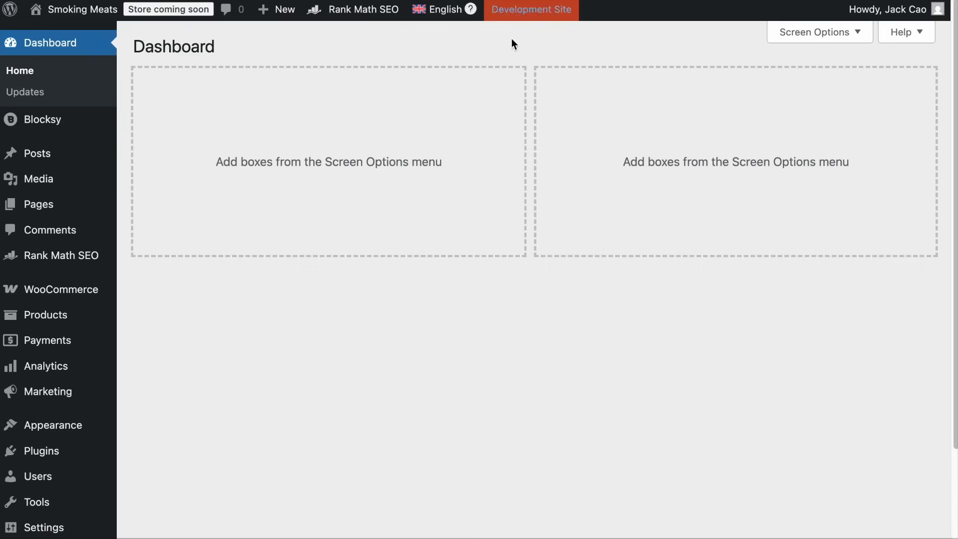
- Look through the Local SEO settings: description, URL, business type and opening hours
click(61, 256)
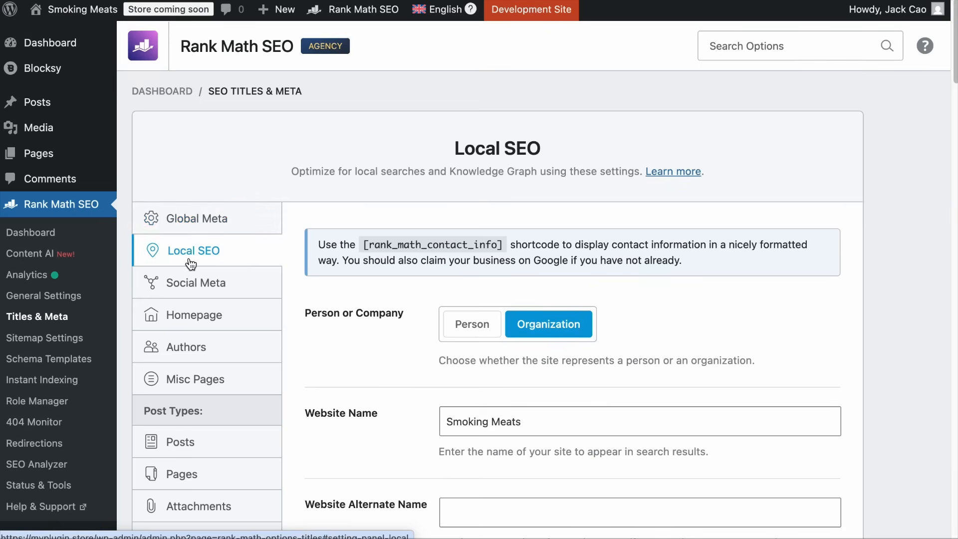
scroll(down, 3)
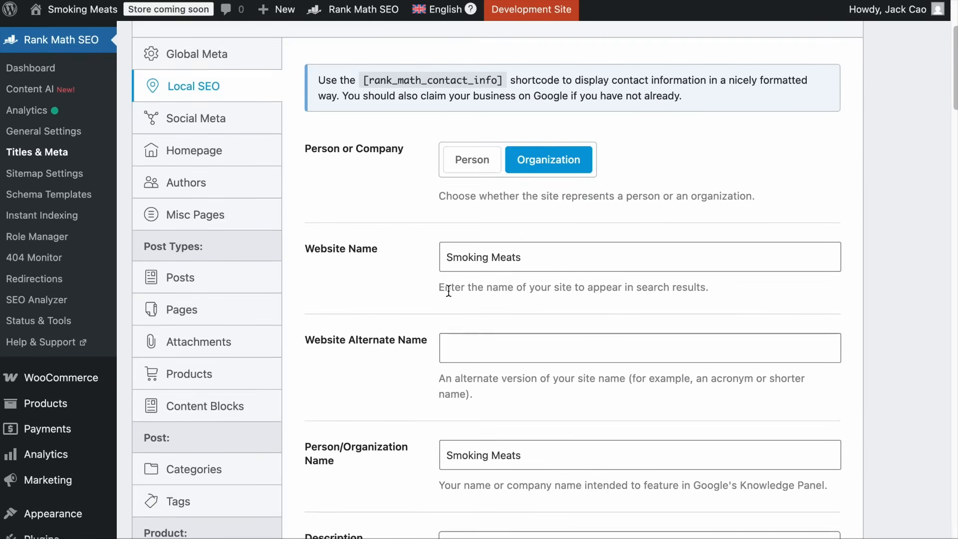
scroll(down, 3)
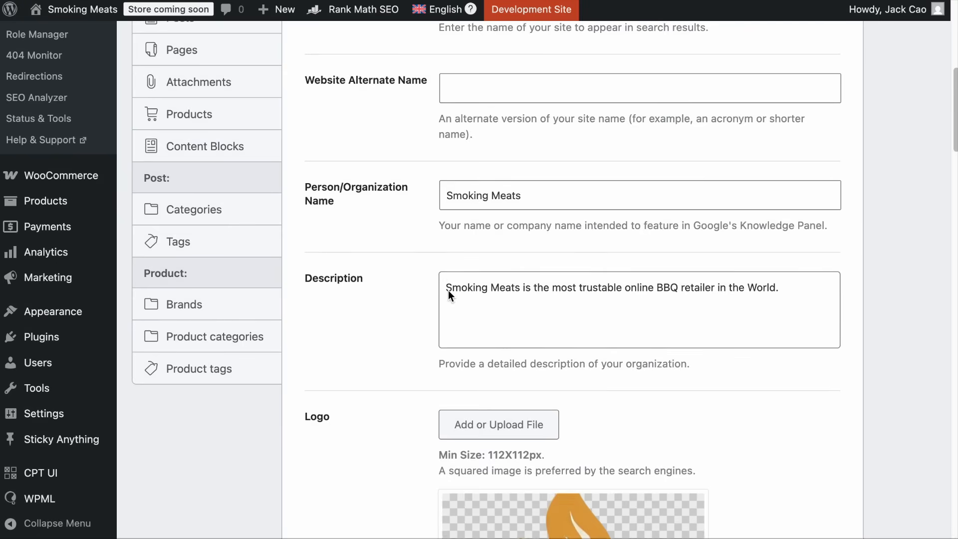
scroll(down, 3)
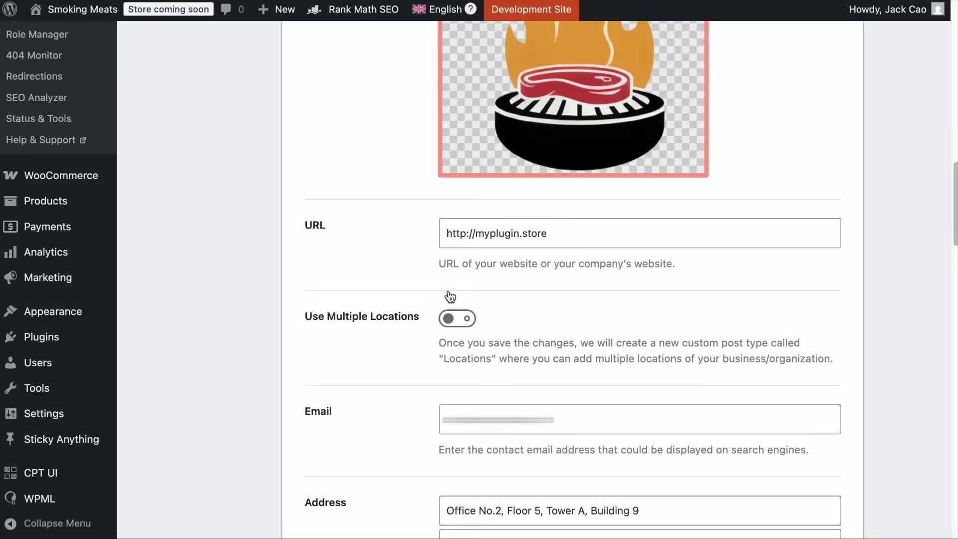
scroll(down, 3)
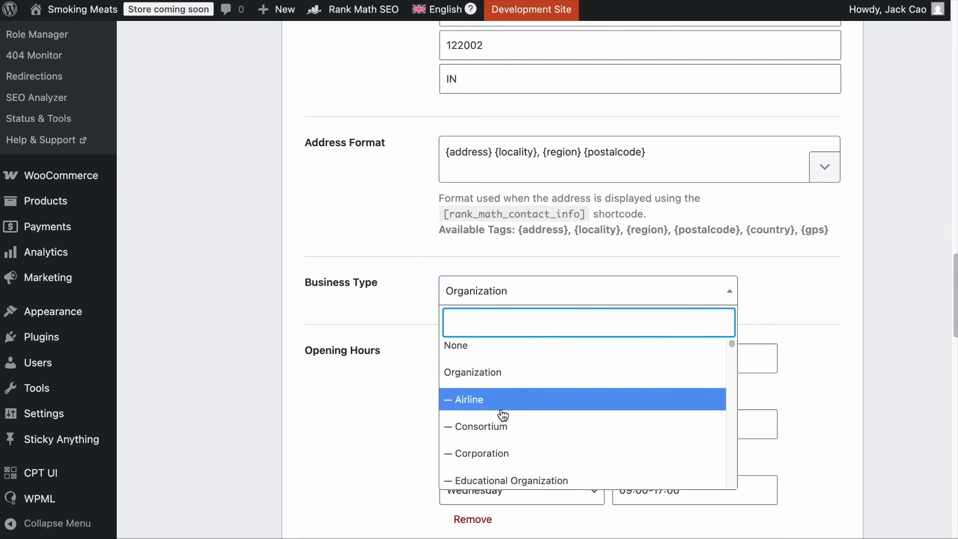
scroll(down, 3)
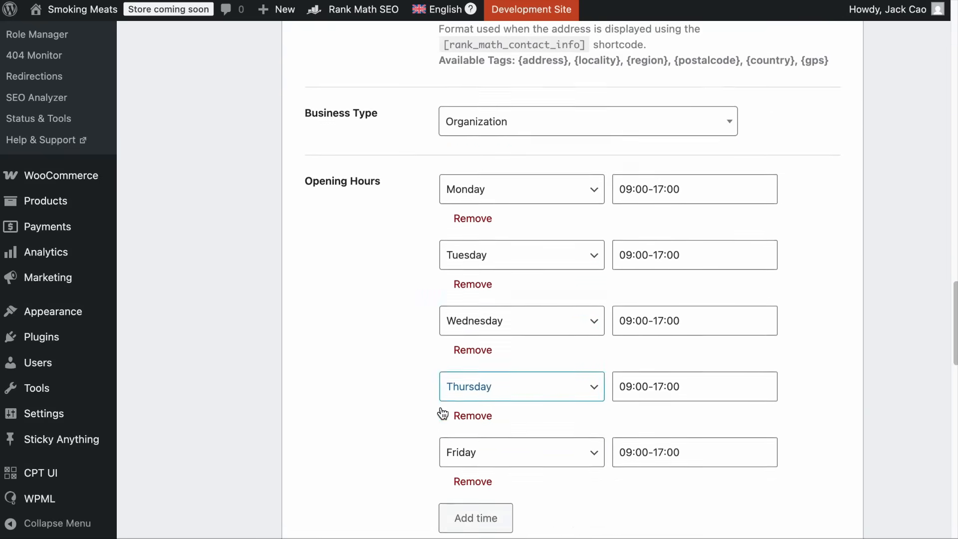
scroll(down, 3)
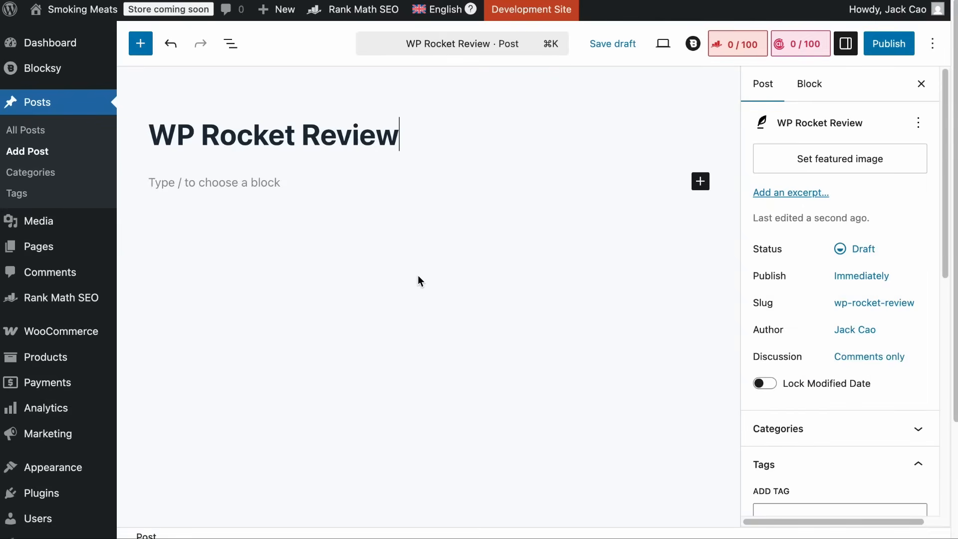
- Apply the Software schema type from Rank Math's Schema Generator to the WP Rocket Review draft
click(737, 43)
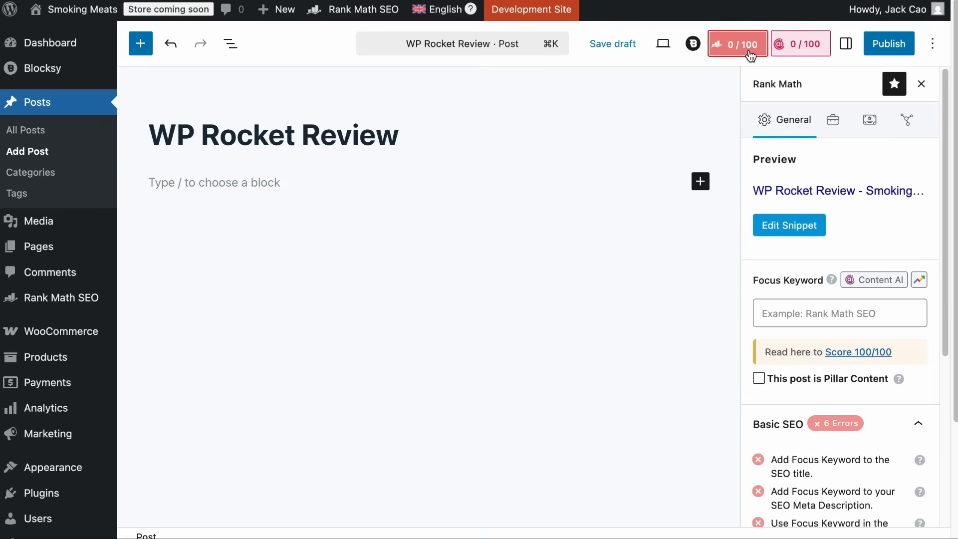
click(869, 120)
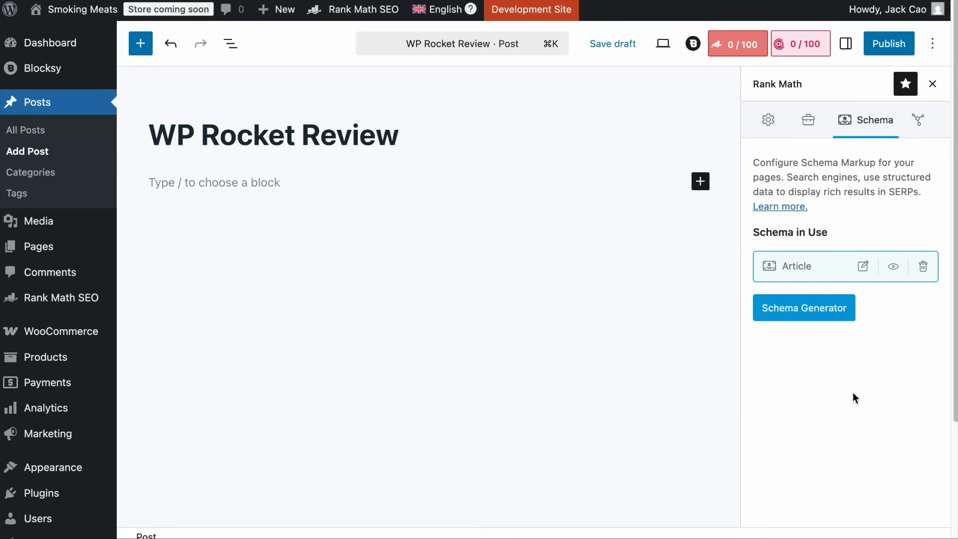
mouse_move(782, 360)
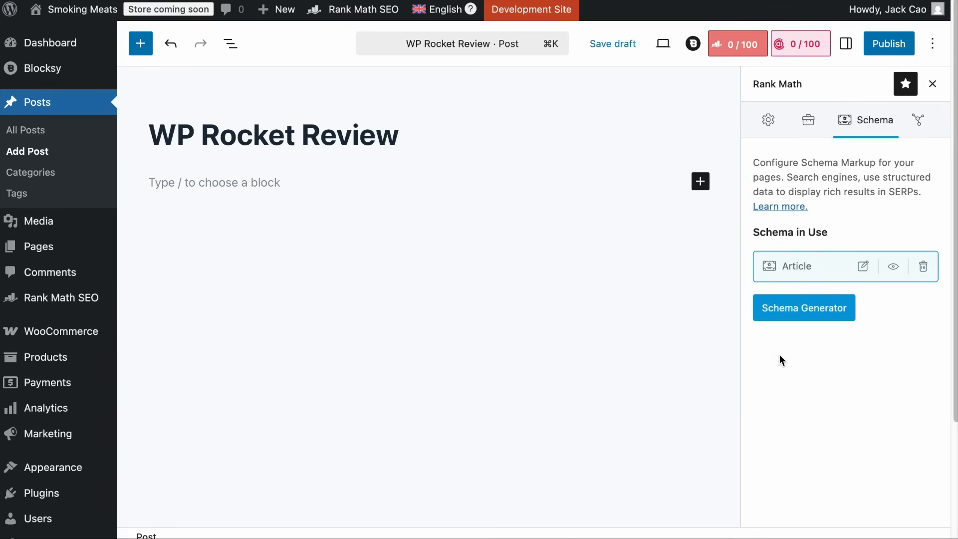
click(804, 308)
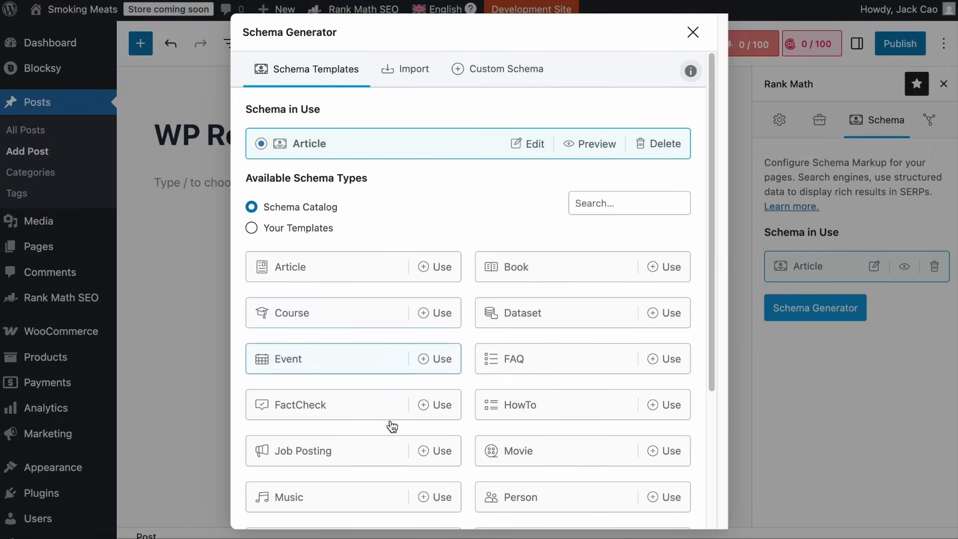
scroll(down, 3)
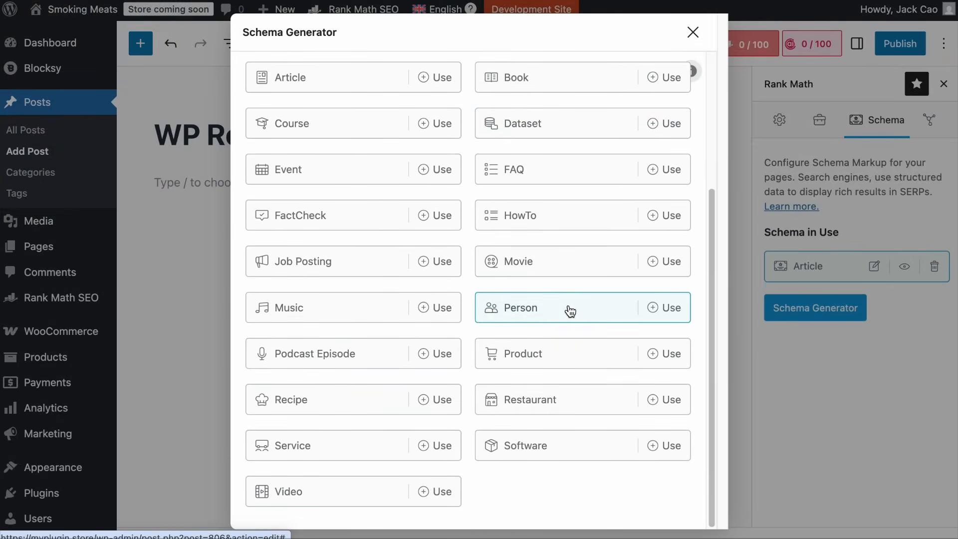
scroll(up, 3)
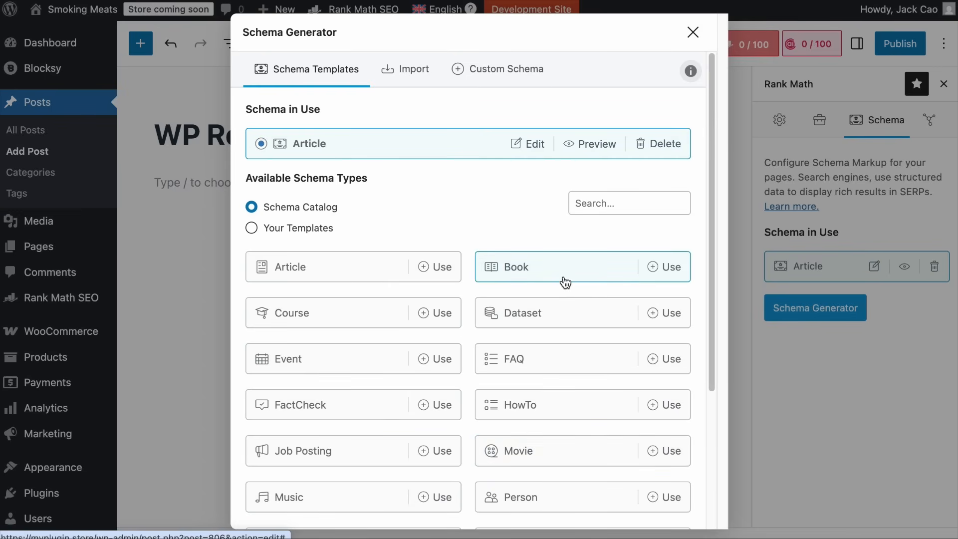
mouse_move(812, 268)
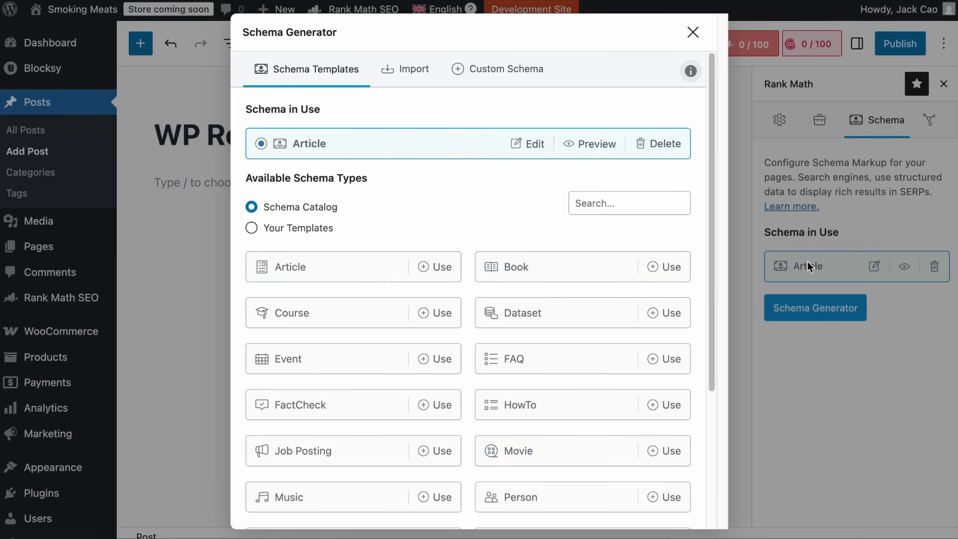
mouse_move(851, 280)
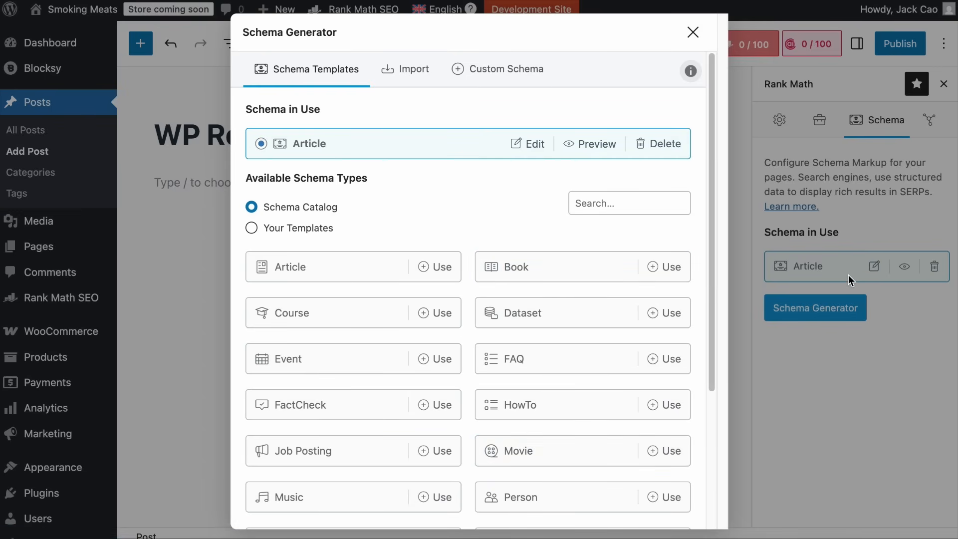
scroll(down, 3)
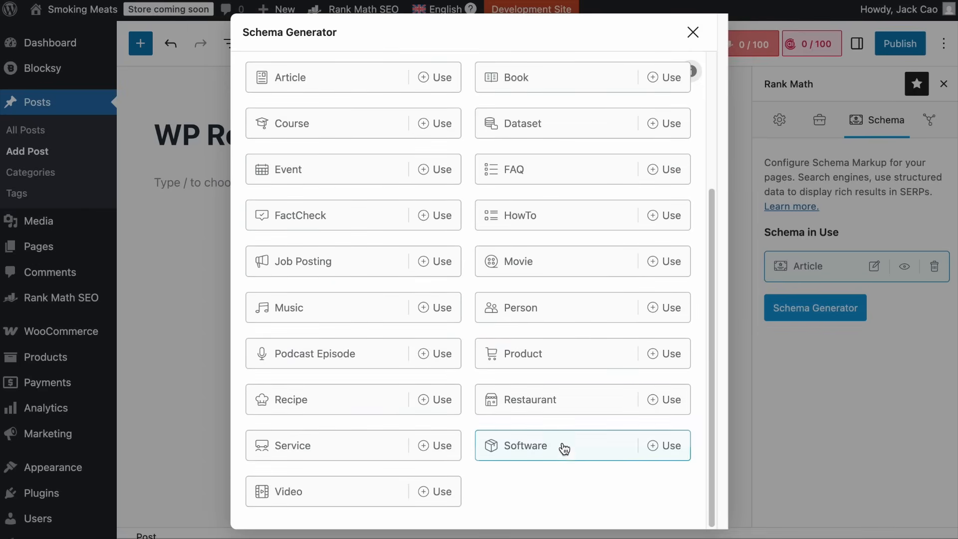
mouse_move(605, 455)
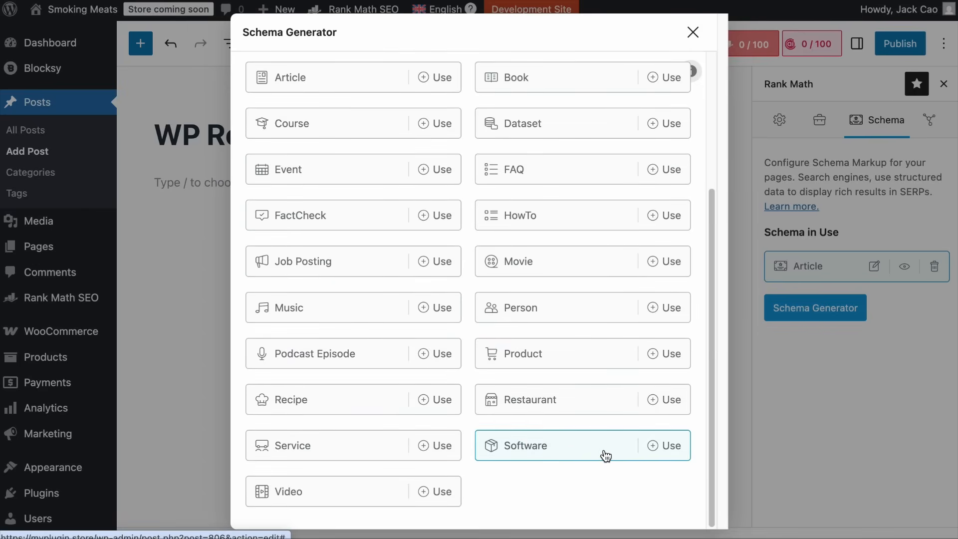
click(663, 446)
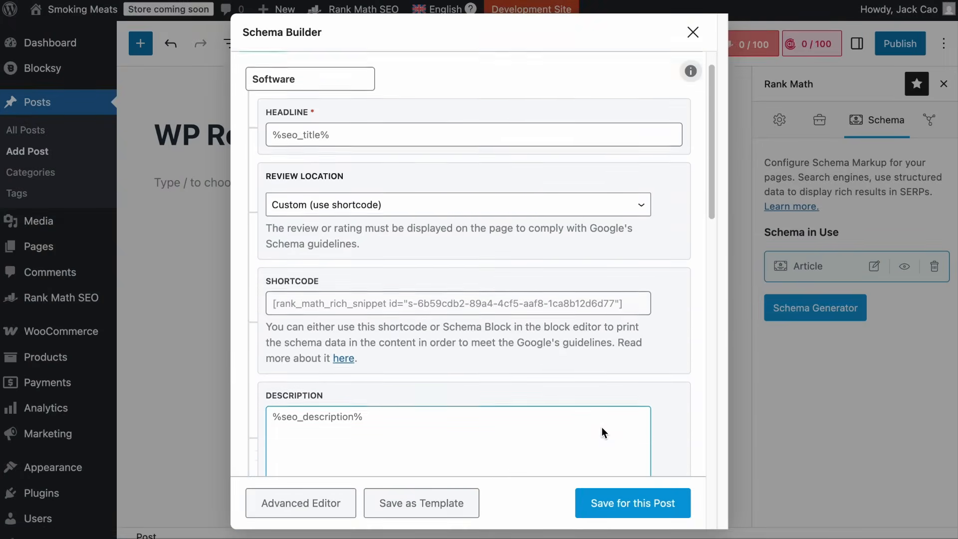
scroll(down, 3)
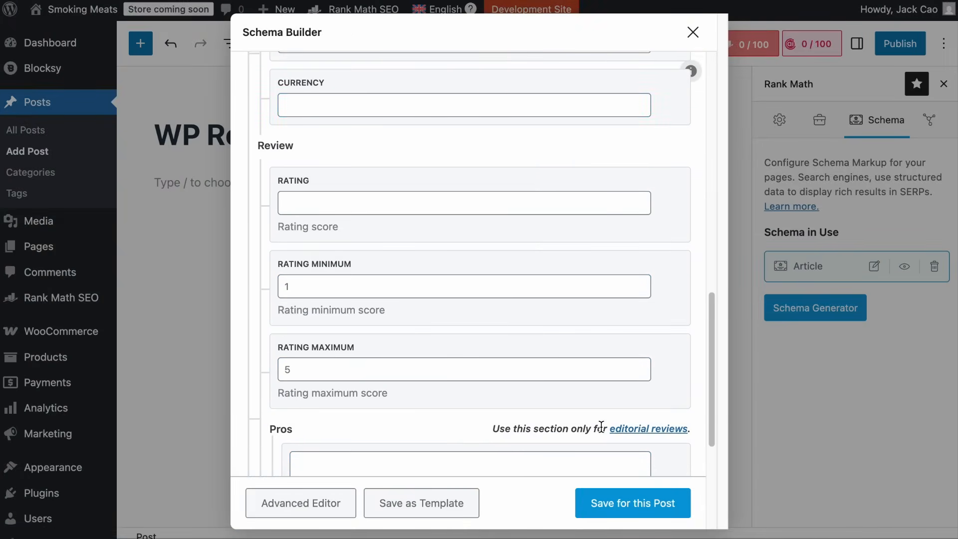
scroll(down, 3)
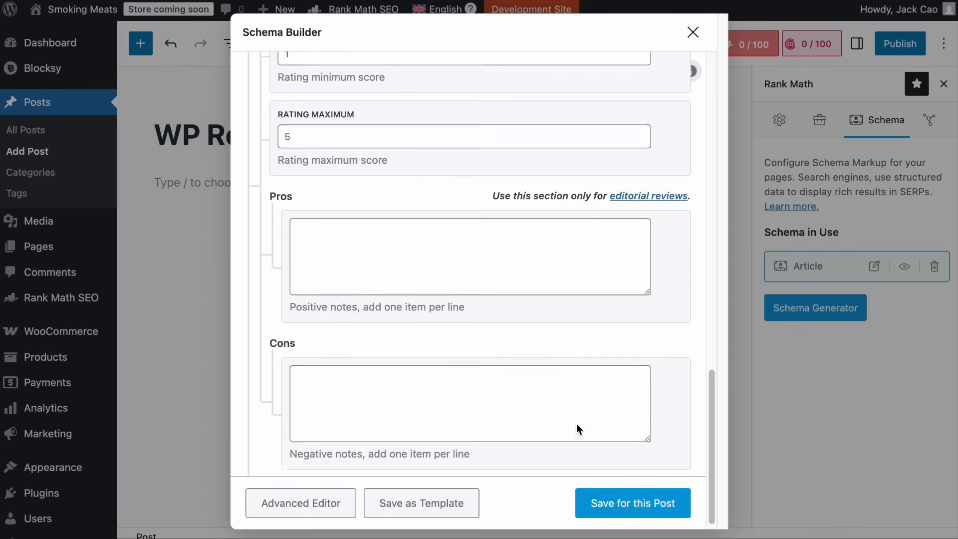
click(633, 503)
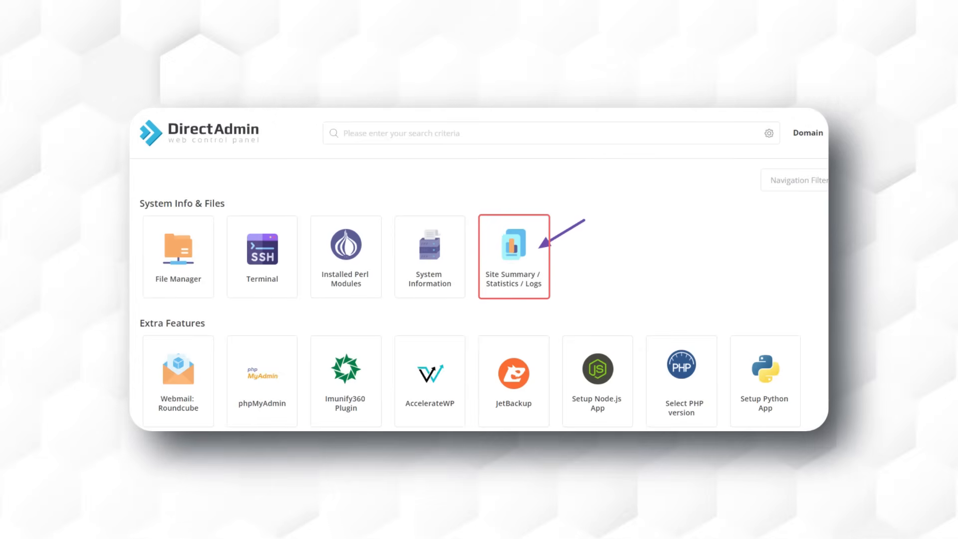
click(514, 257)
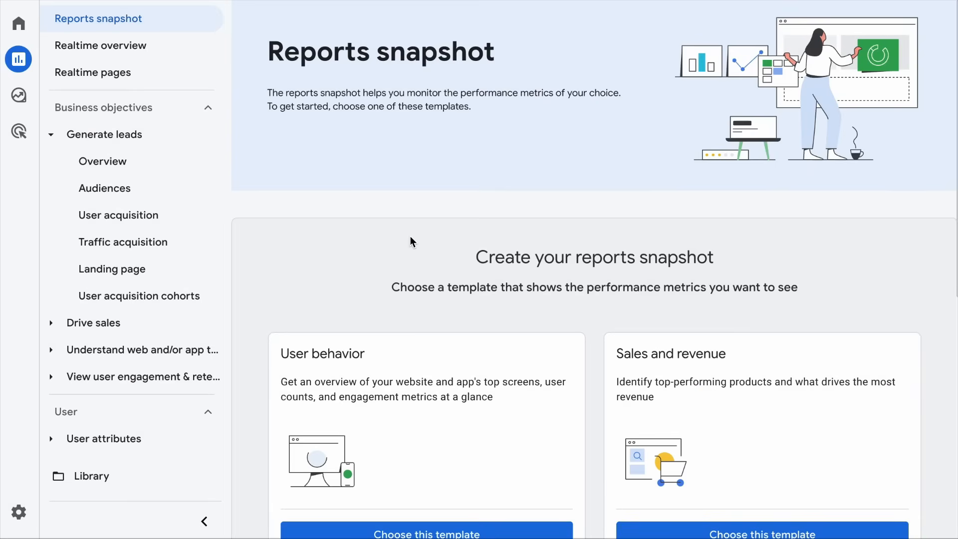
mouse_move(567, 304)
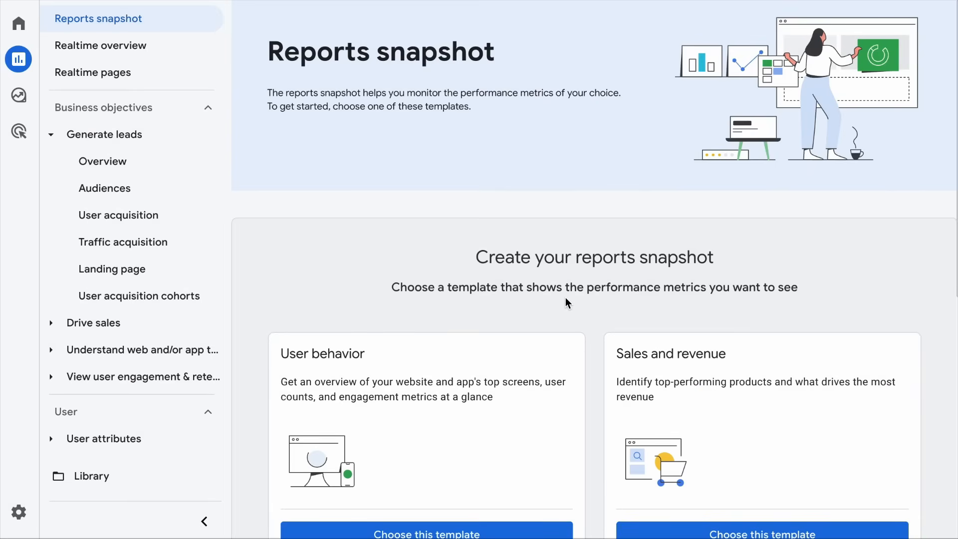
- Show the Traffic acquisition report with rows broken down by Session source / medium
click(123, 242)
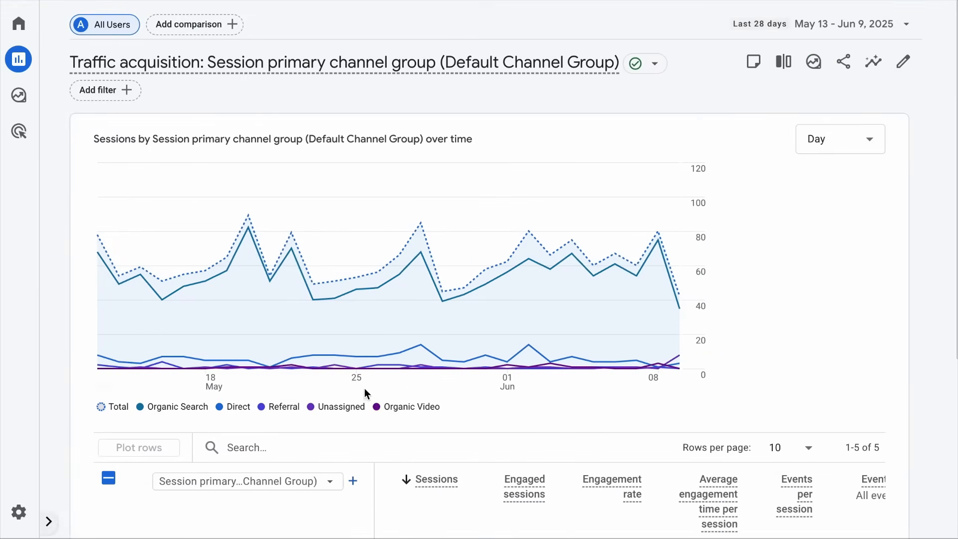
scroll(down, 3)
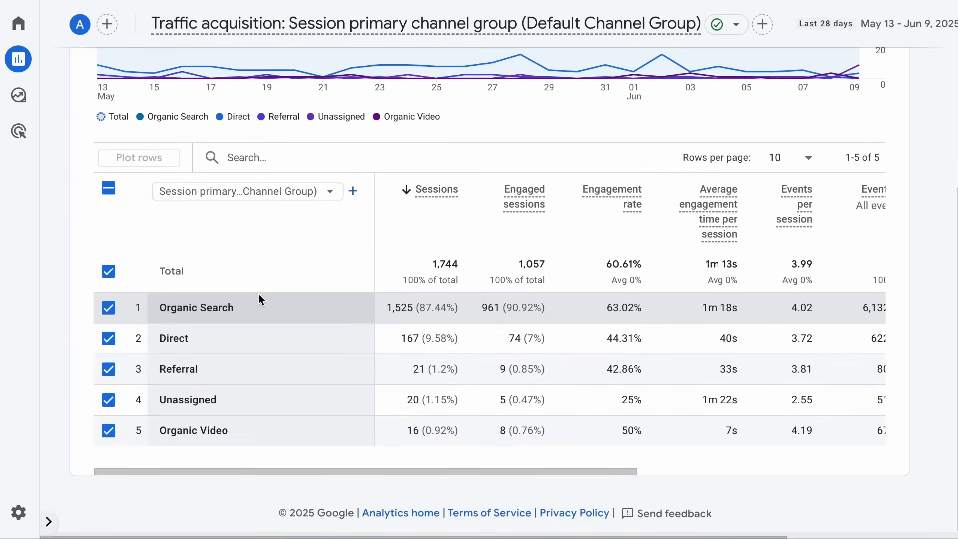
mouse_move(228, 374)
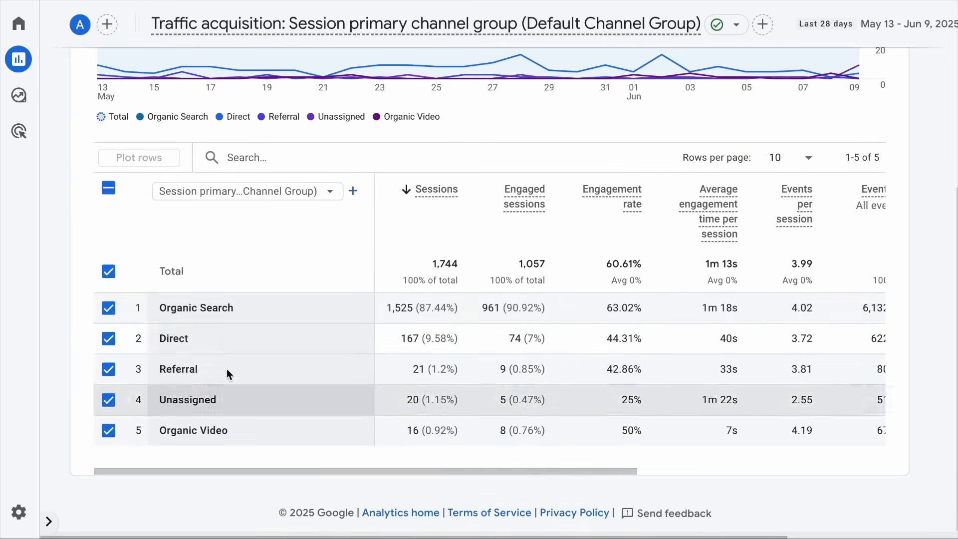
mouse_move(202, 368)
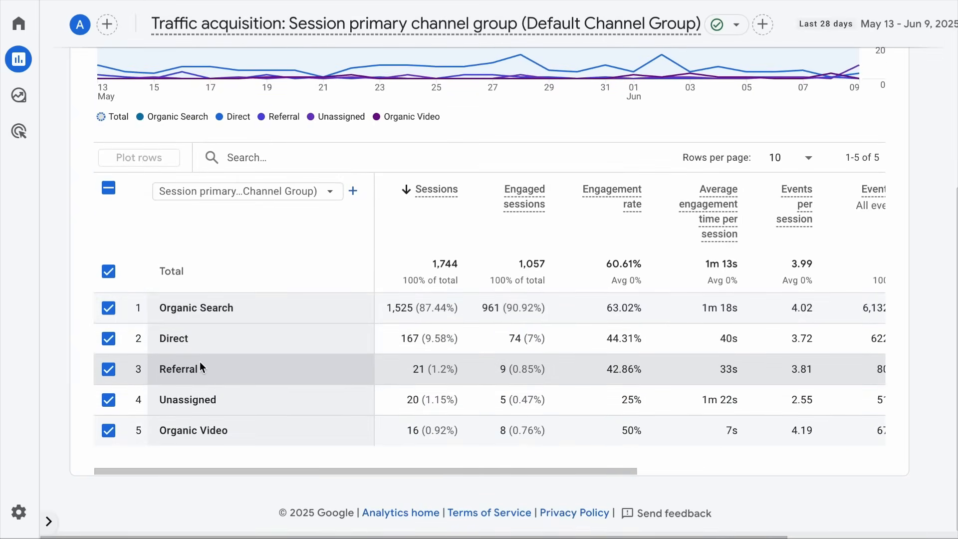
mouse_move(203, 383)
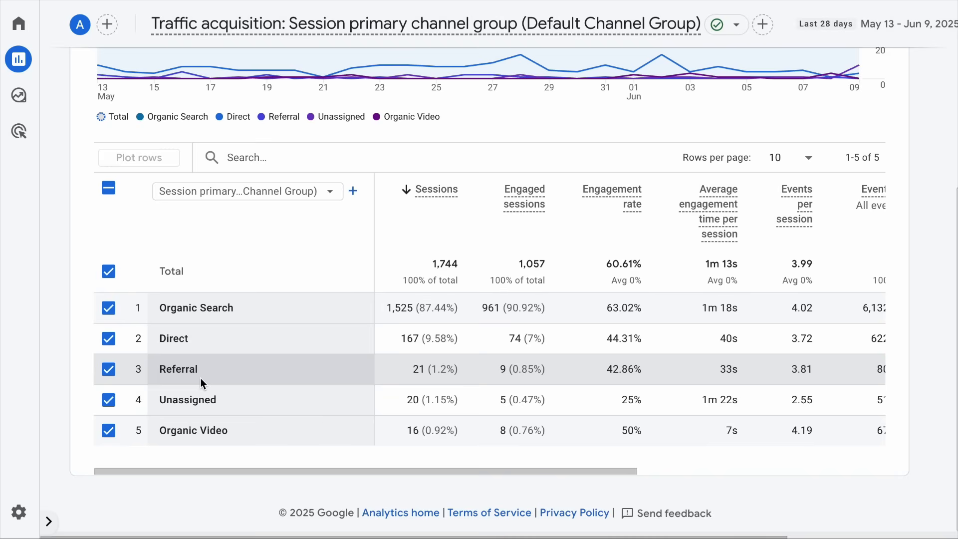
mouse_move(243, 191)
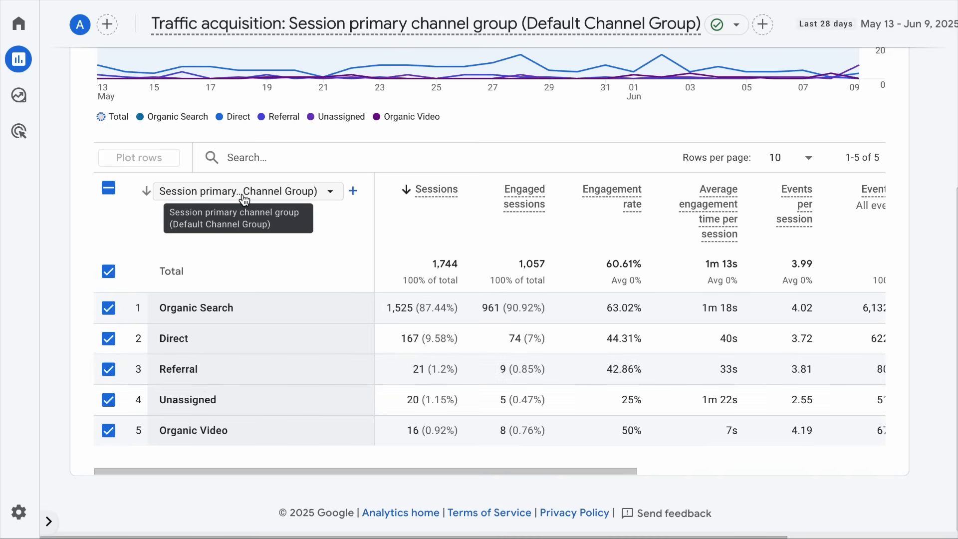
click(330, 191)
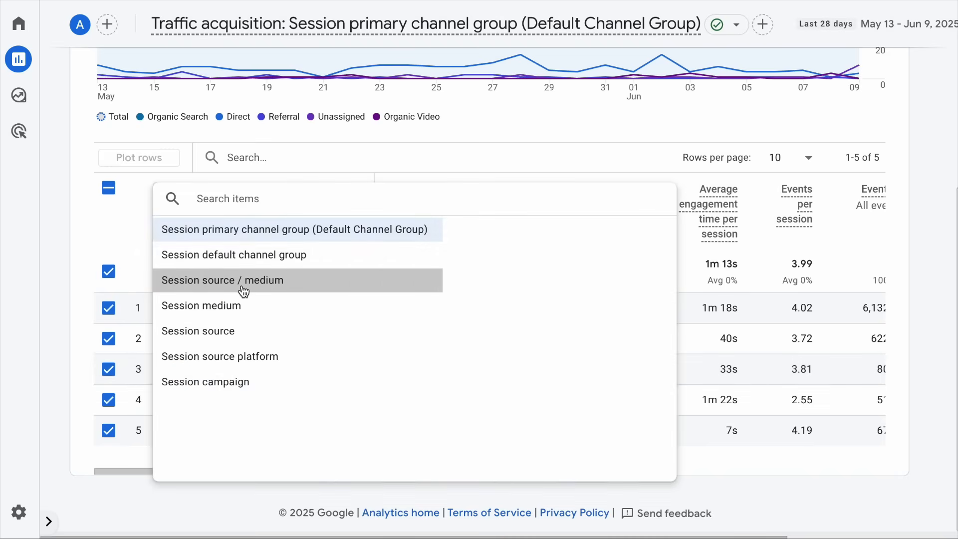
click(221, 280)
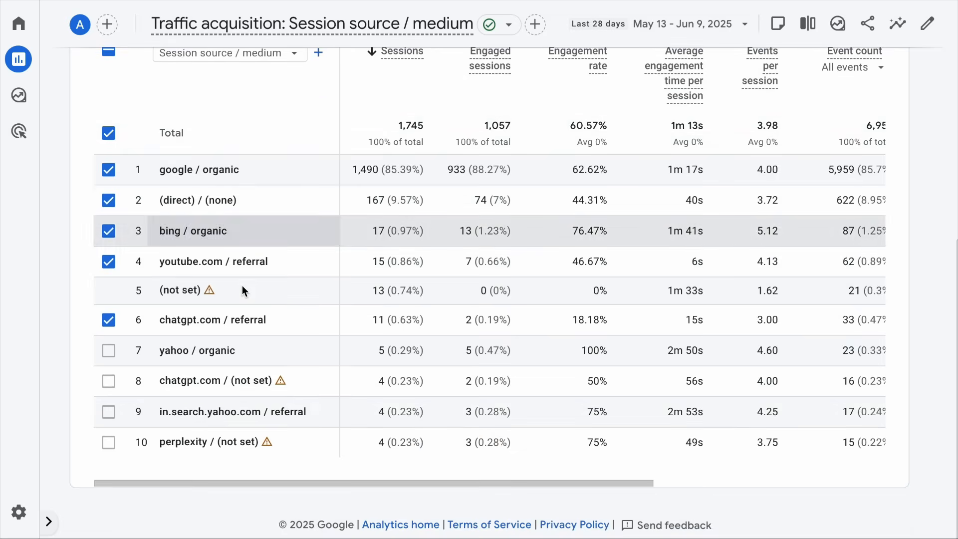
mouse_move(245, 386)
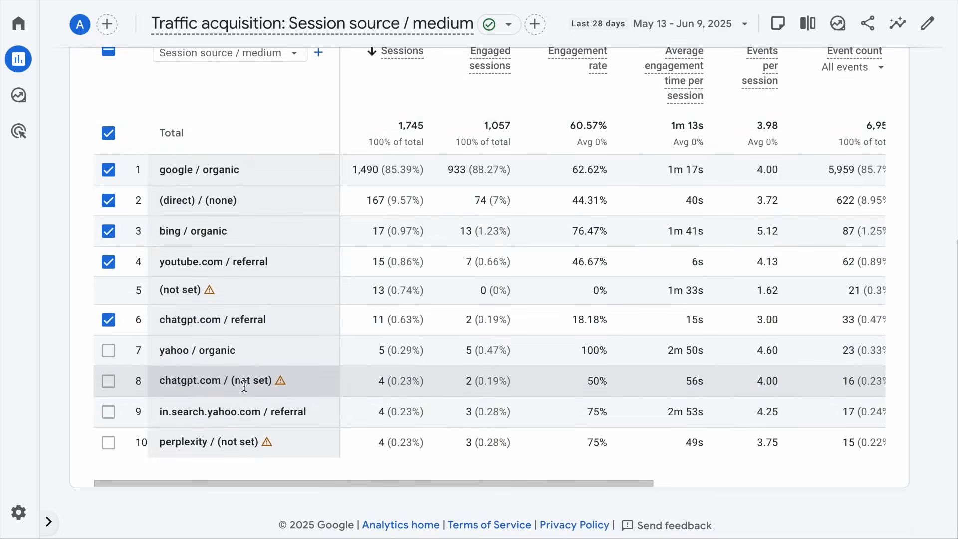
mouse_move(209, 458)
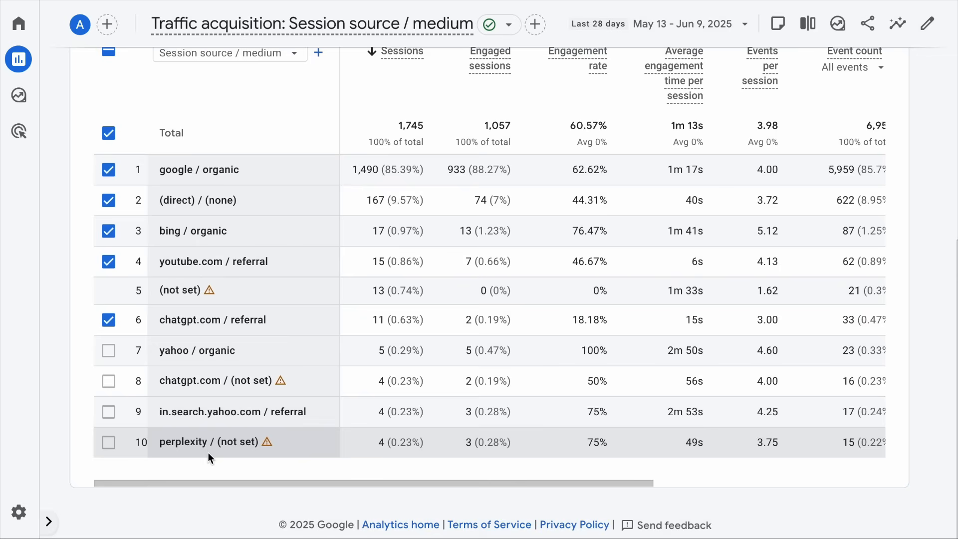